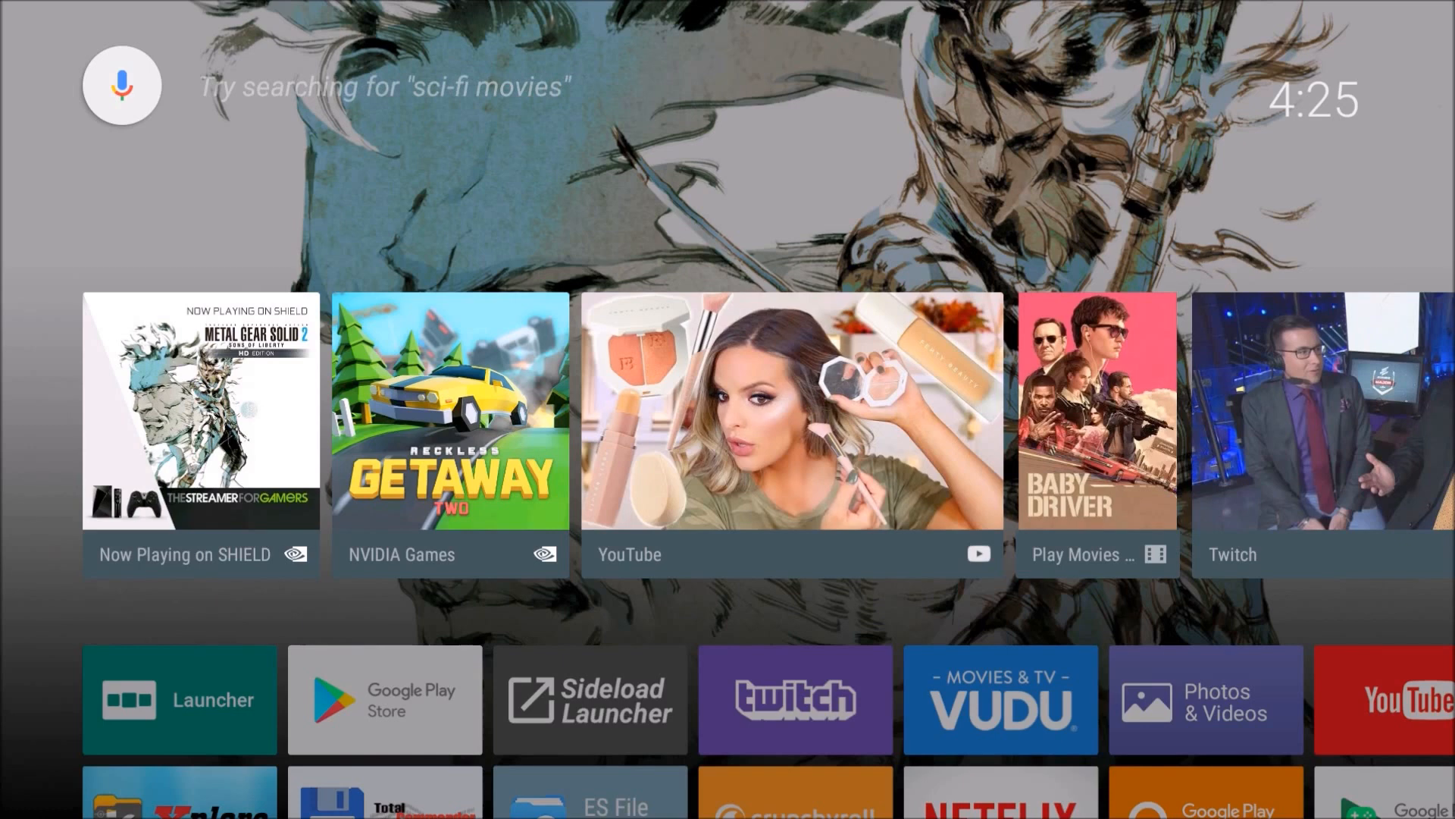
From the Android TV home screen, open the full apps list and launch Chrome.
{"action": "left_click", "coordinate": [200, 409]}
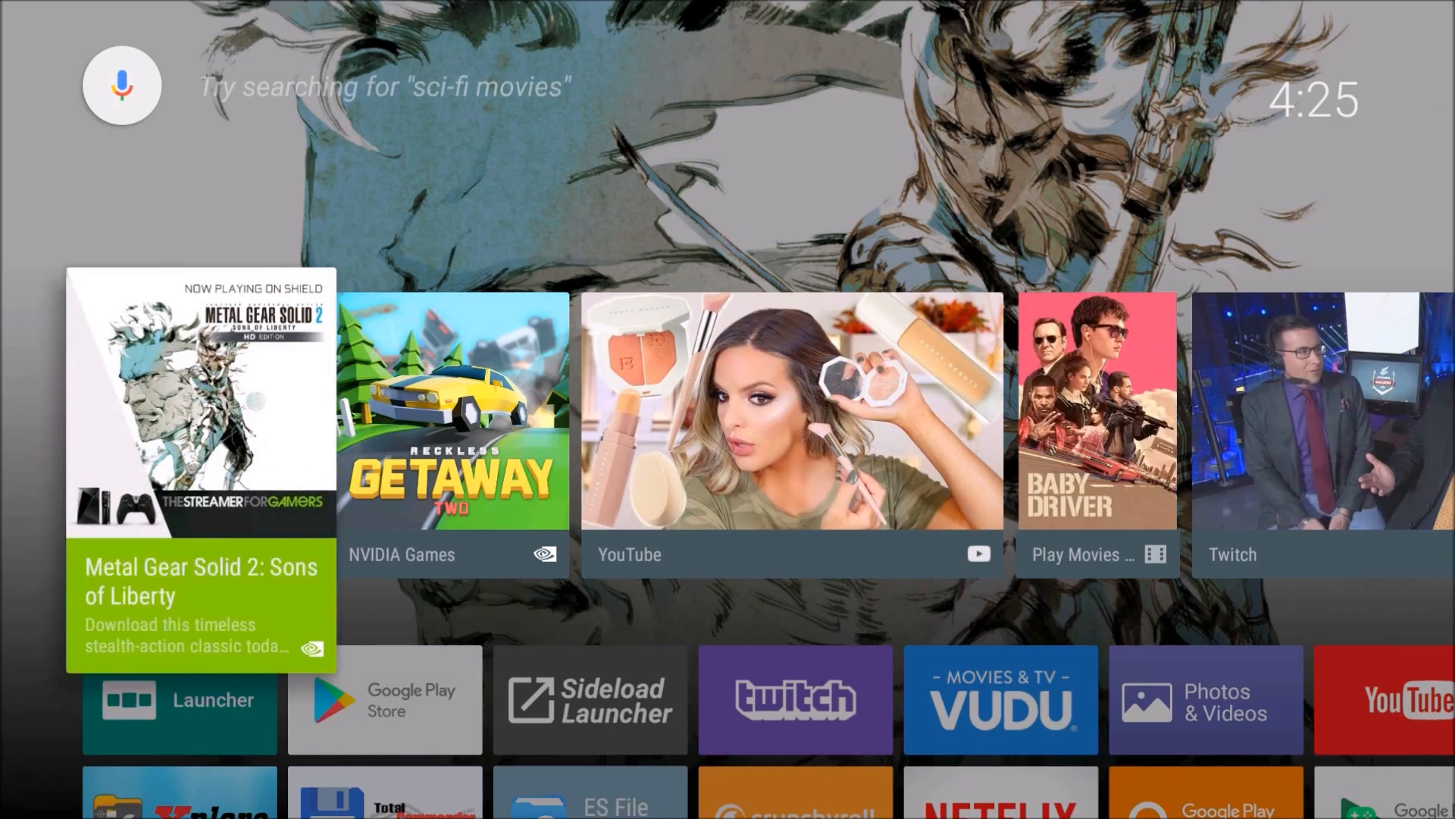
{"action": "left_click", "coordinate": [178, 699]}
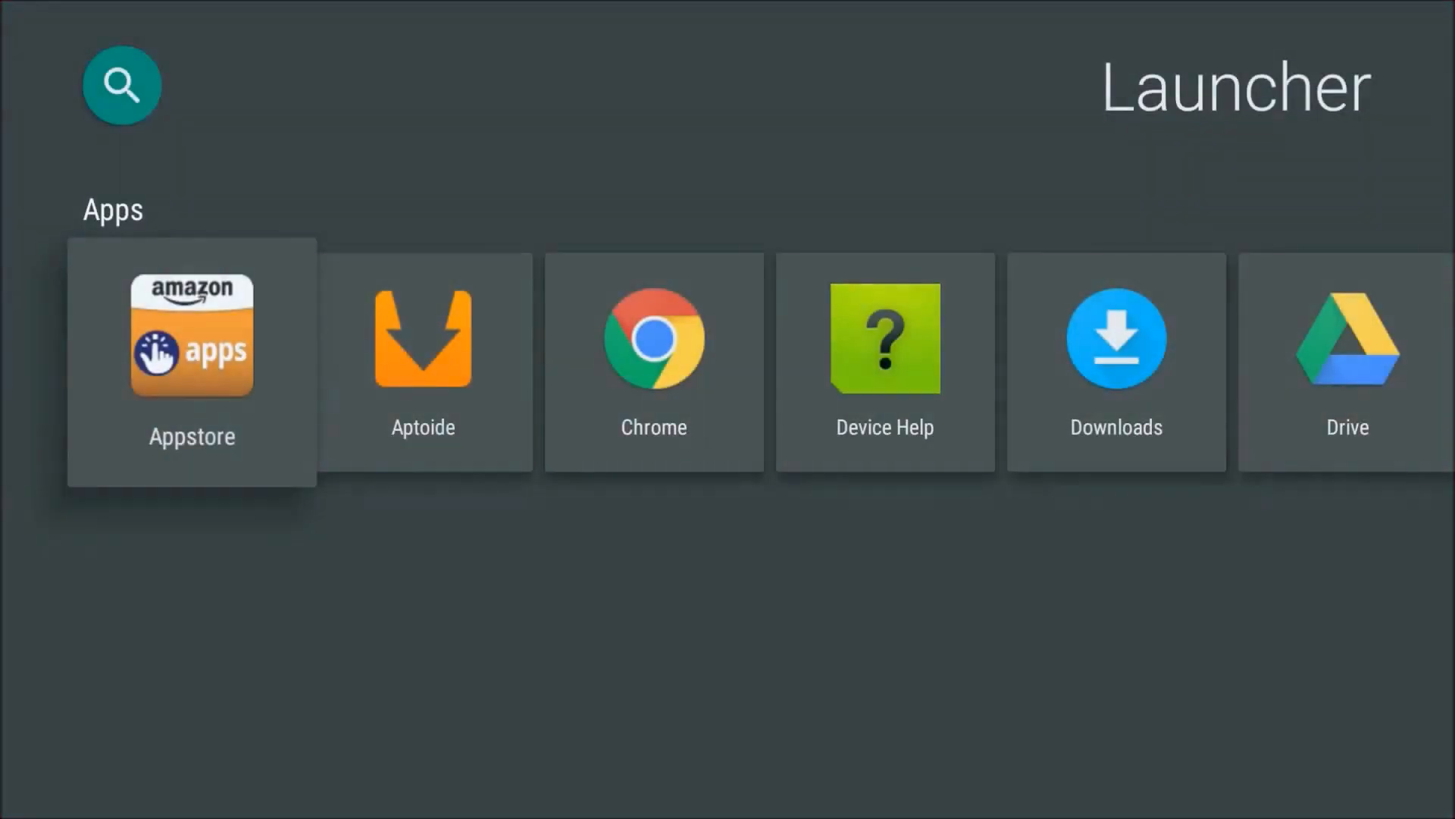
{"action": "left_click", "coordinate": [653, 336]}
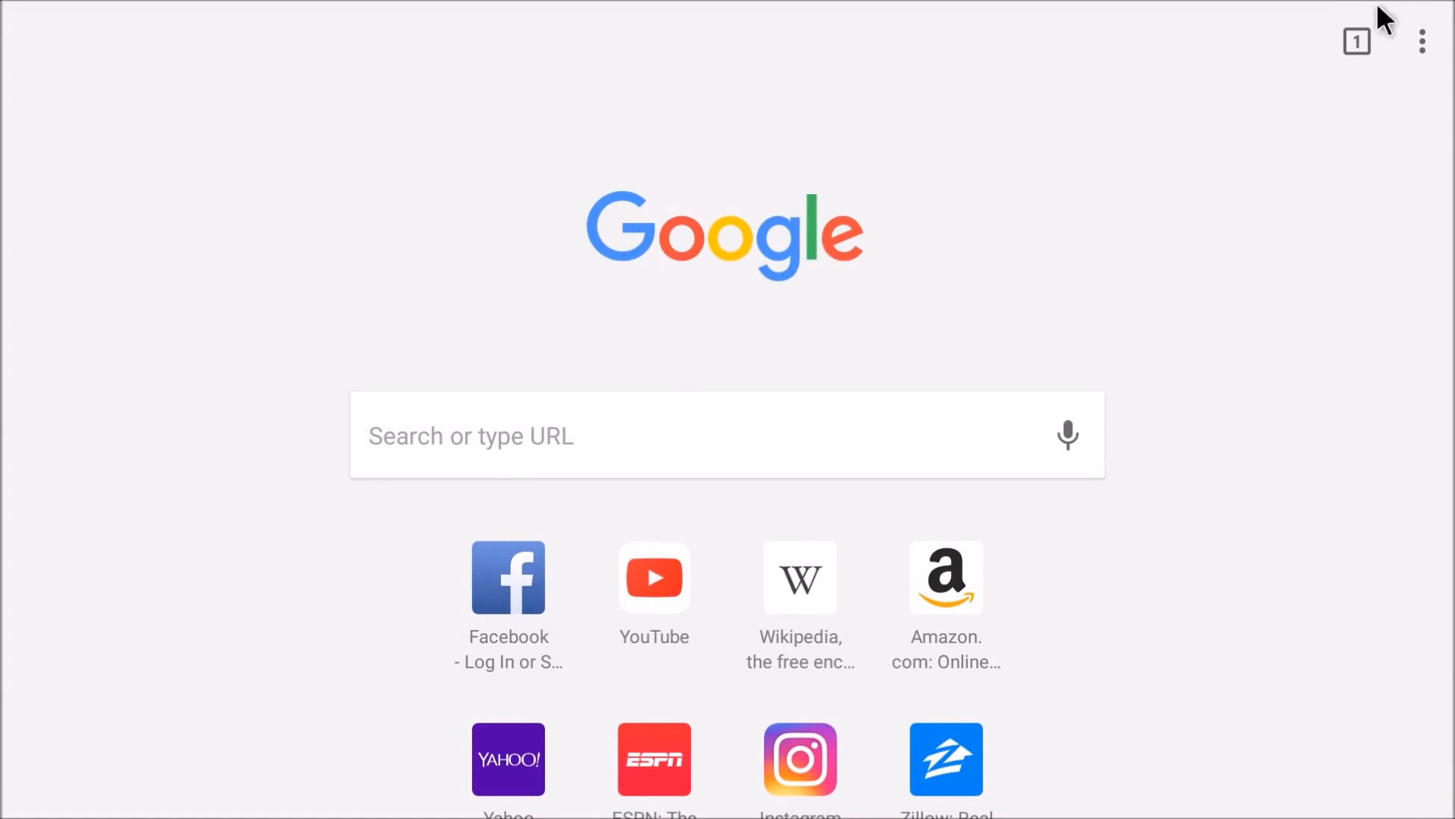
Open the 'Downloads - JKHub' bookmark in Chrome and scroll to the Jedi Academy categories.
{"action": "left_click", "coordinate": [1422, 41]}
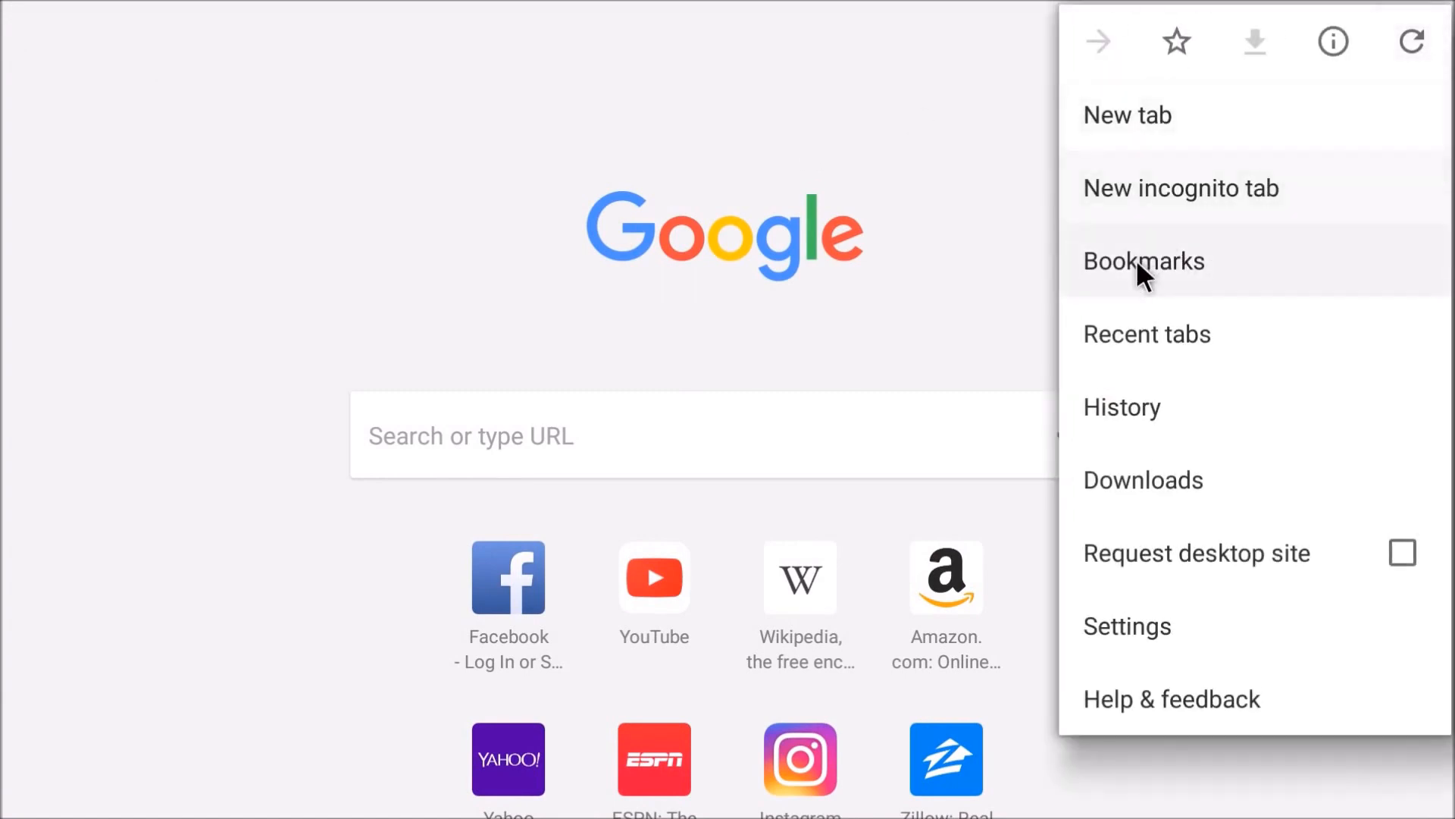
{"action": "left_click", "coordinate": [1144, 261]}
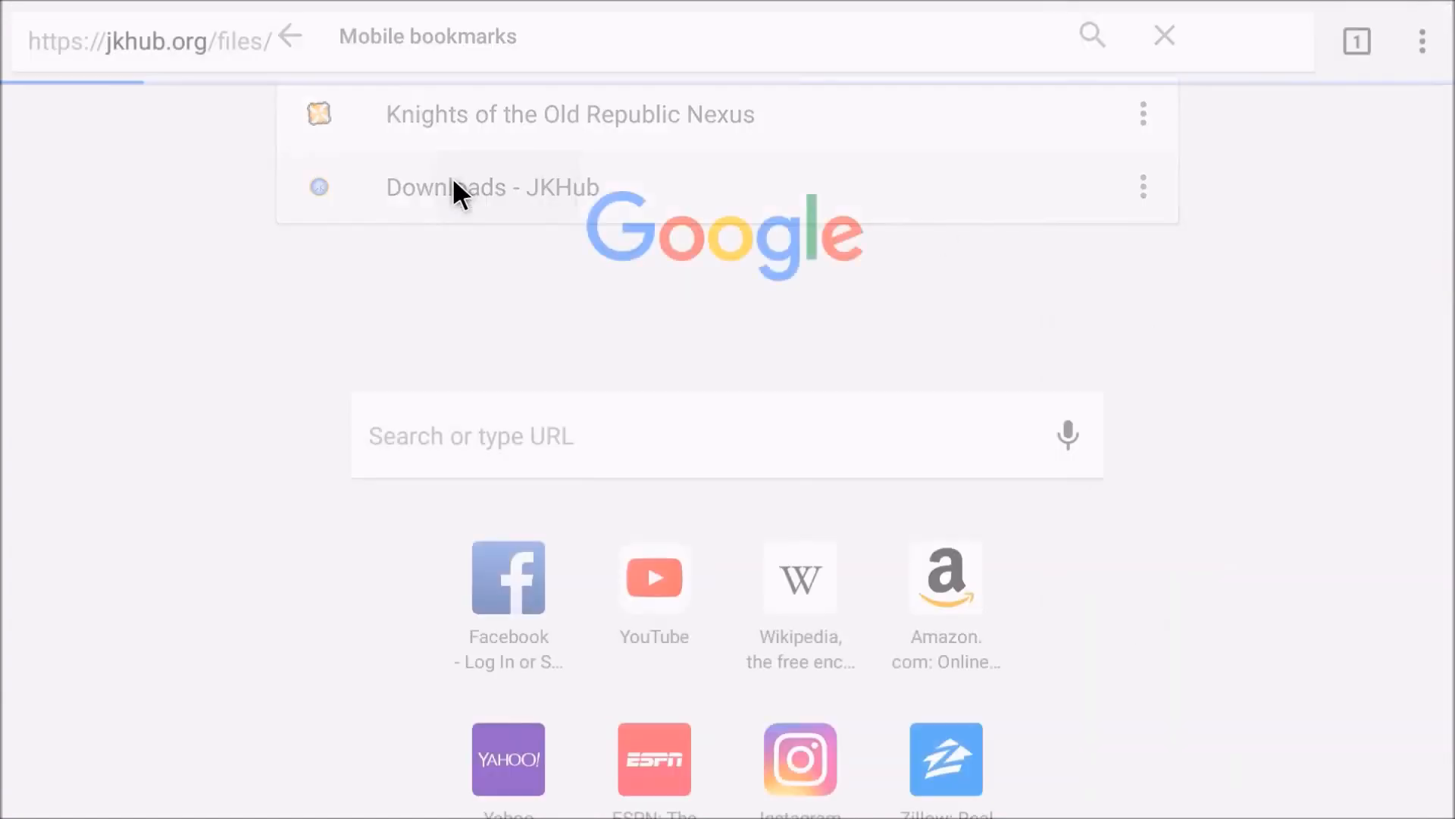
{"action": "left_click", "coordinate": [491, 187]}
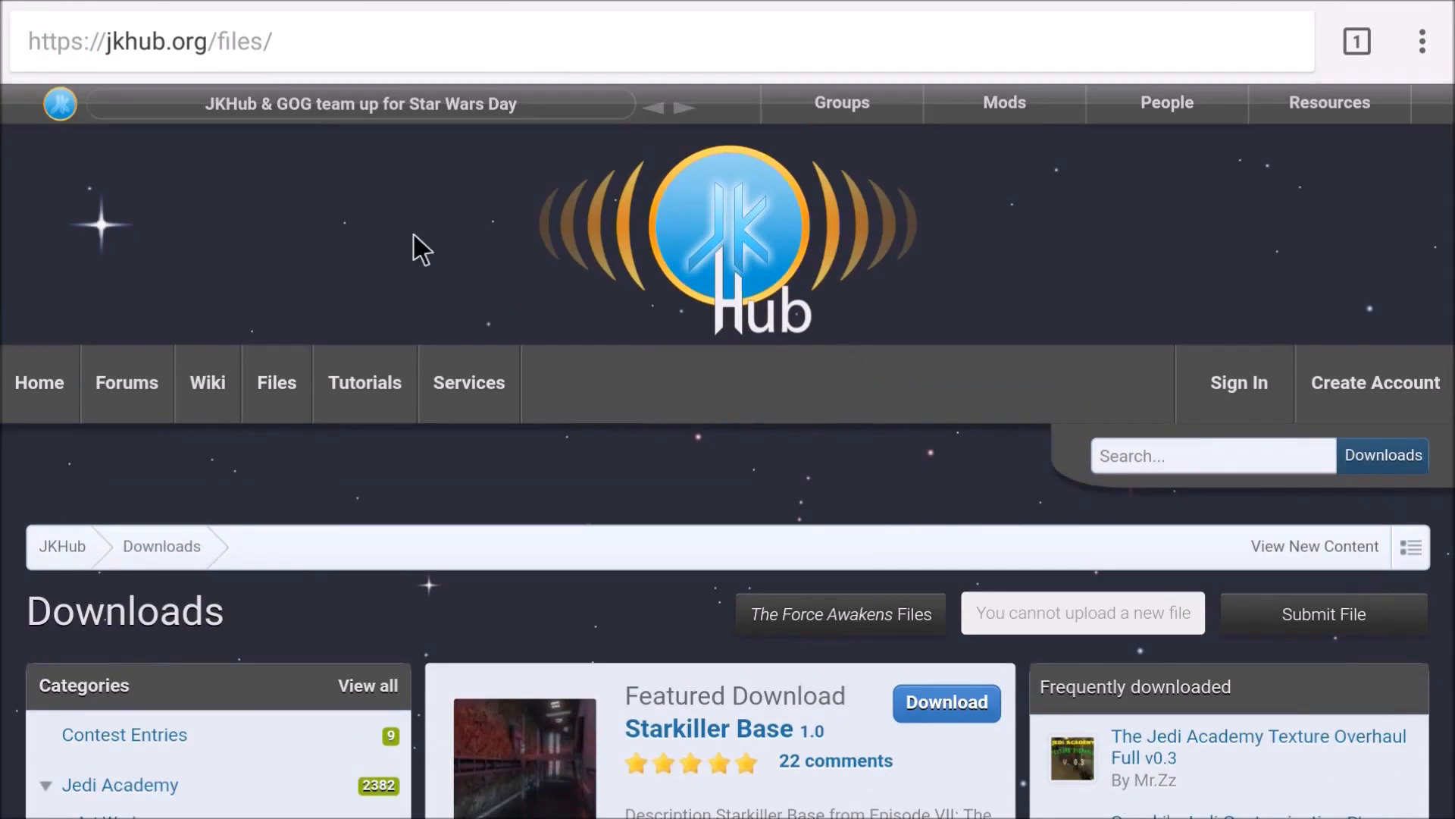
{"action": "scroll", "scroll_direction": "down", "scroll_amount": 3}
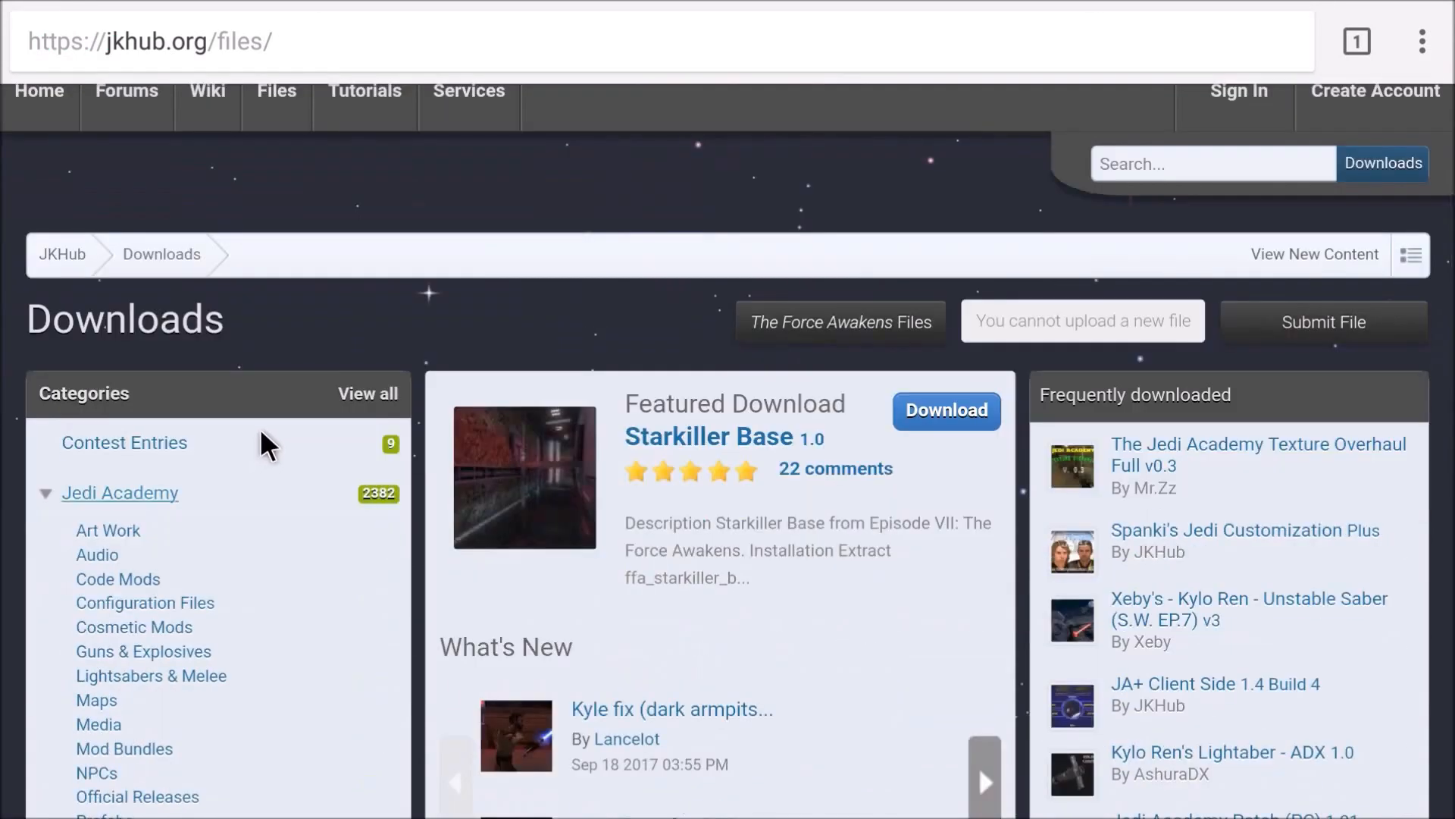
{"action": "scroll", "scroll_direction": "up", "scroll_amount": 3}
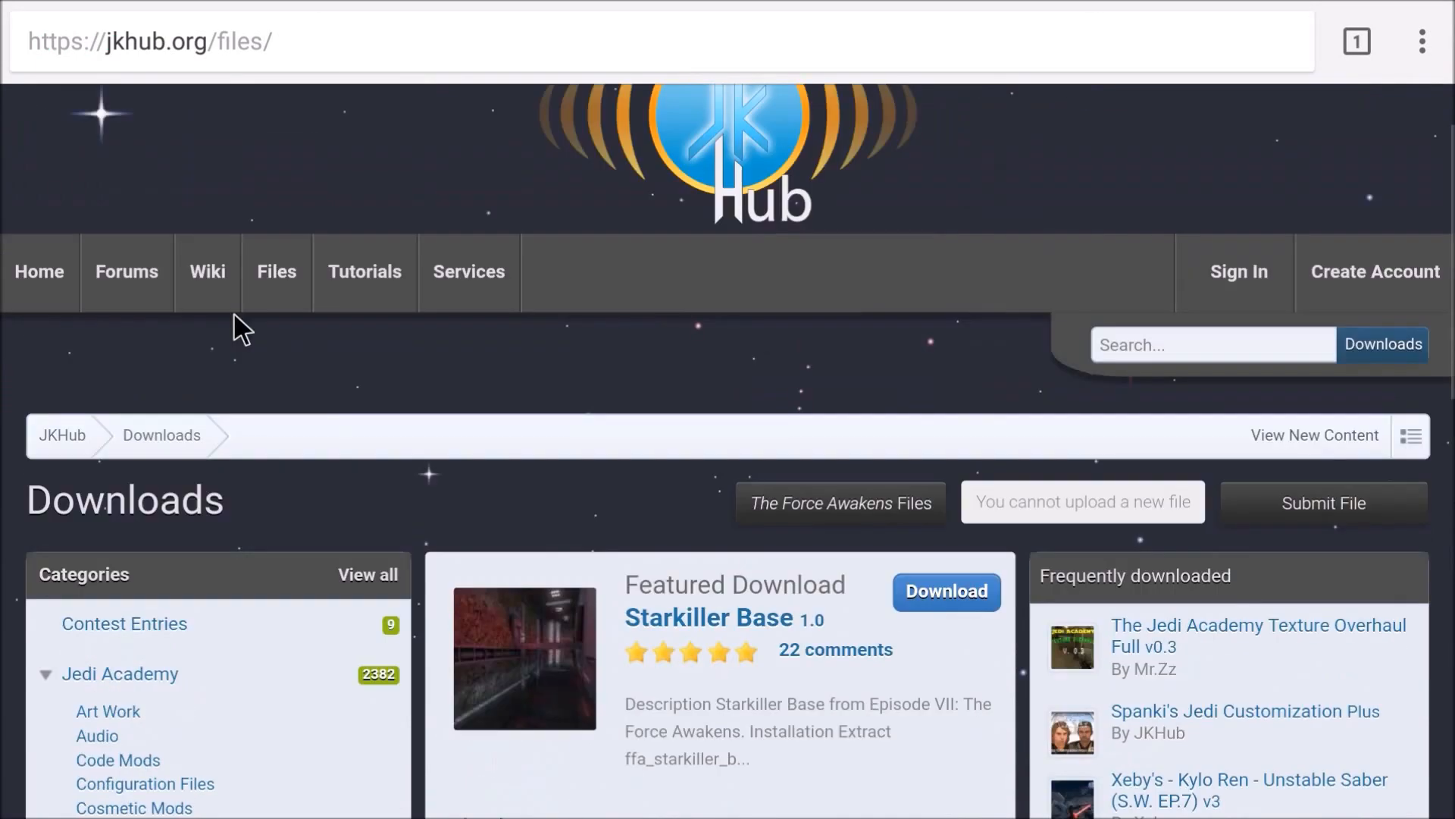
{"action": "scroll", "scroll_direction": "down", "scroll_amount": 3}
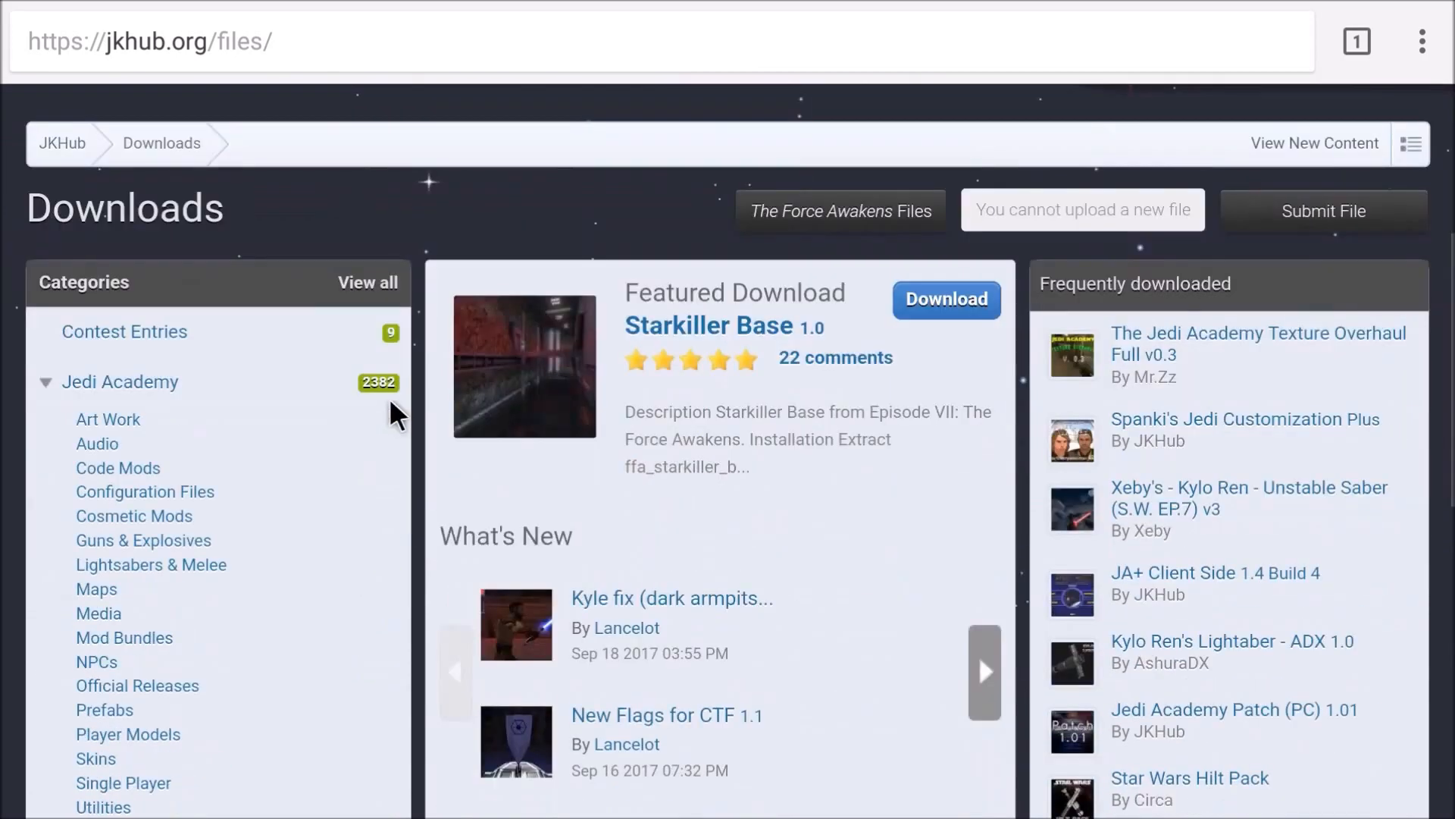
{"action": "scroll", "scroll_direction": "down", "scroll_amount": 3}
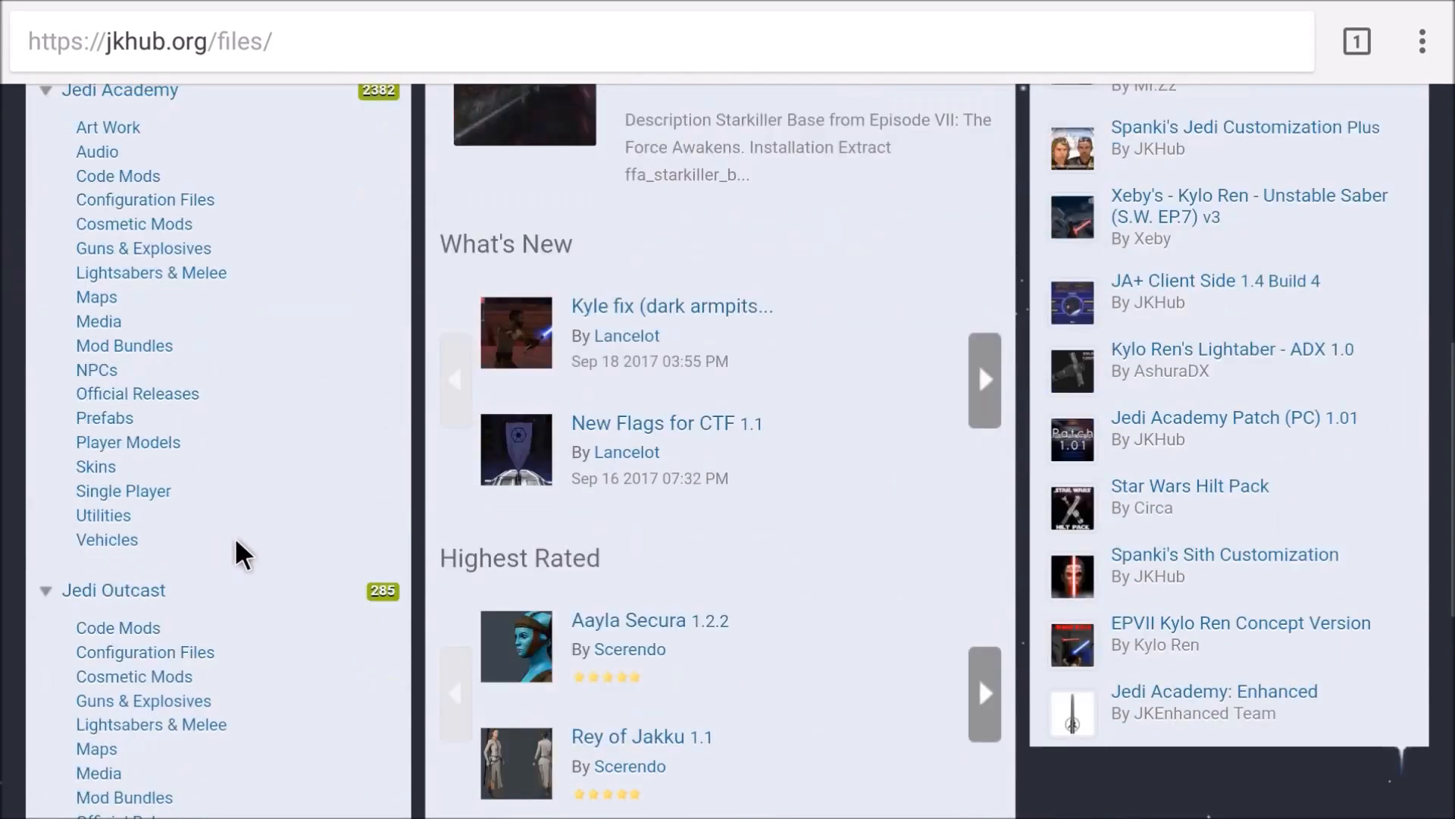
{"action": "scroll", "scroll_direction": "down", "scroll_amount": 3}
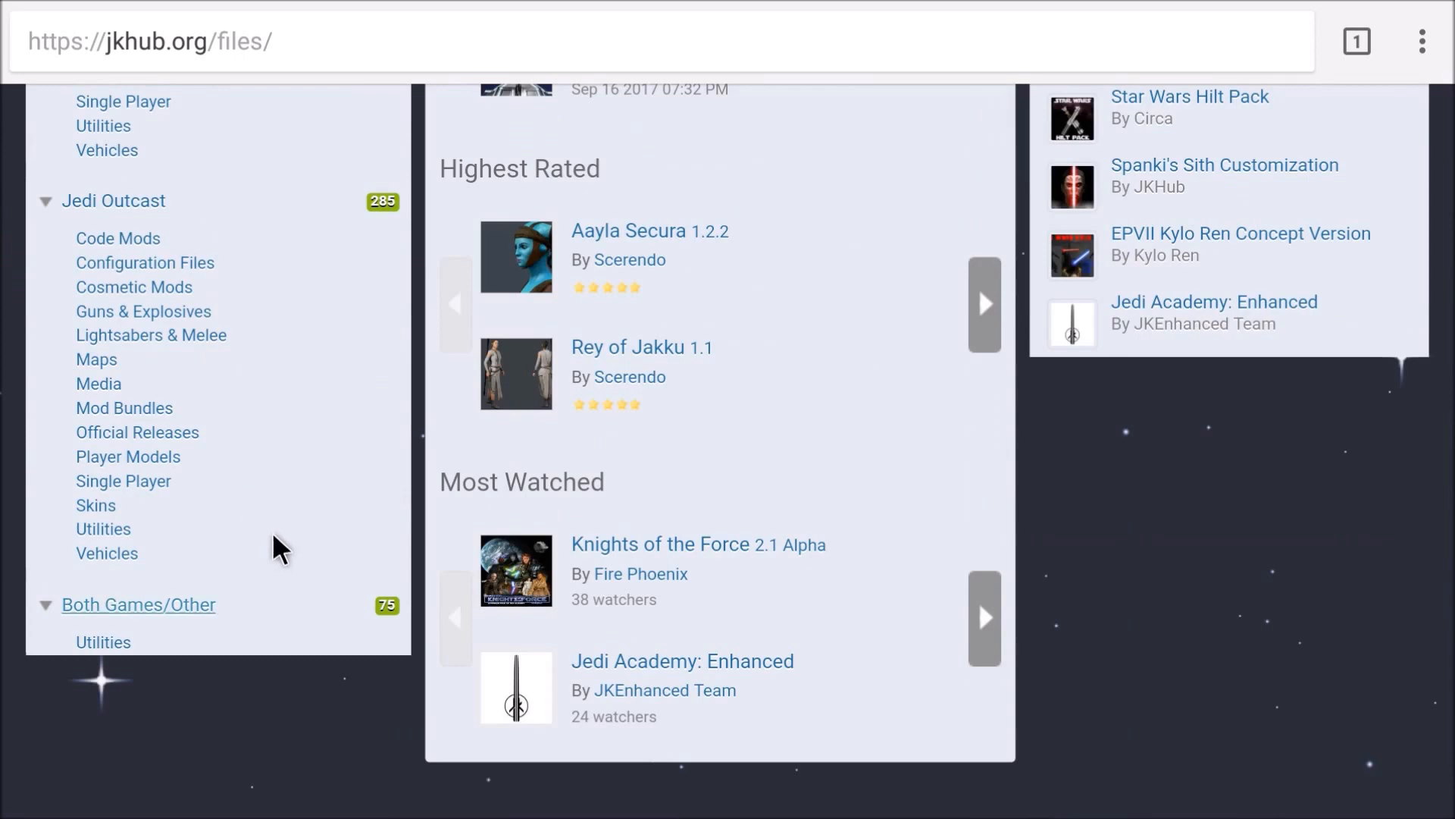
{"action": "scroll", "scroll_direction": "up", "scroll_amount": 3}
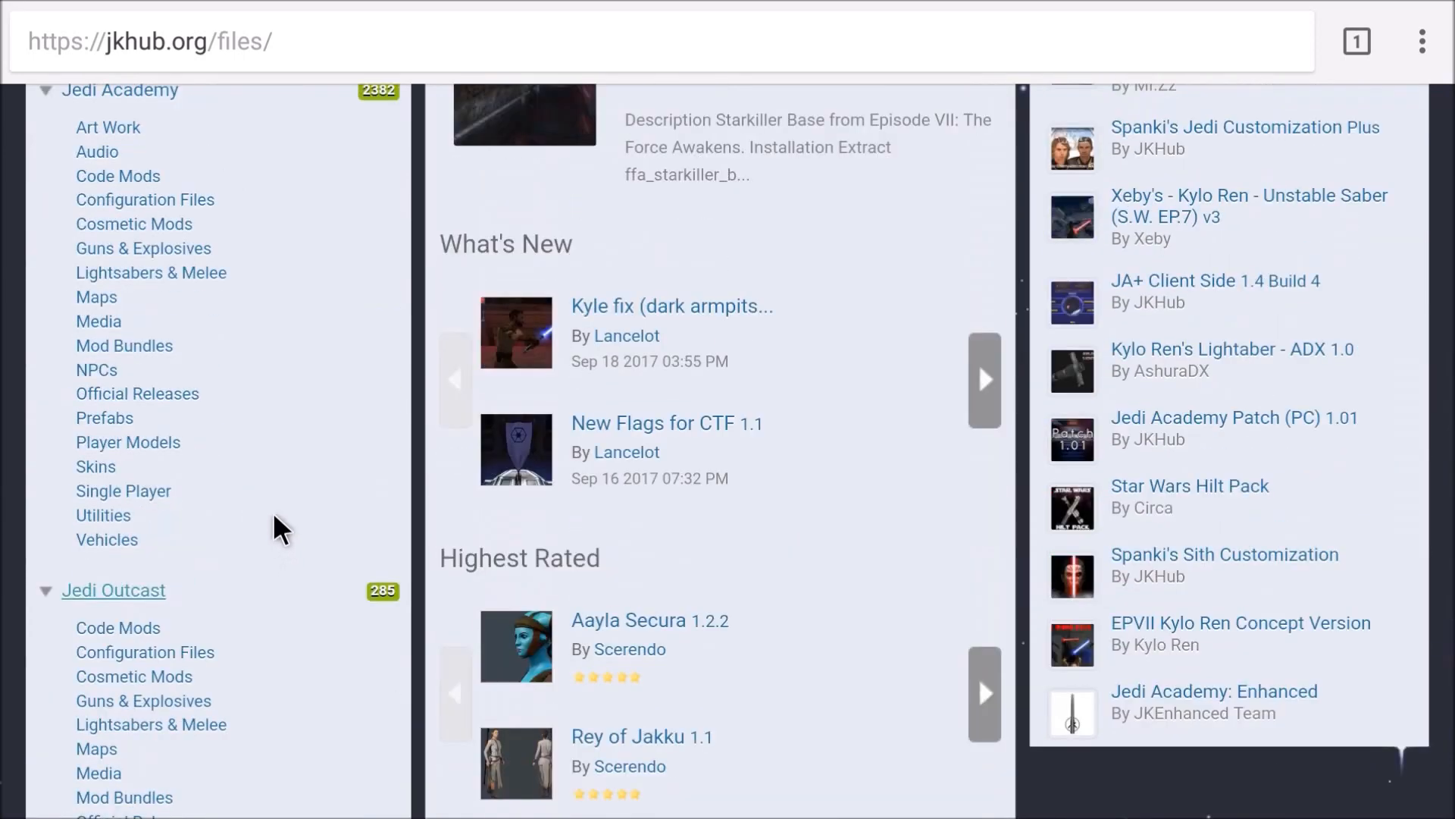
{"action": "mouse_move", "coordinate": [138, 501]}
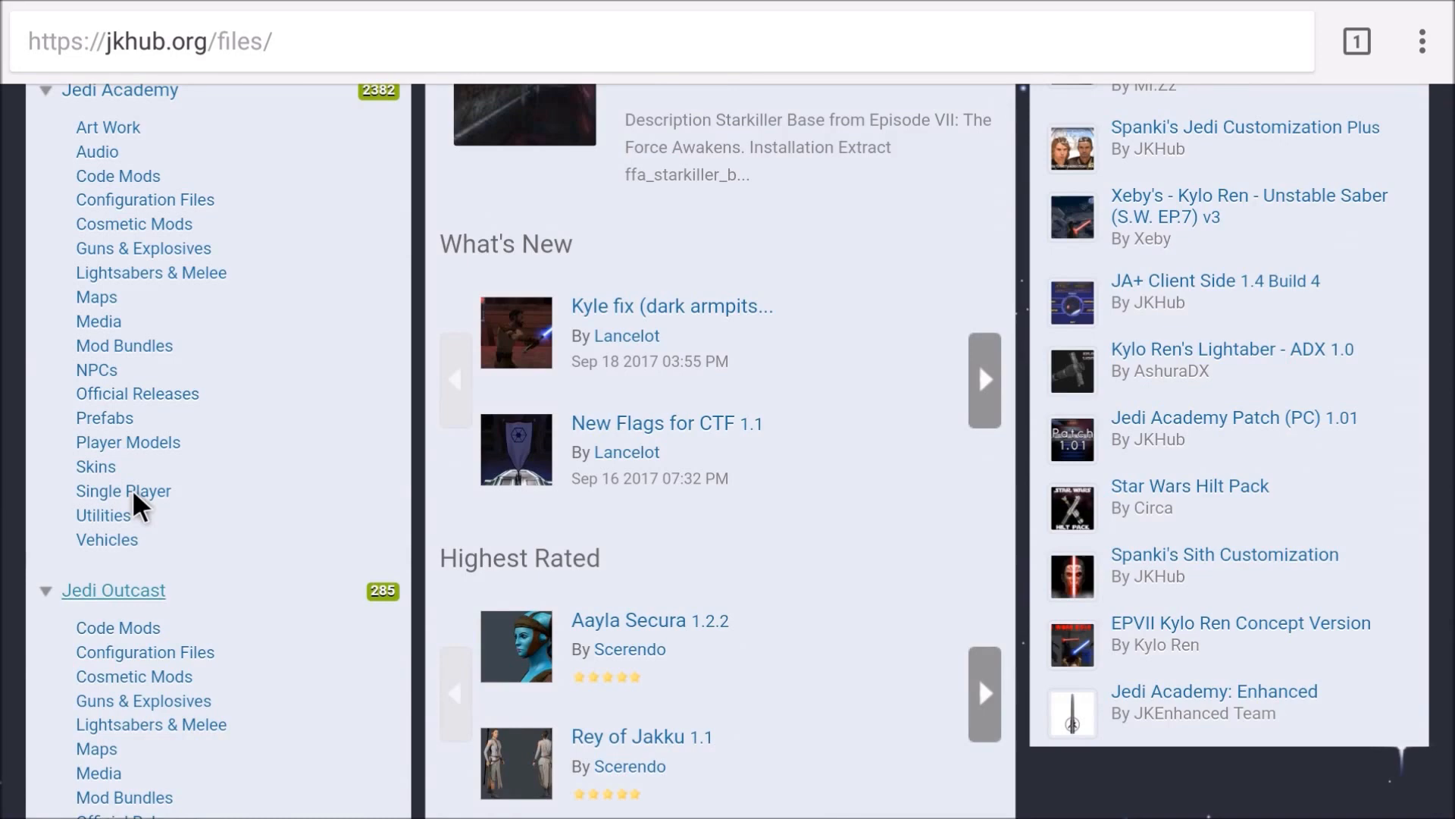
Open the Jedi Academy Single Player category and scroll through its 74 mod files.
{"action": "left_click", "coordinate": [123, 490]}
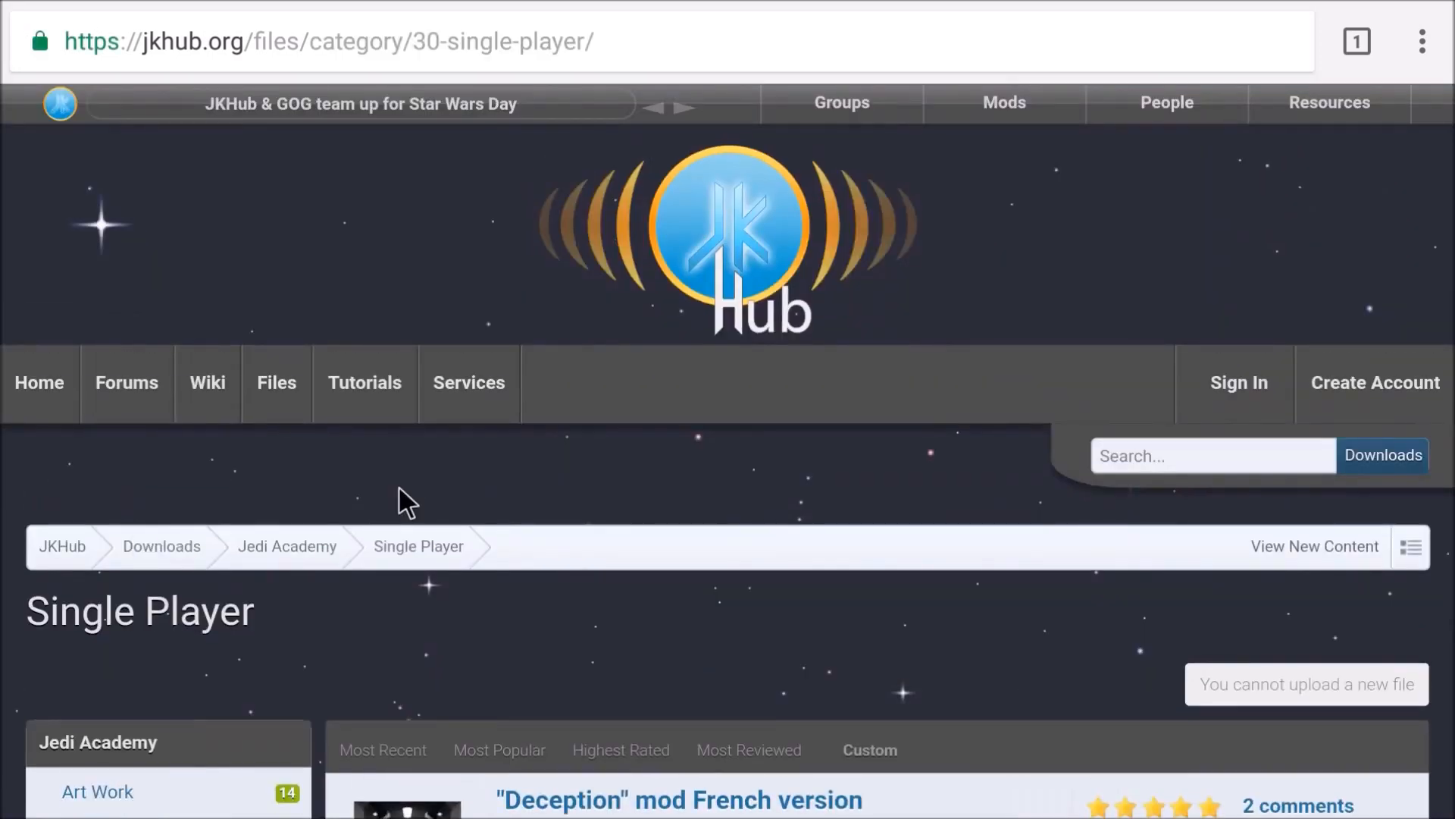
{"action": "scroll", "scroll_direction": "down", "scroll_amount": 3}
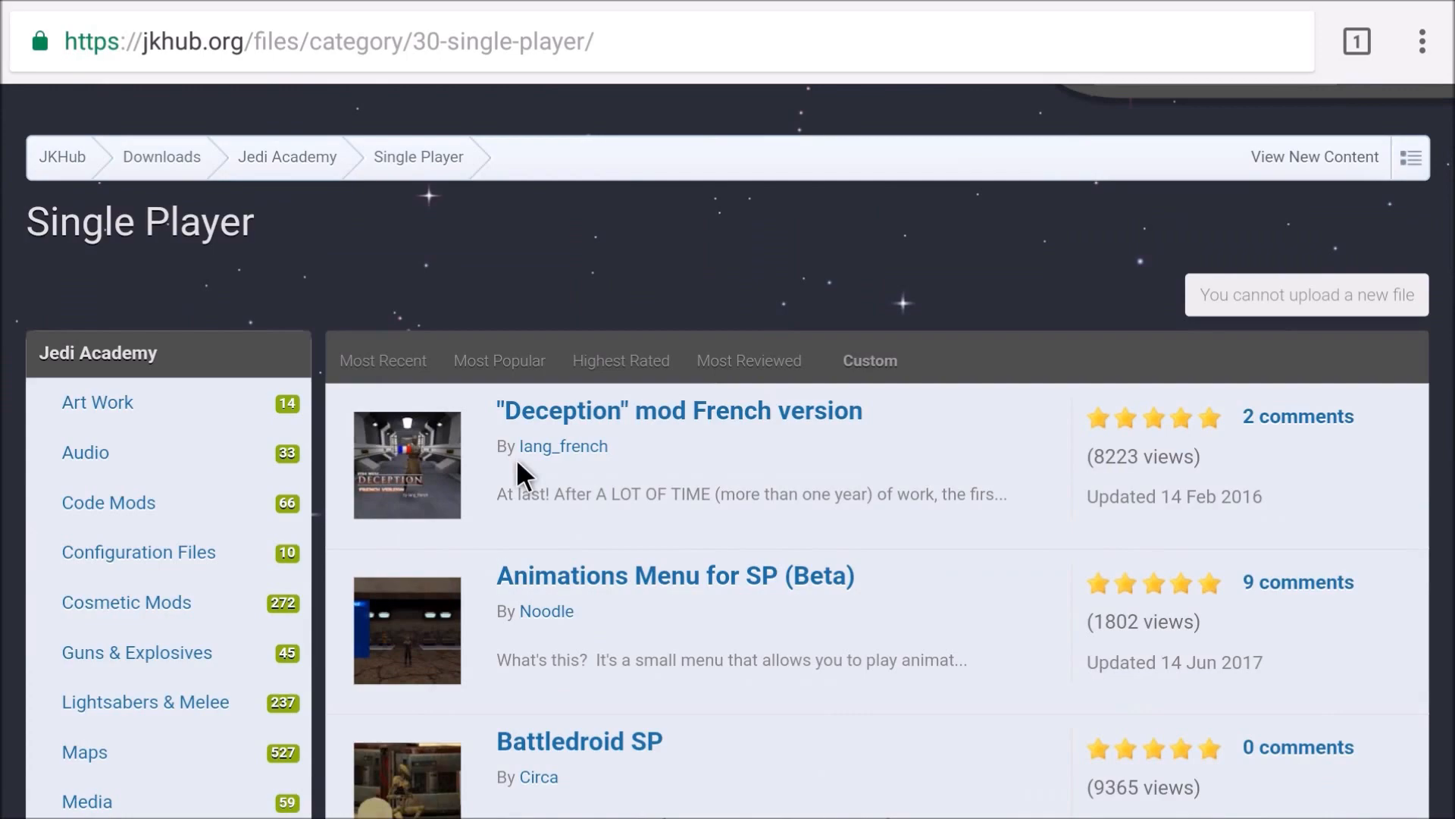
{"action": "scroll", "scroll_direction": "down", "scroll_amount": 3}
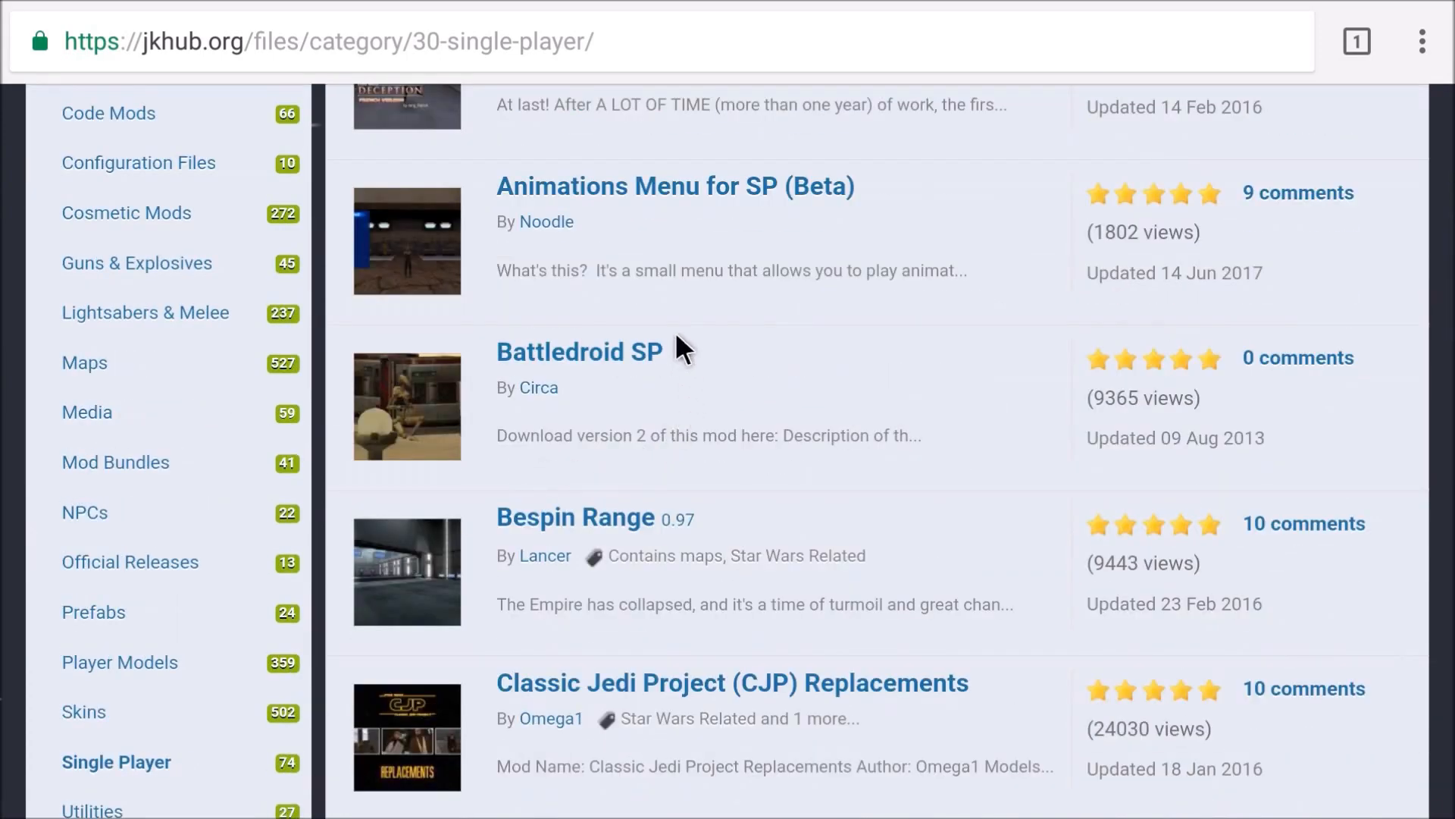
{"action": "mouse_move", "coordinate": [682, 450]}
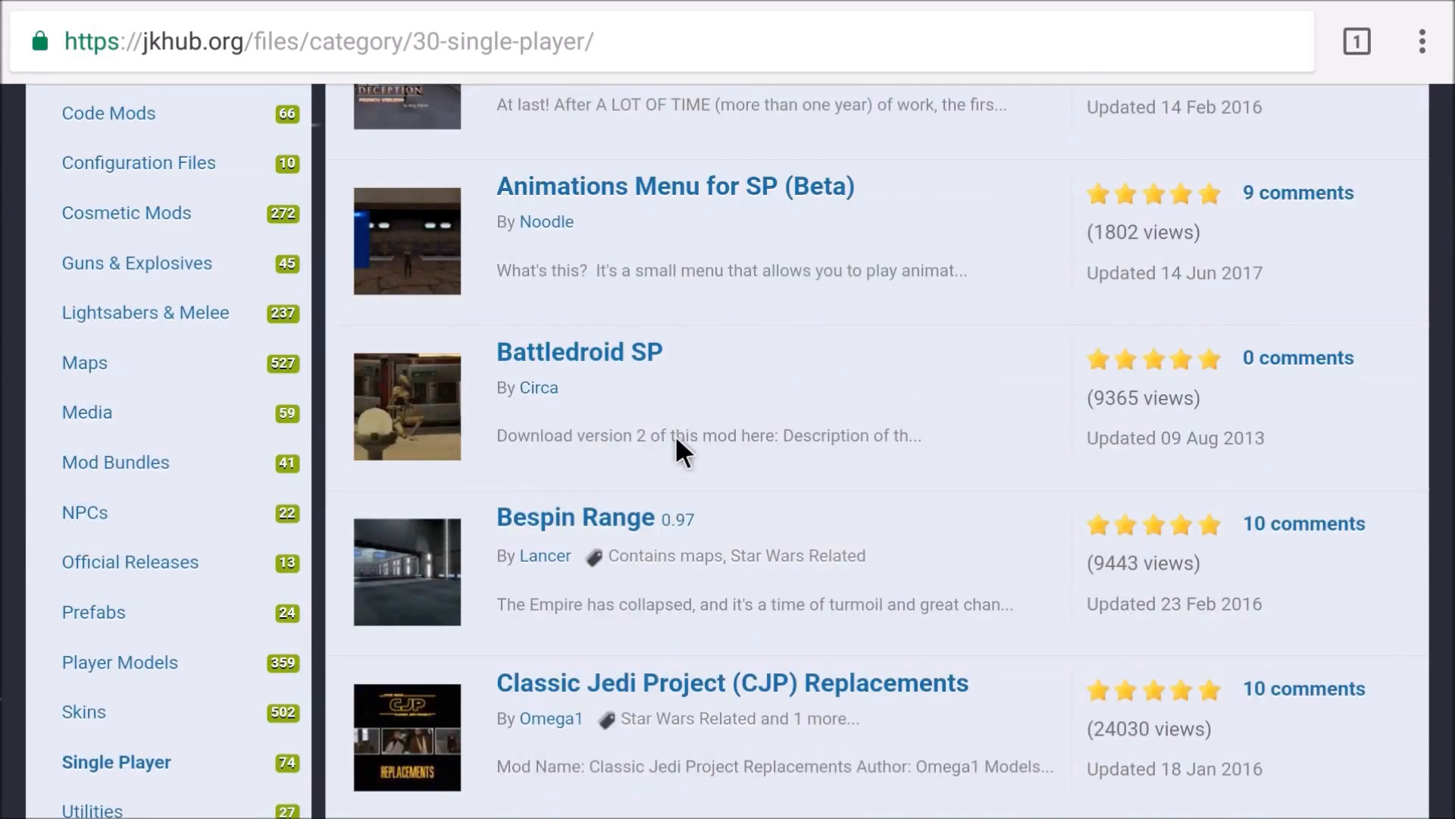
{"action": "scroll", "scroll_direction": "down", "scroll_amount": 3}
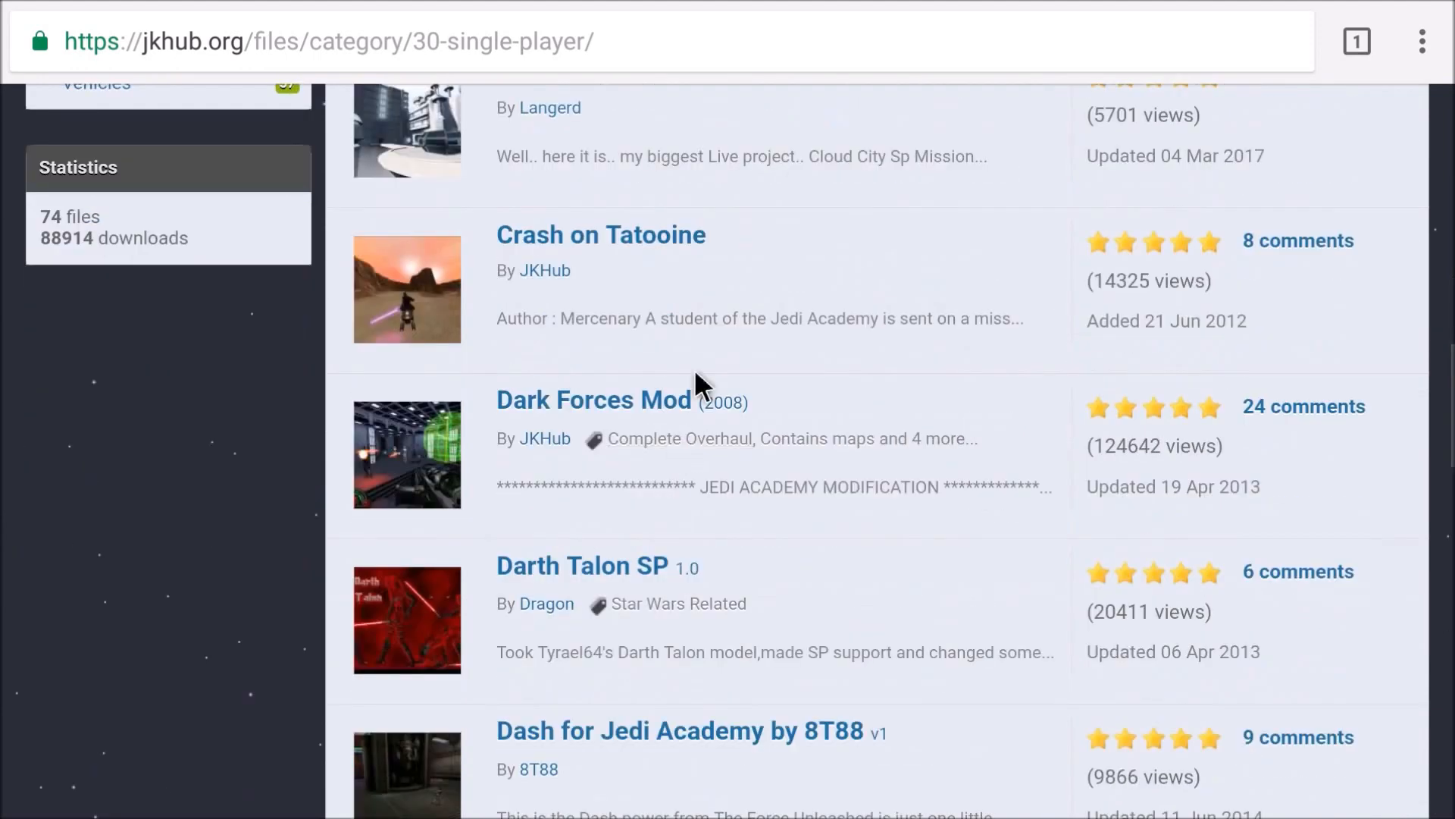
{"action": "mouse_move", "coordinate": [770, 237]}
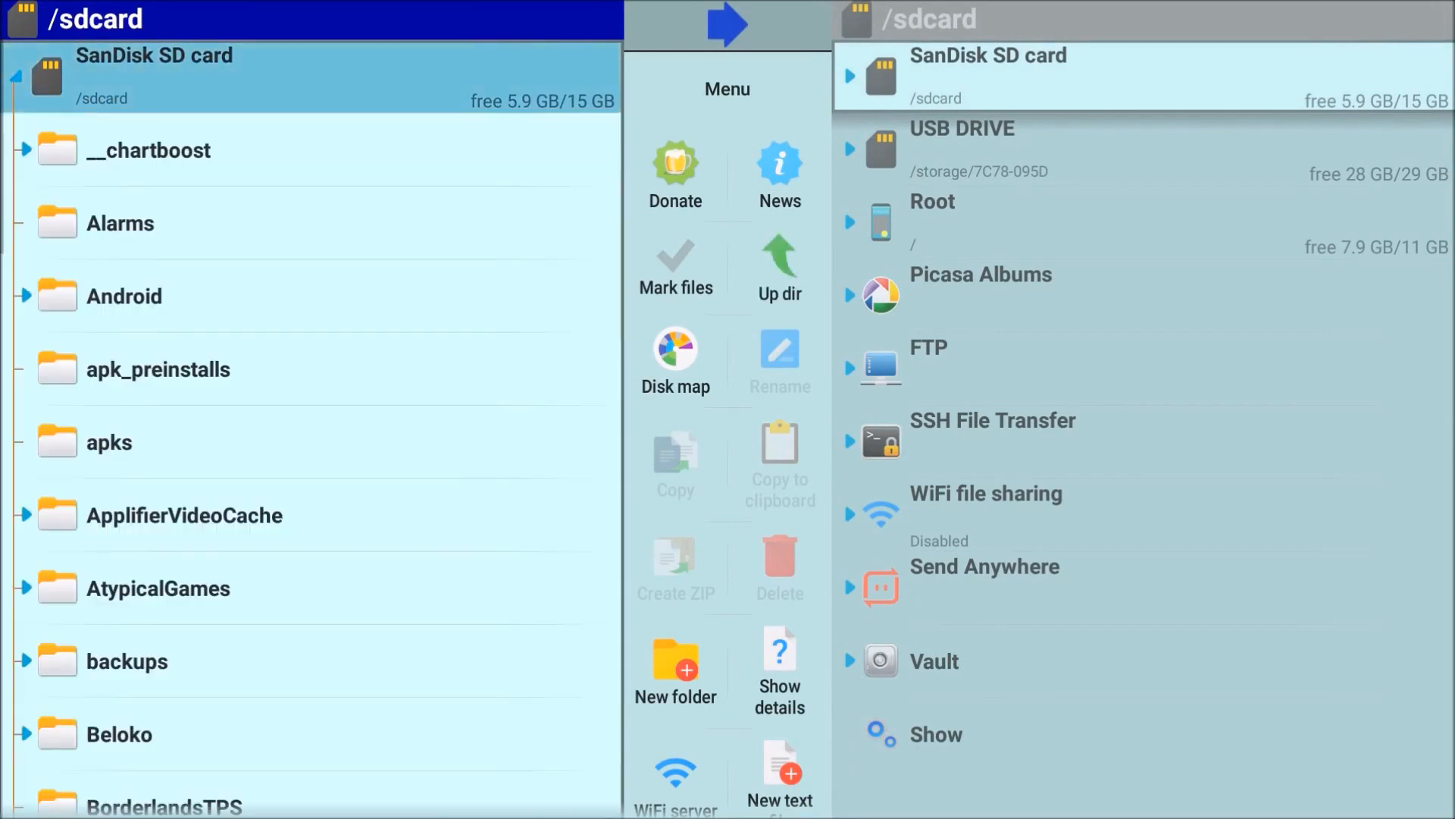
Expand /sdcard/Download in the left pane to show Darth_Maul-SP.zip and redemption_1_1.zip.
{"action": "scroll", "scroll_direction": "down", "scroll_amount": 3}
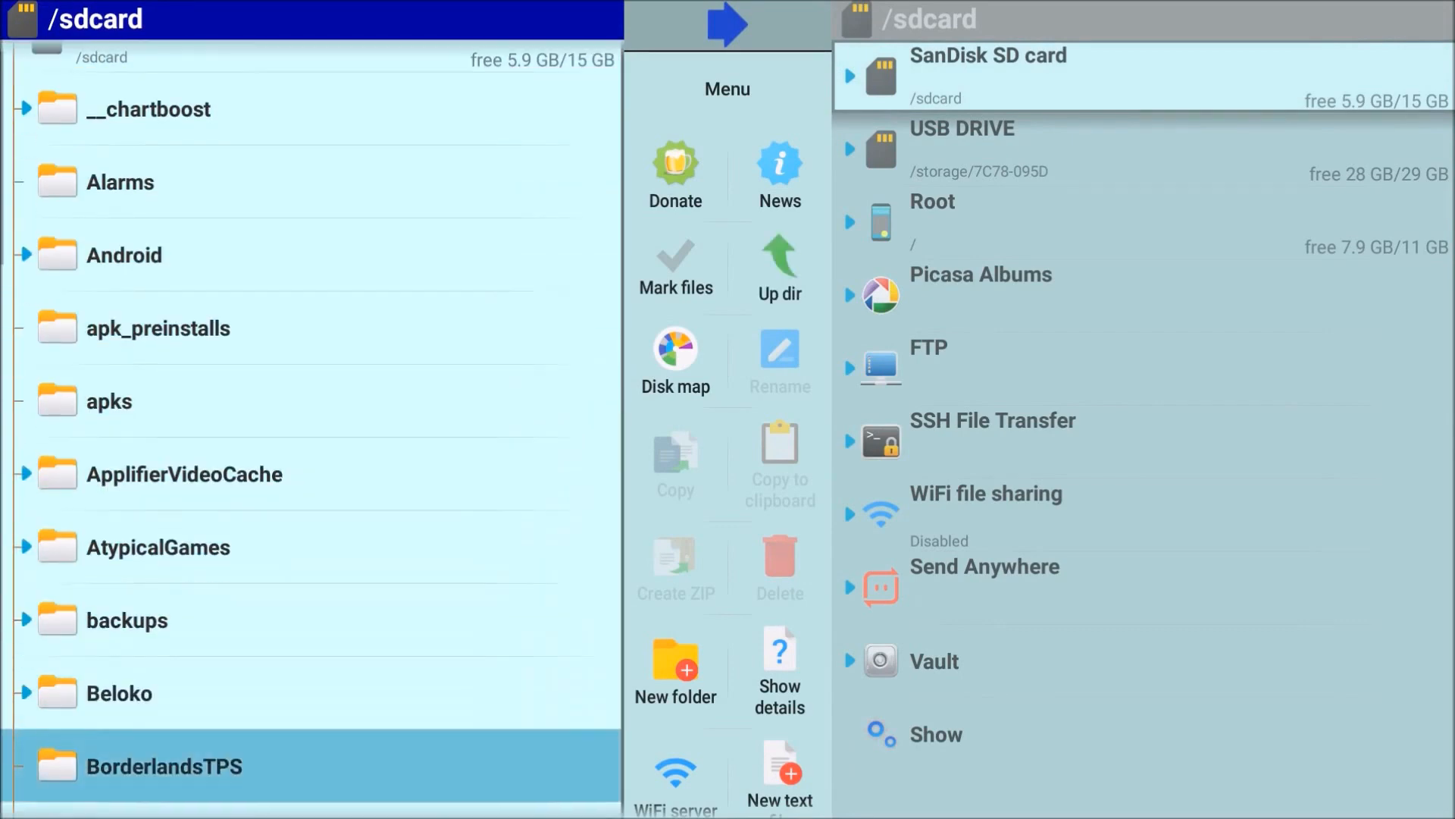
{"action": "scroll", "scroll_direction": "down", "scroll_amount": 3}
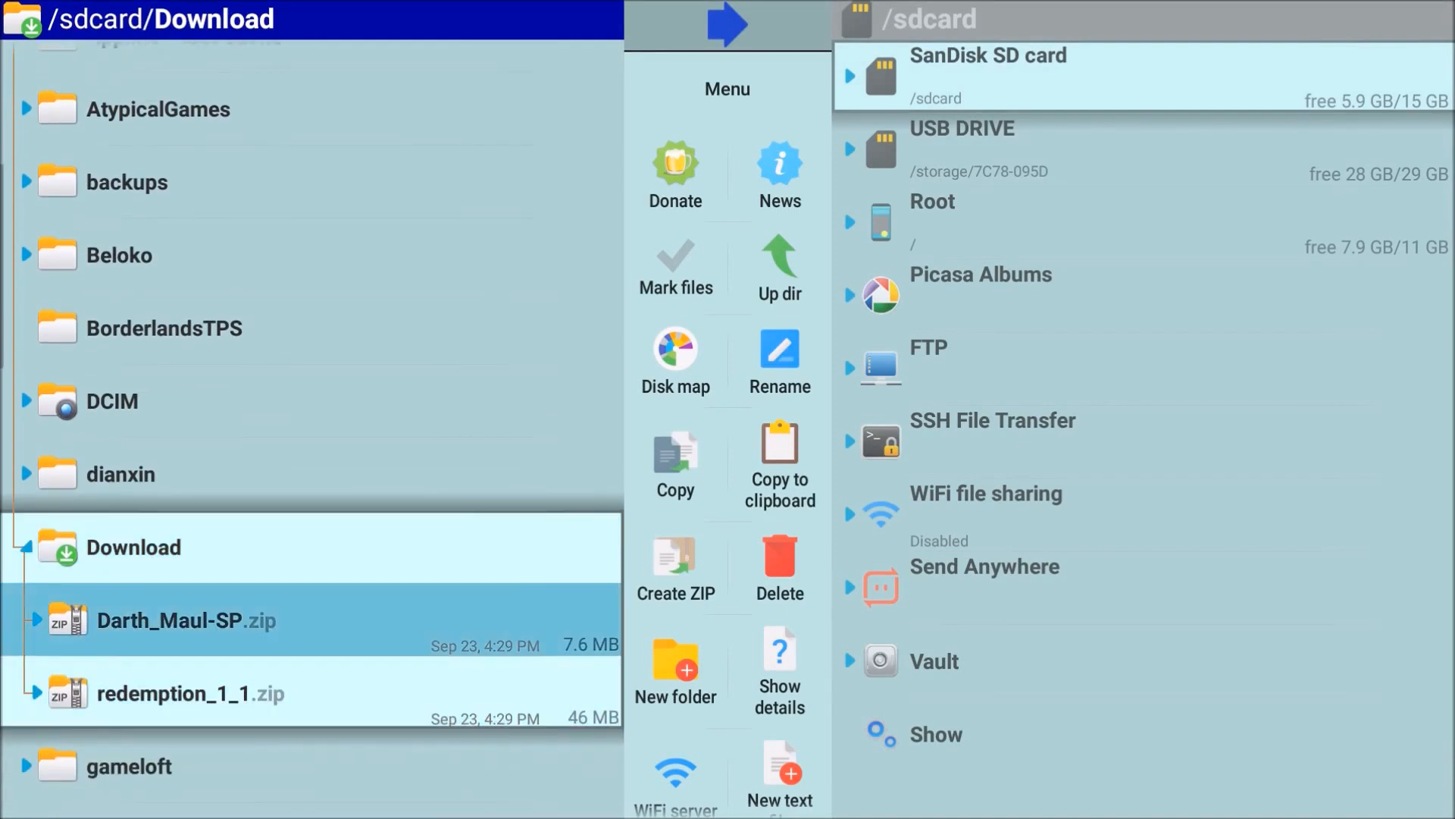
{"action": "left_click", "coordinate": [186, 693]}
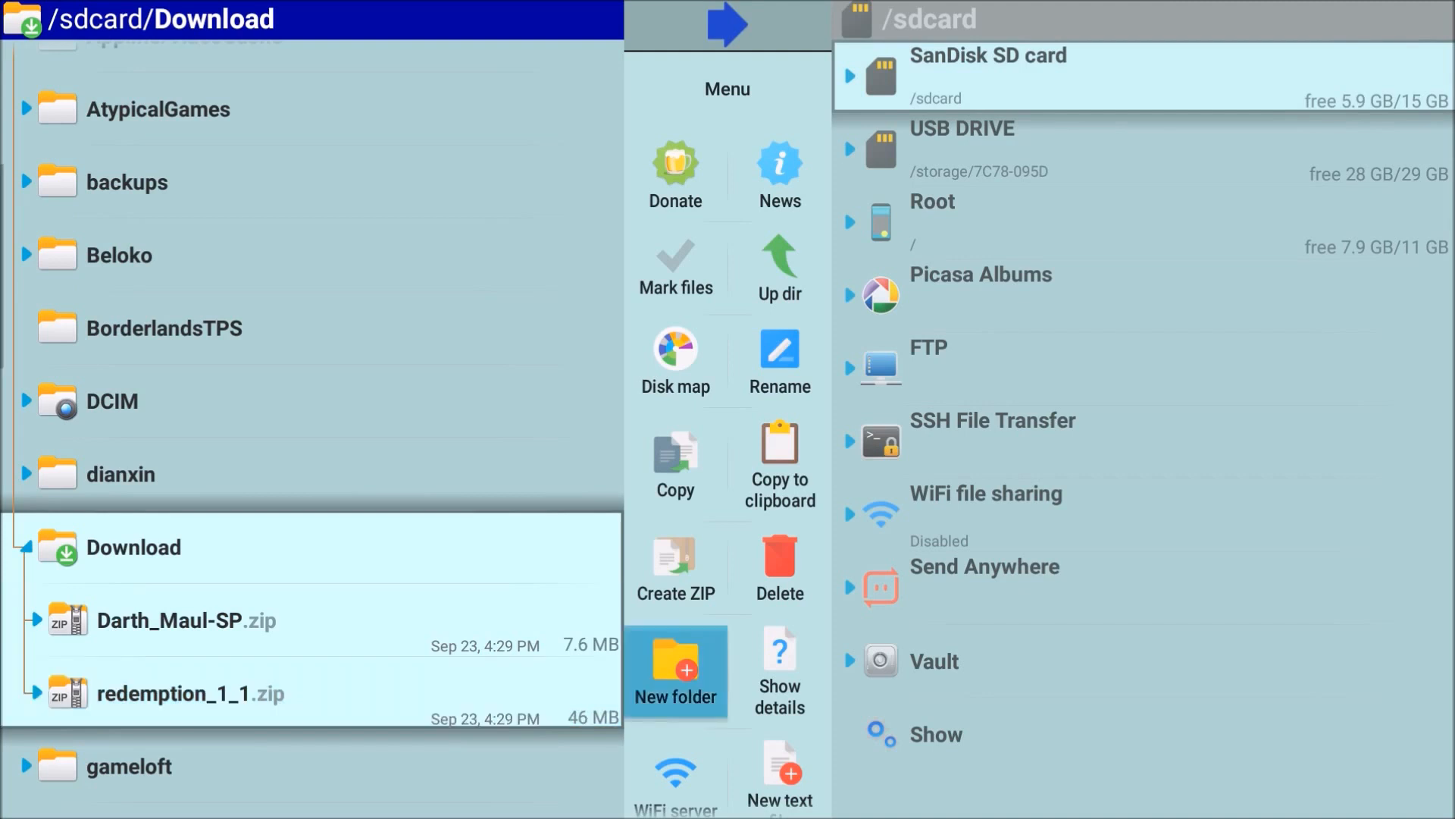
Switch to the right pane and expand the SanDisk SD card root.
{"action": "left_click", "coordinate": [935, 734]}
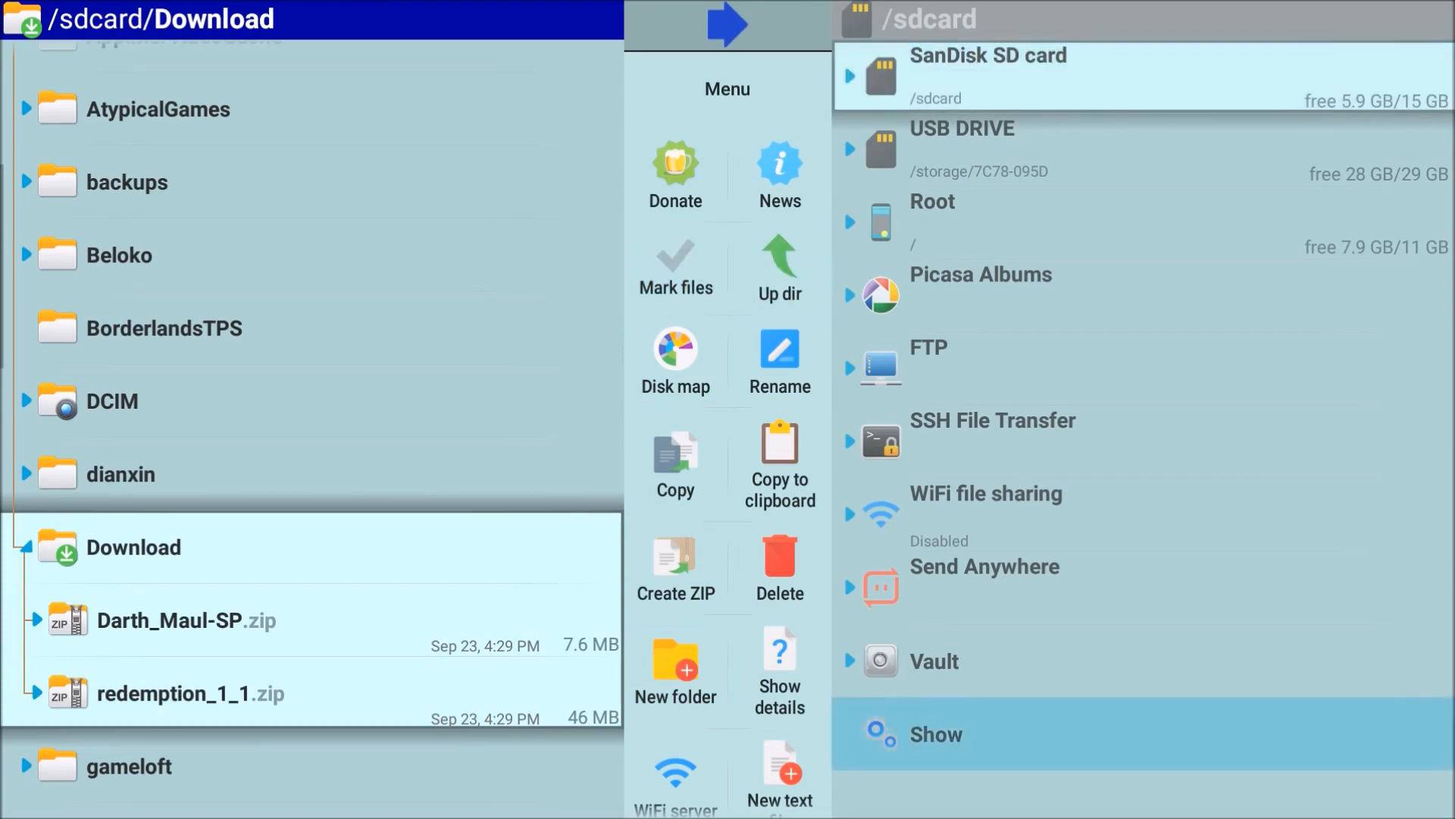
{"action": "left_click", "coordinate": [988, 76]}
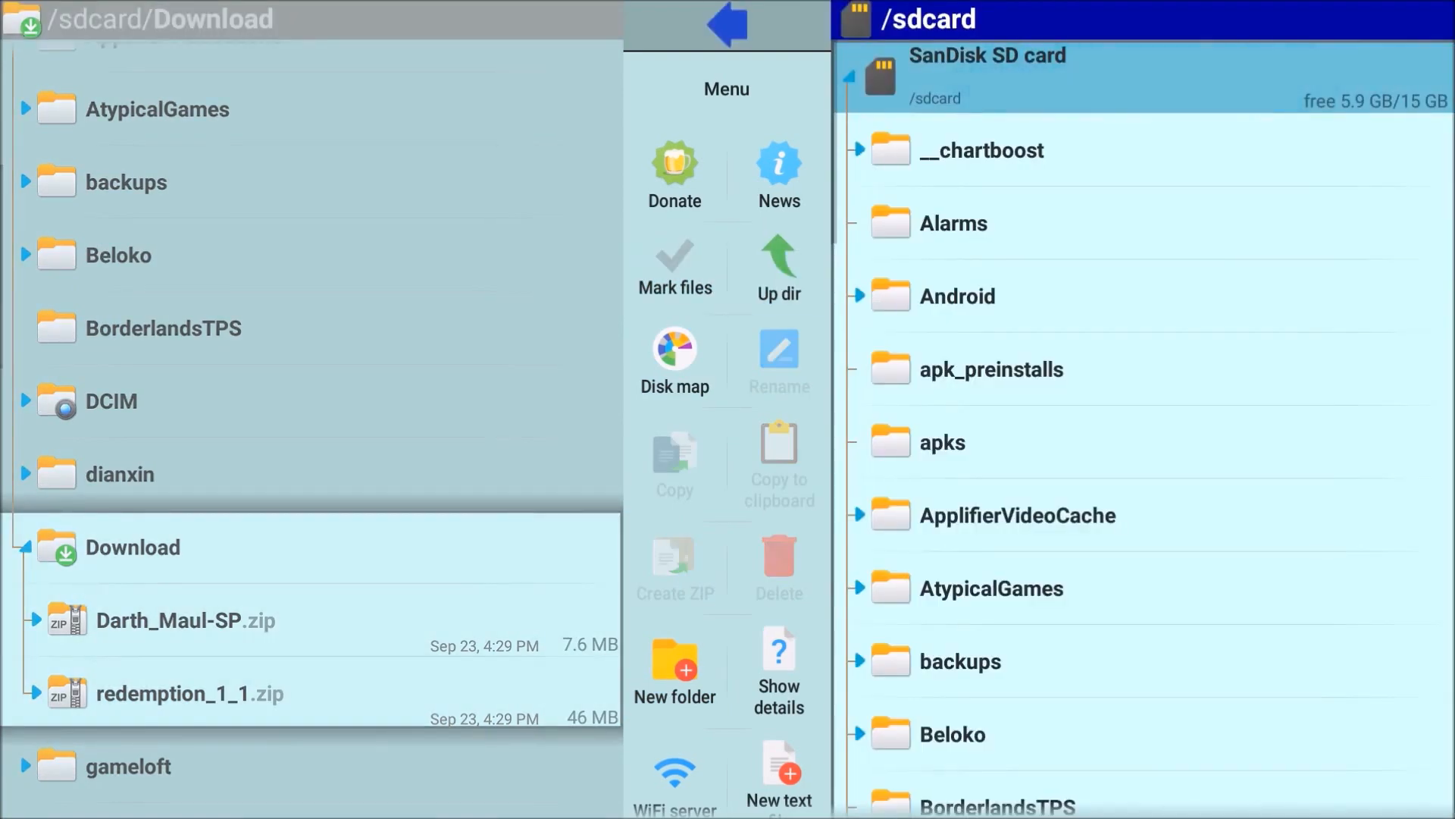
{"action": "left_click", "coordinate": [956, 734]}
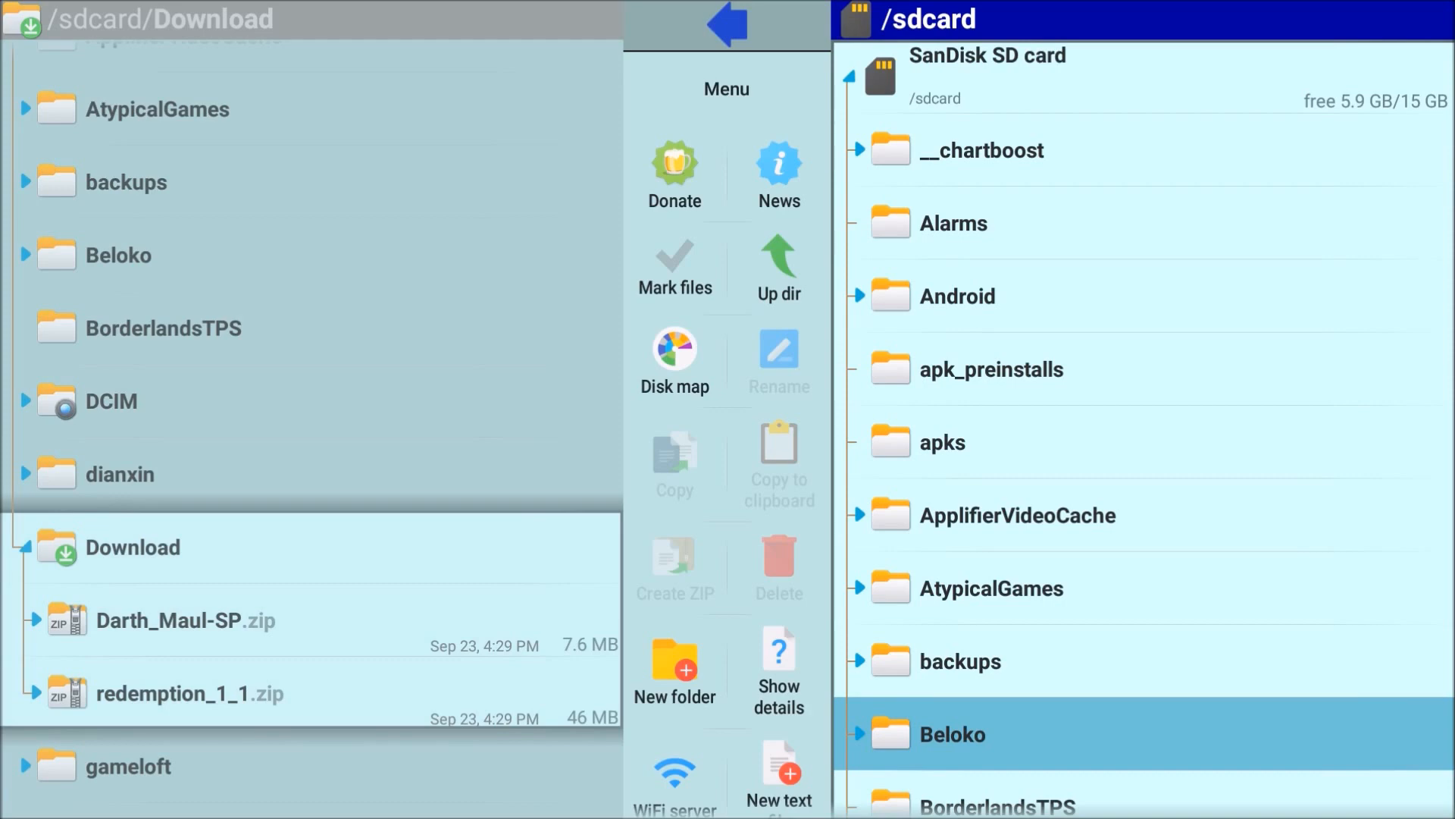
Expand Beloko, JK3 and FULL in the right pane to reveal the base folder.
{"action": "left_click", "coordinate": [954, 734]}
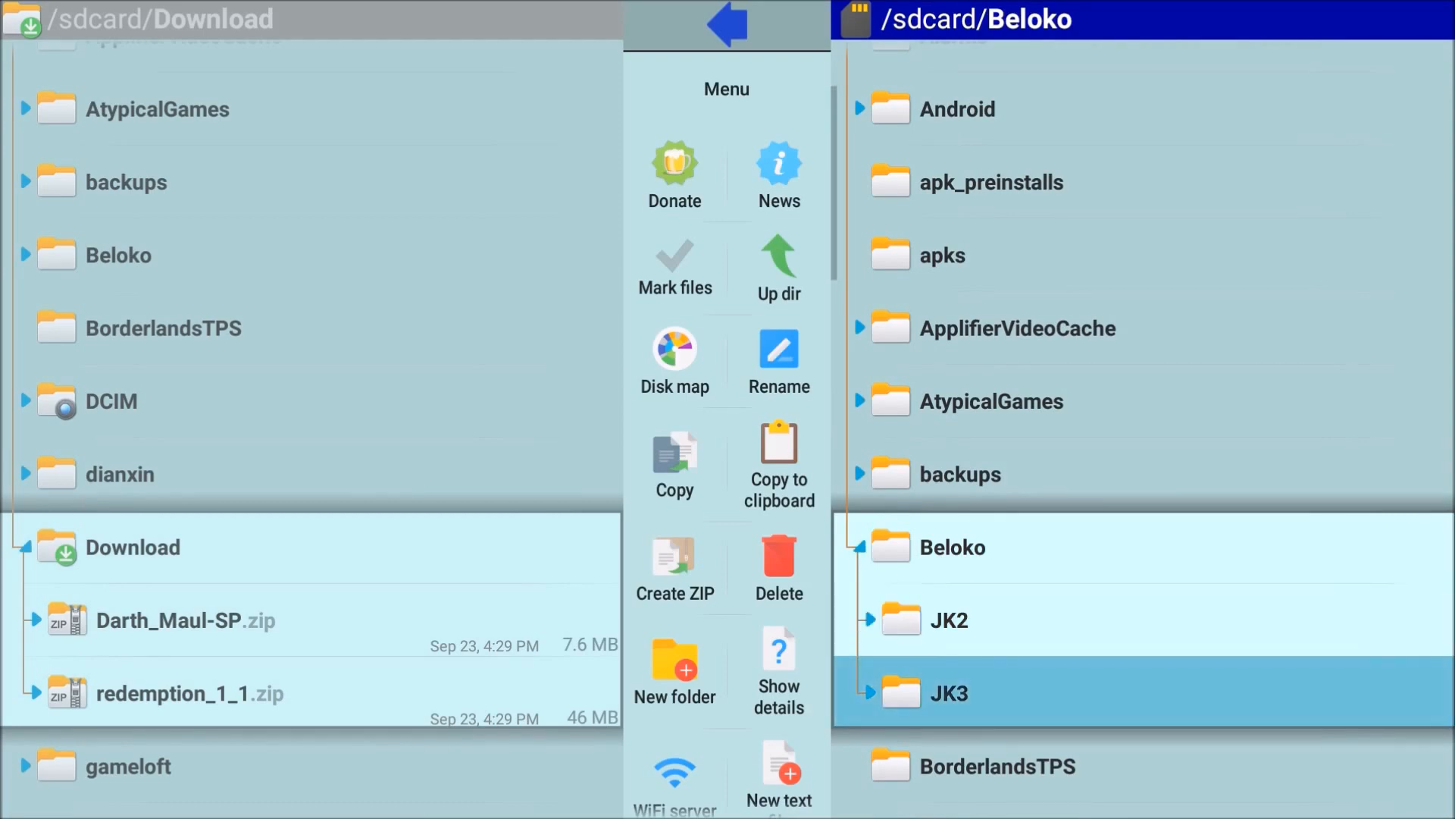
{"action": "left_click", "coordinate": [948, 692]}
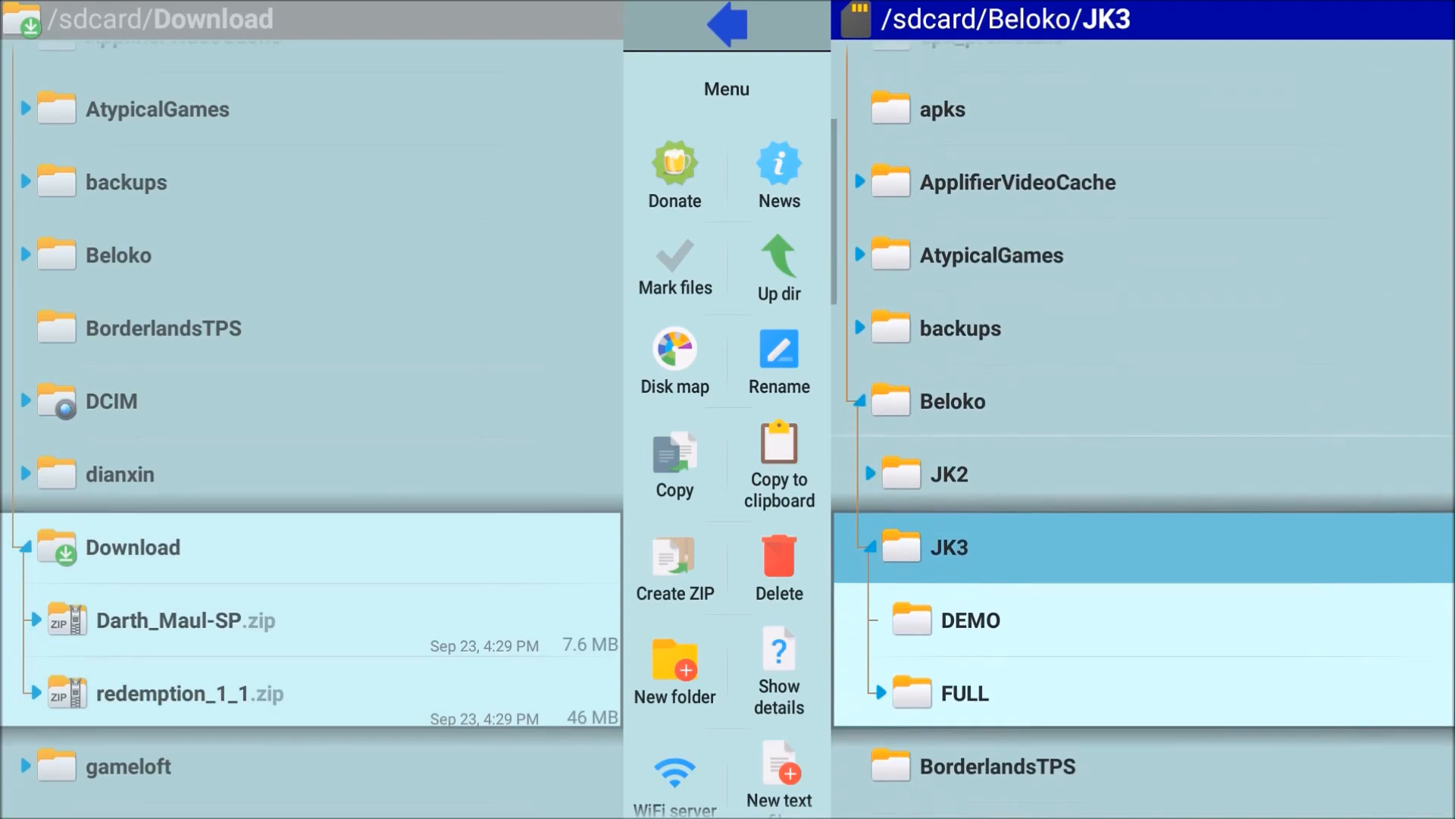
{"action": "left_click", "coordinate": [962, 692]}
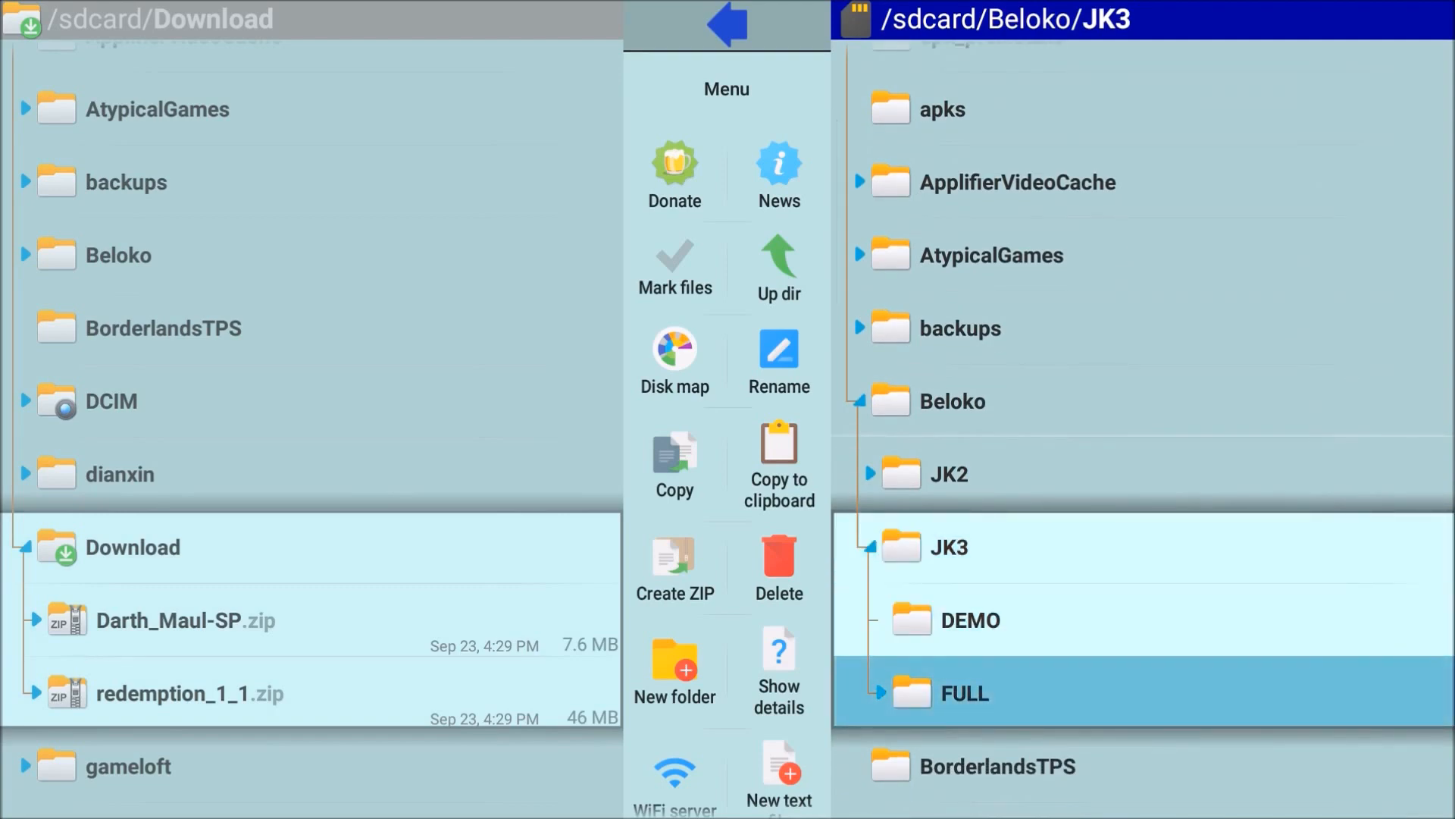
{"action": "left_click", "coordinate": [962, 691]}
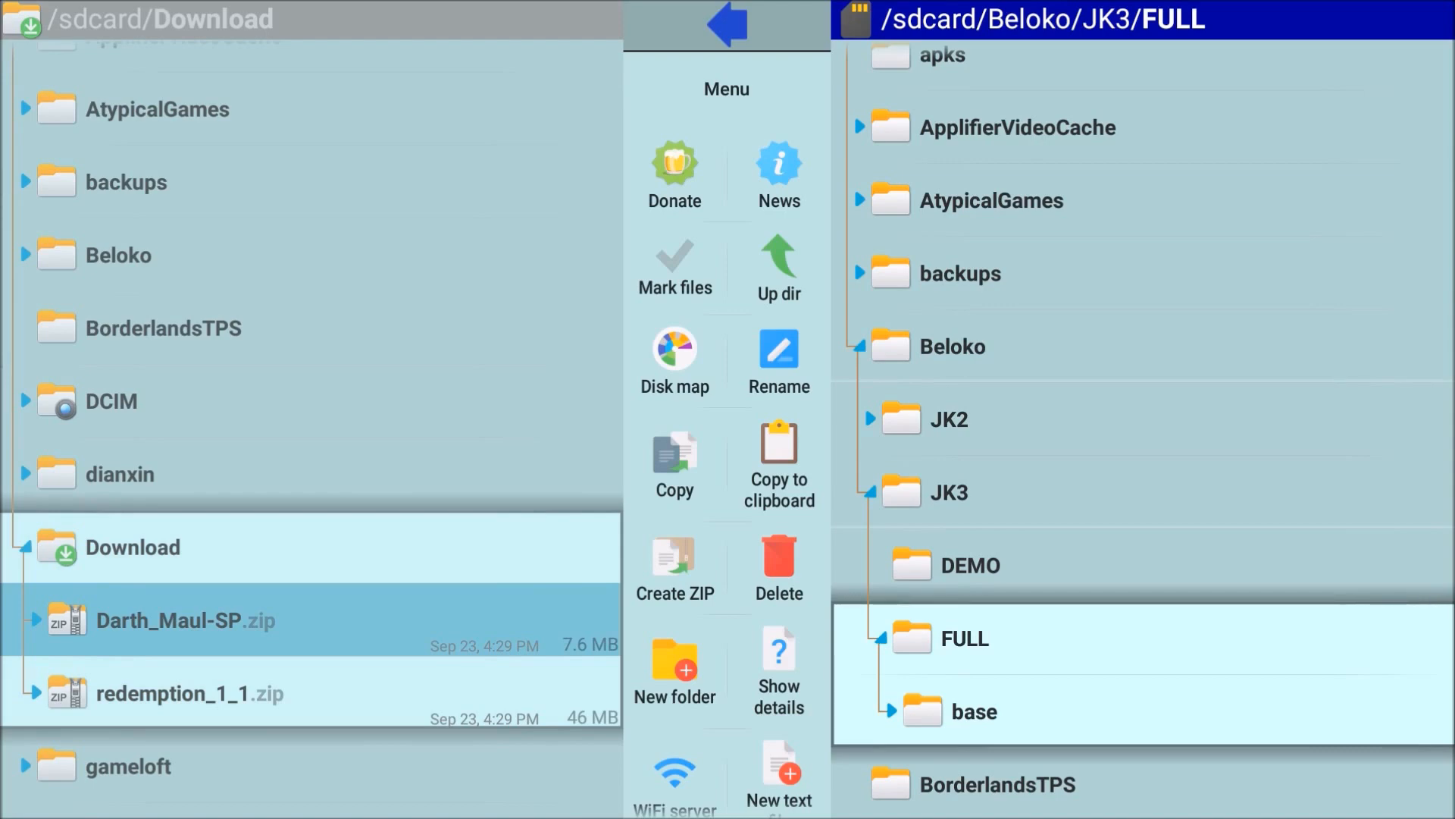
Open Darth_Maul-SP.zip, scroll to DT_Maul_SP.pk3 and mark it.
{"action": "left_click", "coordinate": [186, 619]}
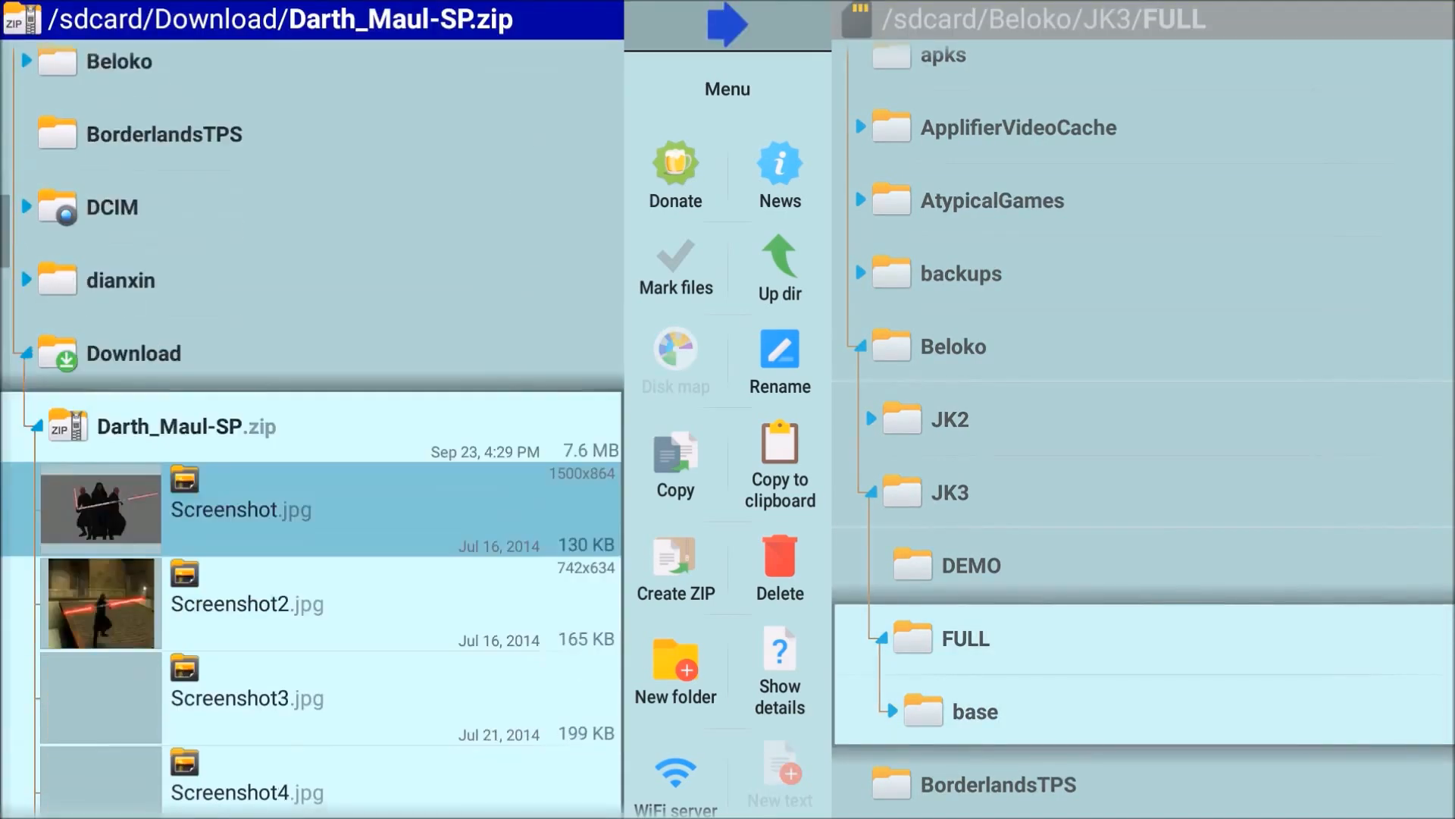
{"action": "scroll", "scroll_direction": "up", "scroll_amount": 3}
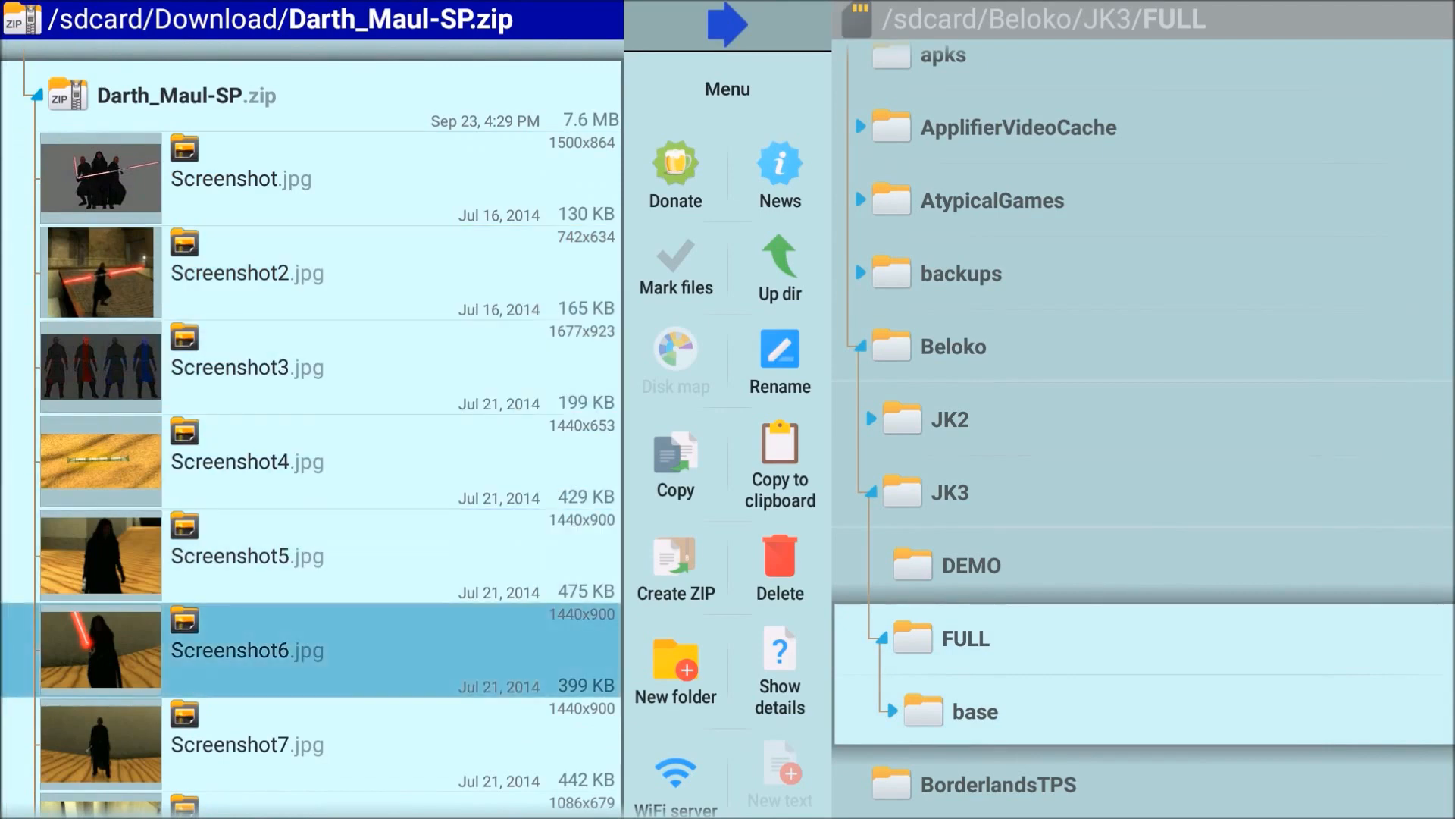
{"action": "scroll", "scroll_direction": "down", "scroll_amount": 3}
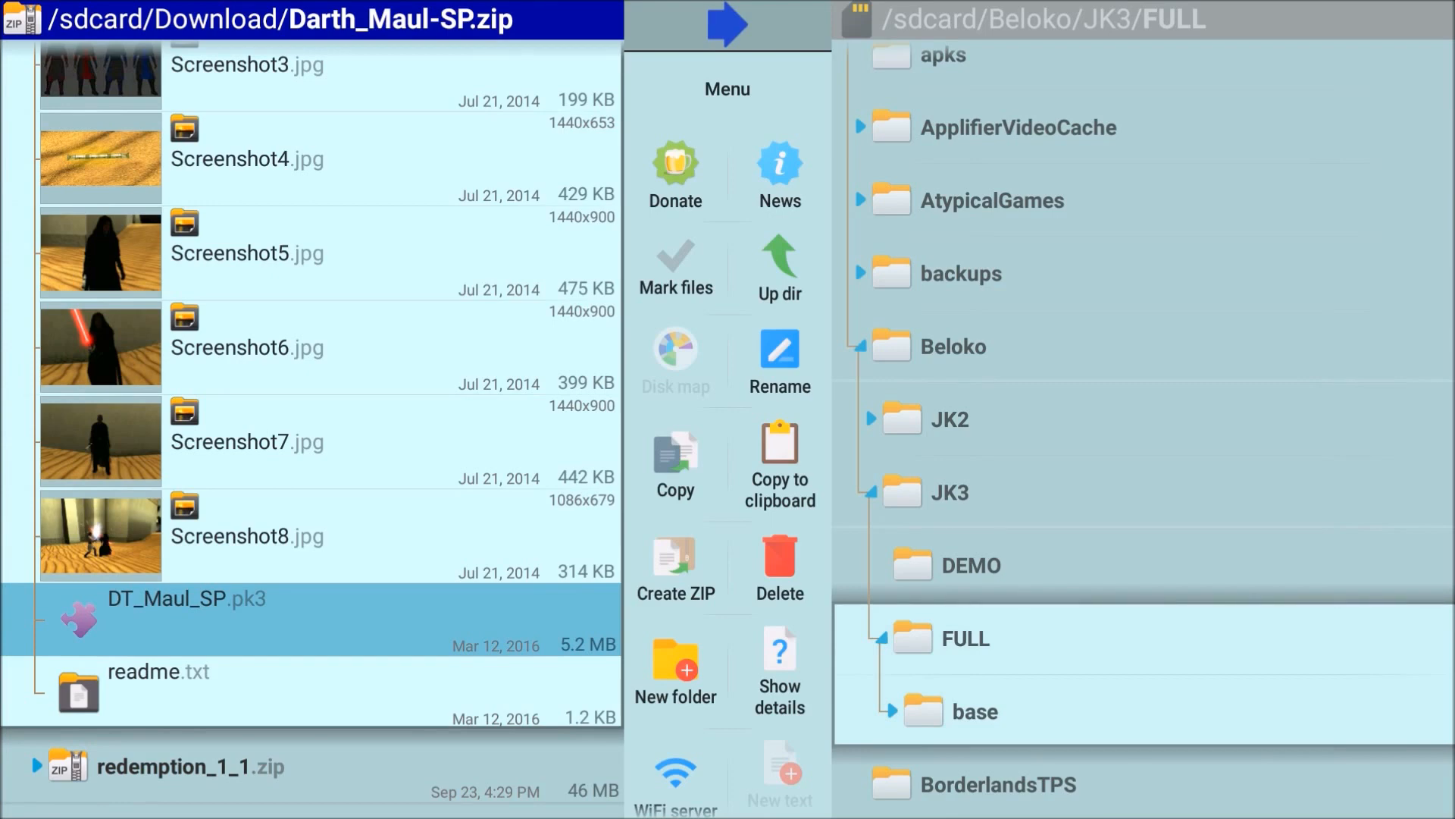
{"action": "left_click", "coordinate": [675, 360]}
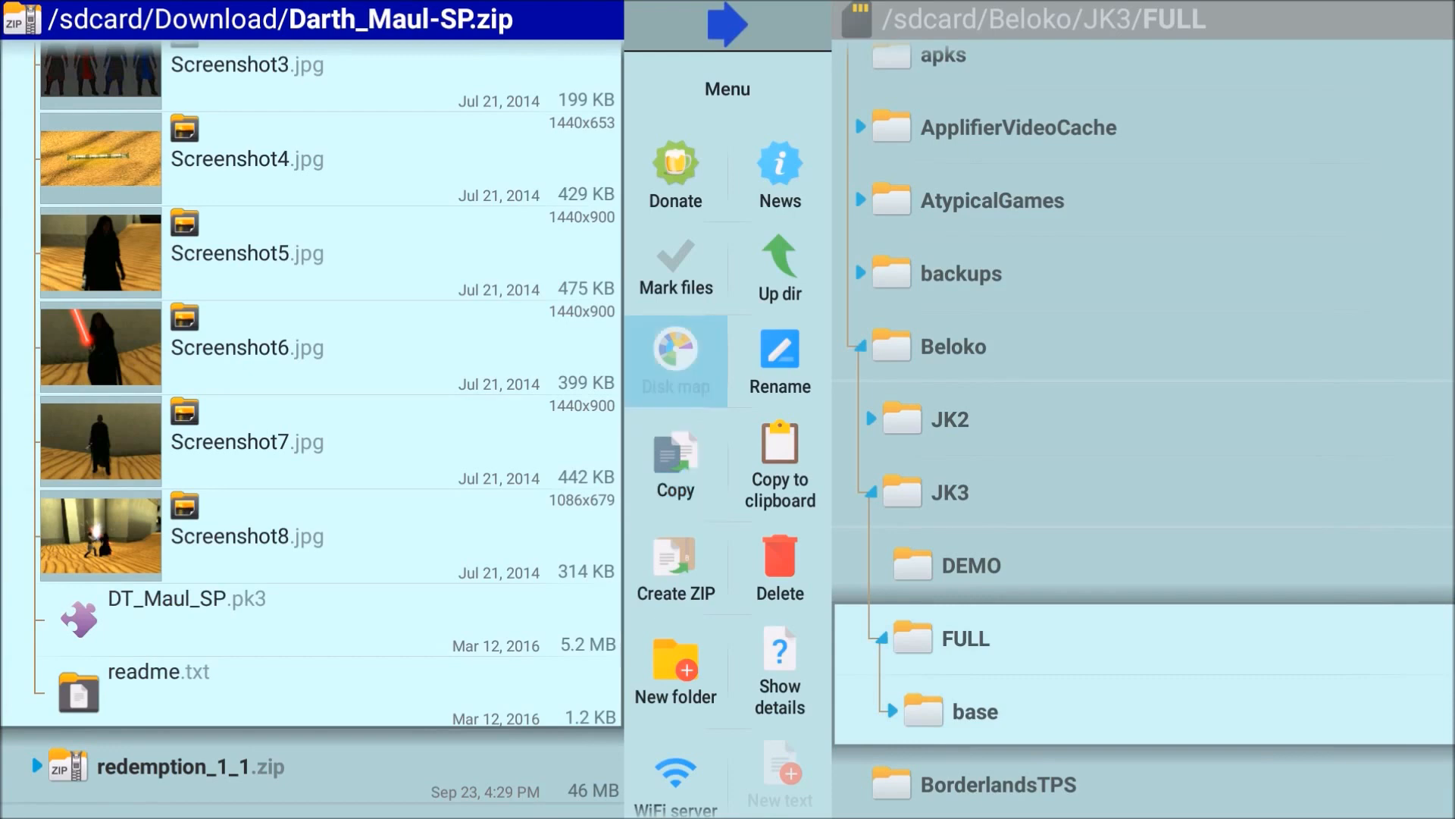
{"action": "left_click", "coordinate": [676, 266]}
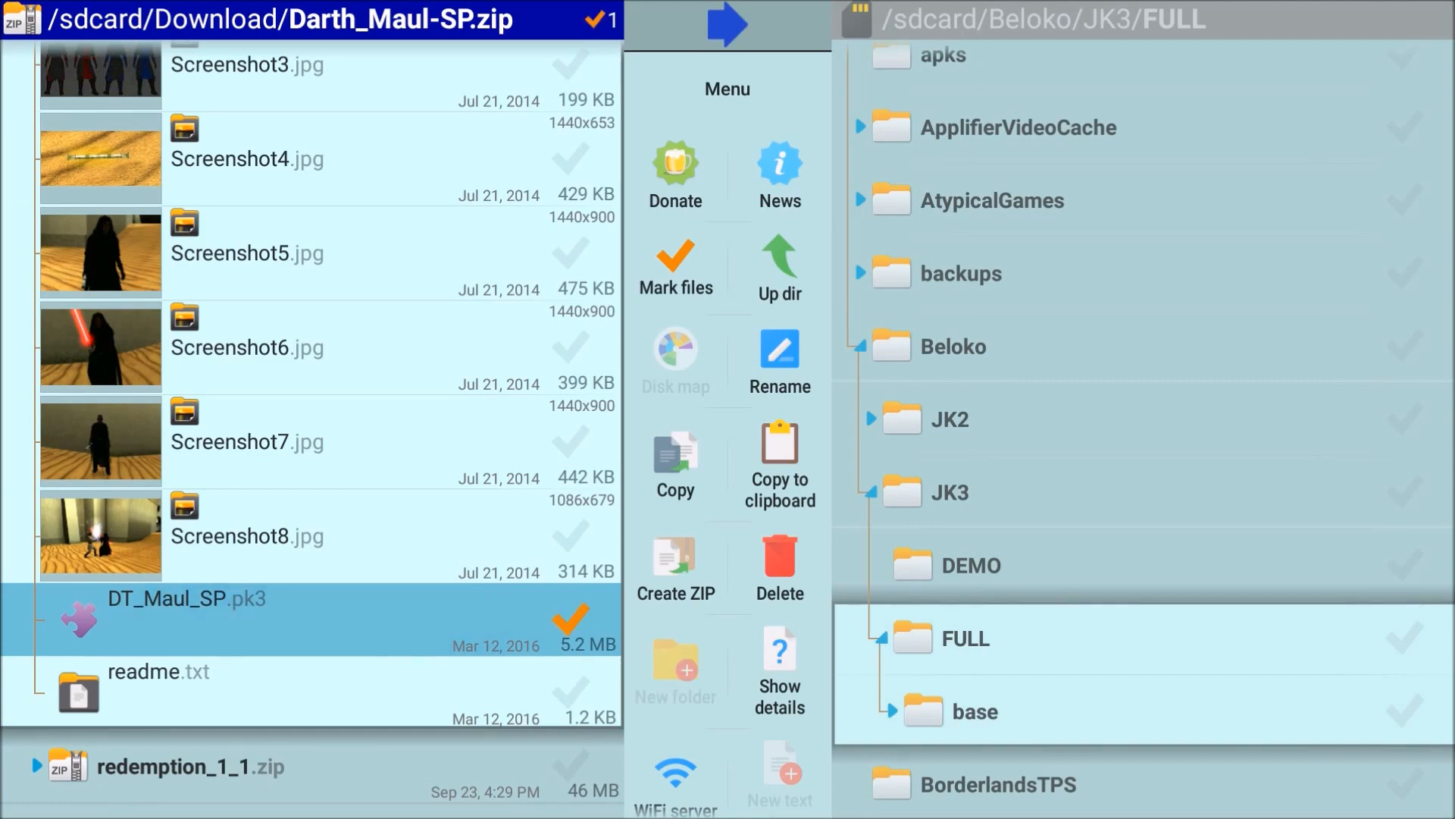
Expand the base folder inside JK3/FULL in the right pane.
{"action": "left_click", "coordinate": [972, 711]}
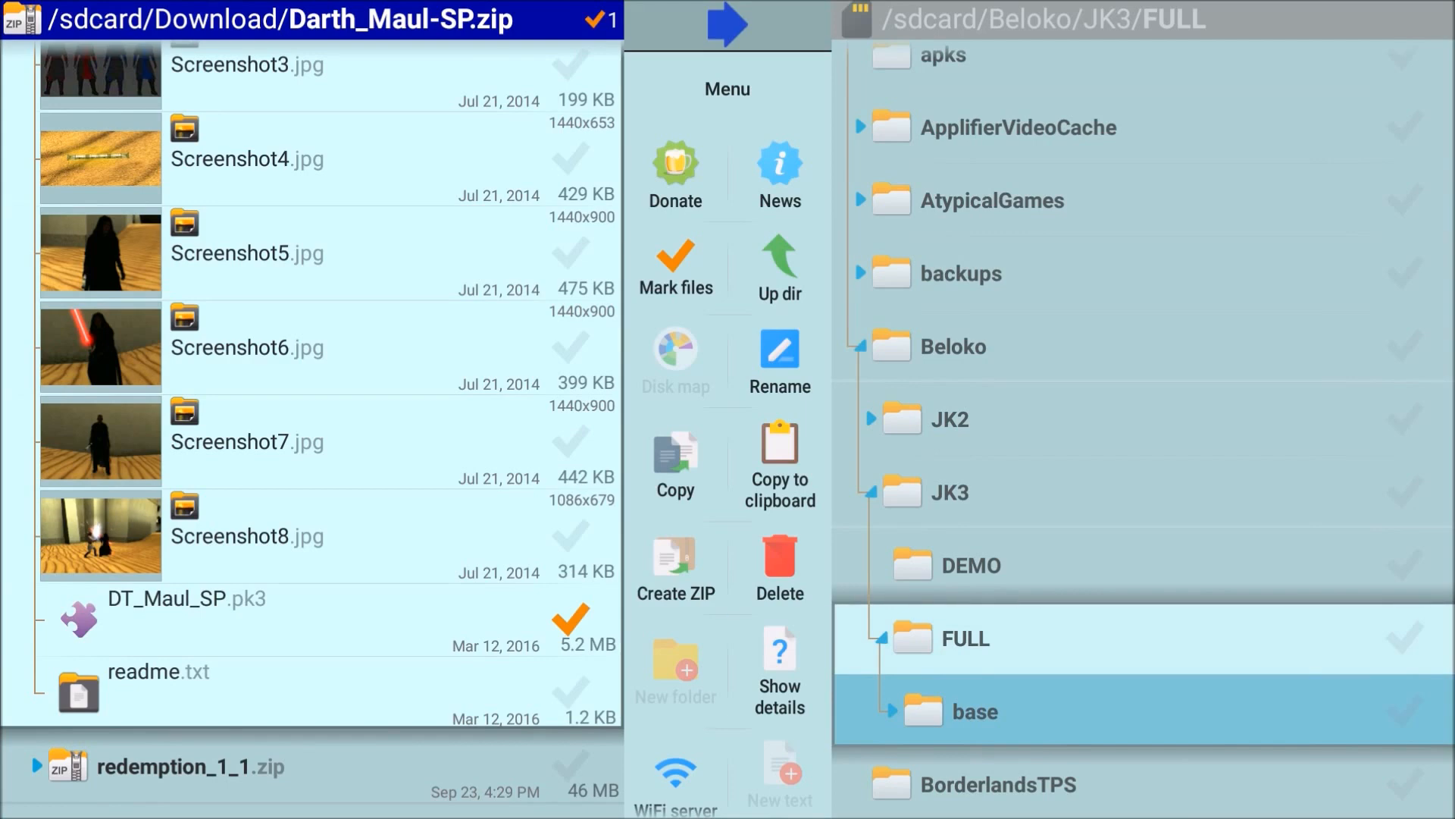
{"action": "left_click", "coordinate": [780, 464]}
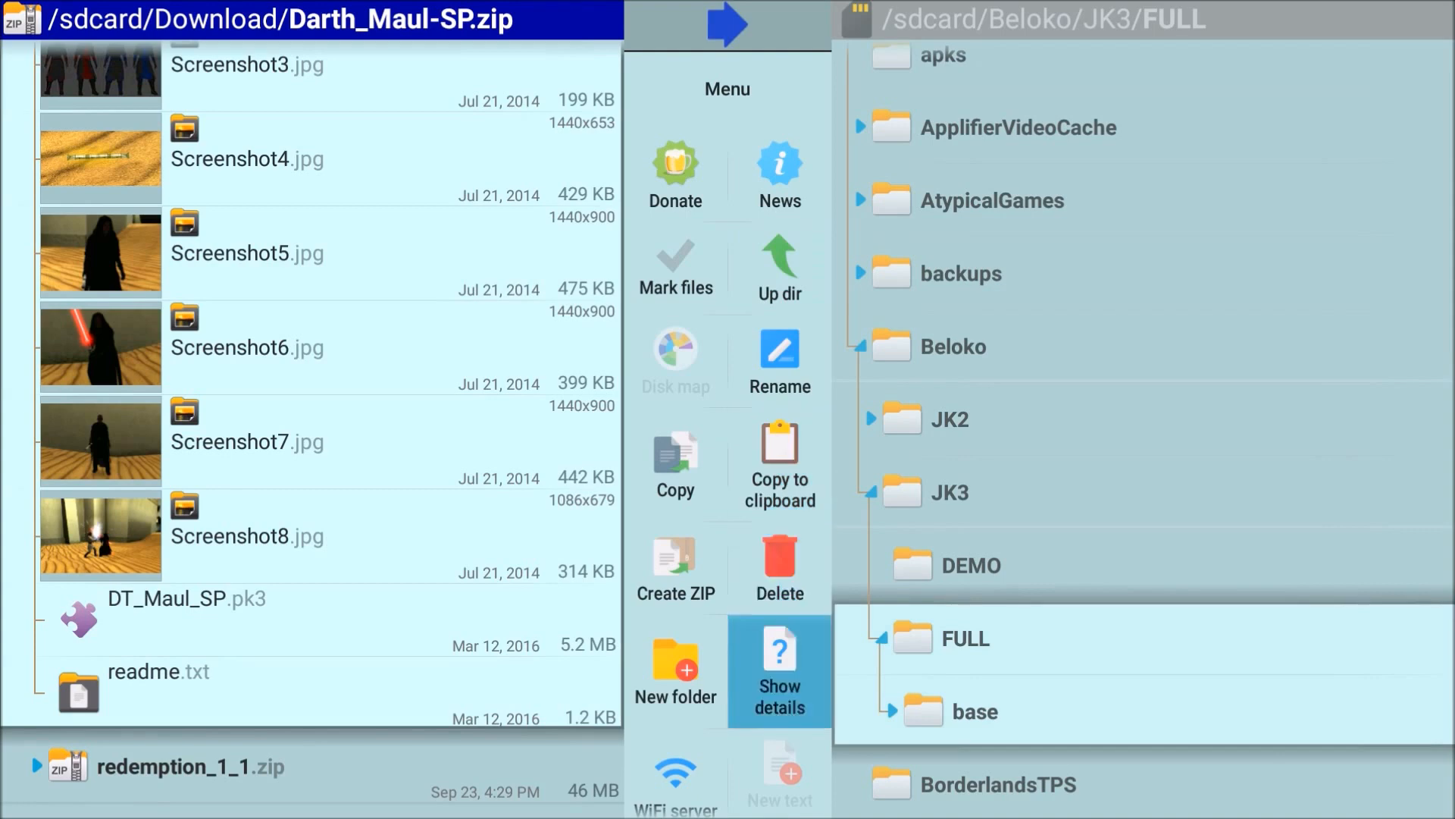
{"action": "left_click", "coordinate": [975, 711]}
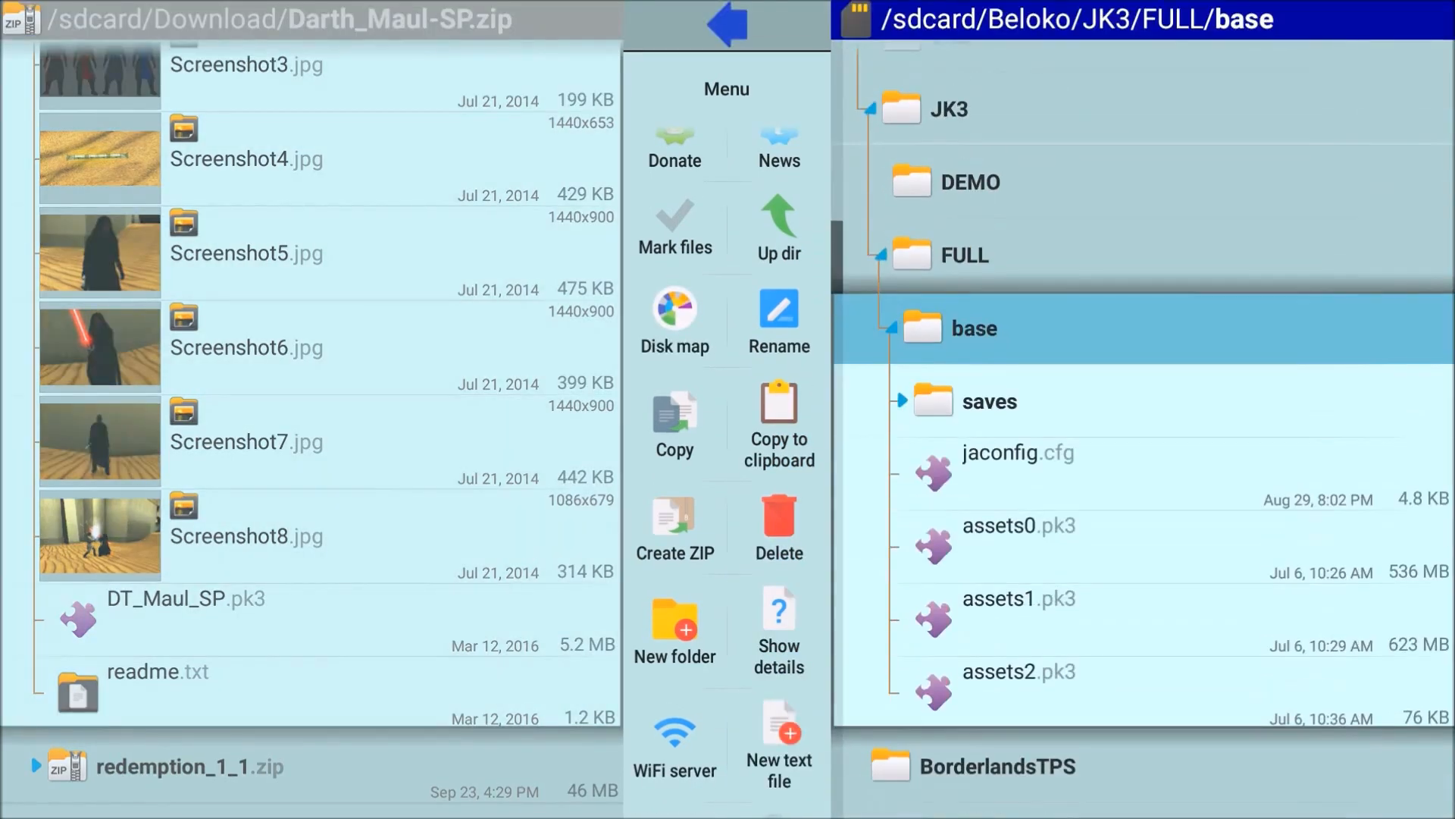
Mark DT_Maul_SP.pk3 and copy it into FULL/base.
{"action": "left_click", "coordinate": [674, 228]}
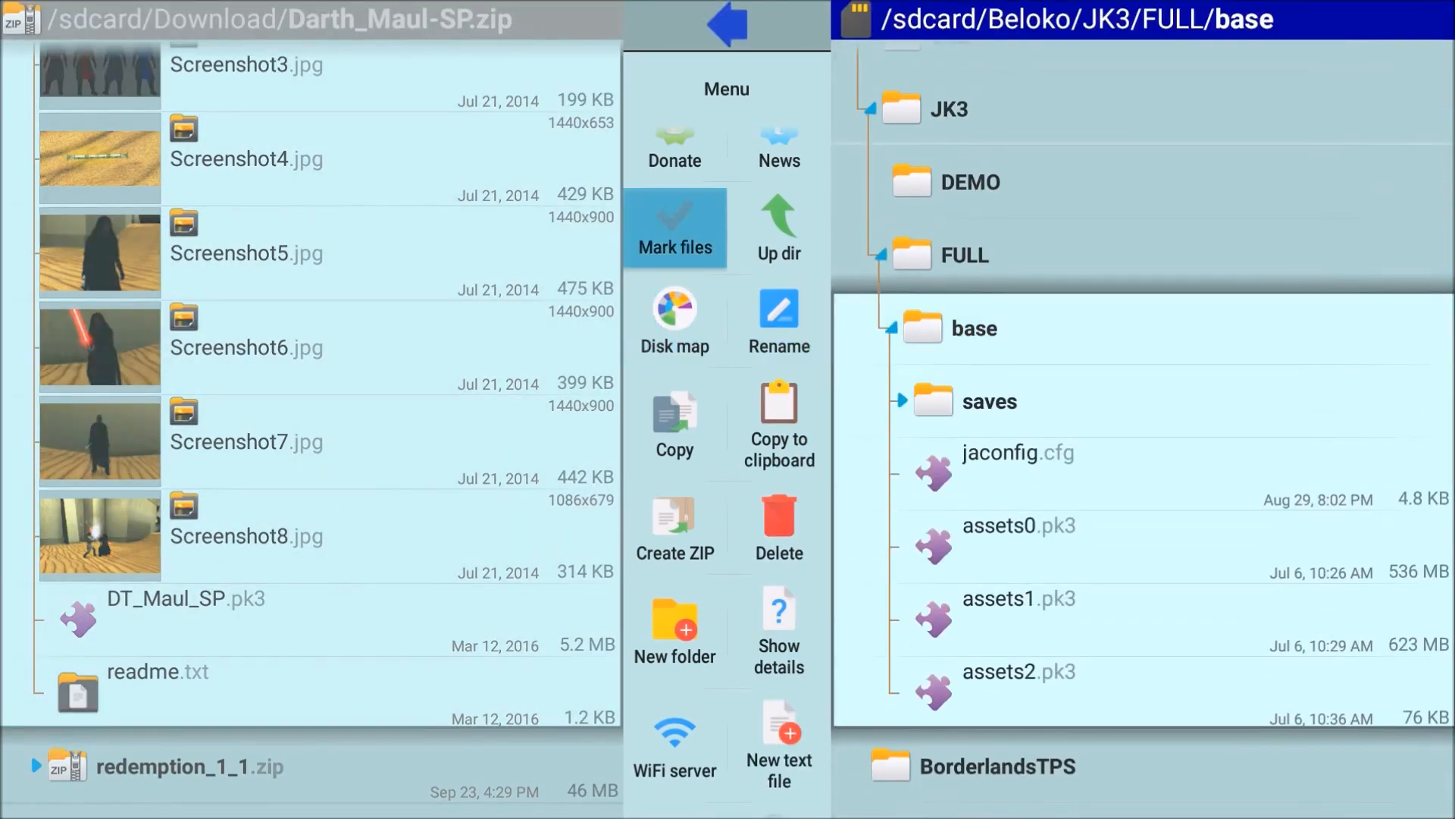
{"action": "left_click", "coordinate": [674, 227]}
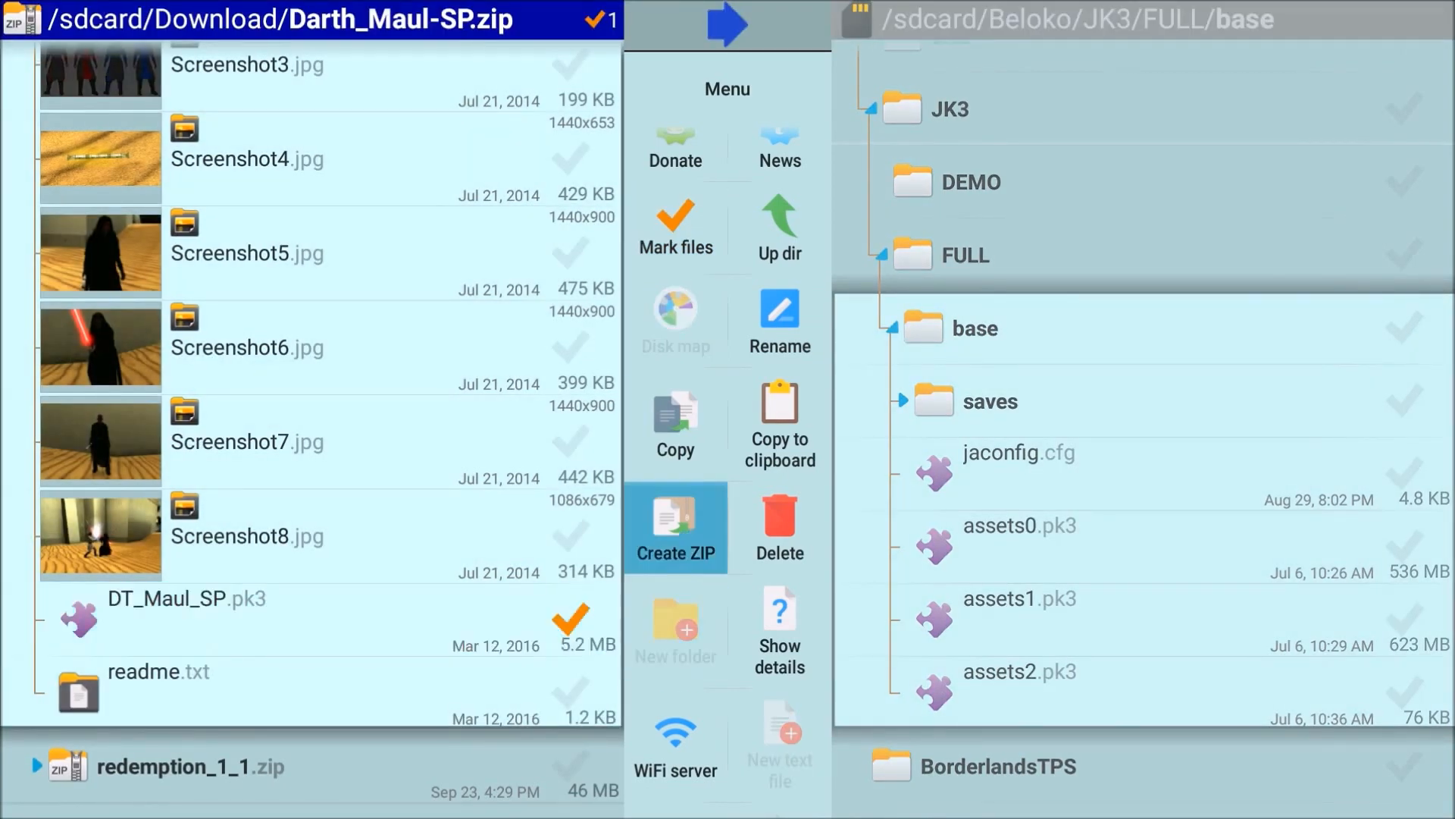
{"action": "left_click", "coordinate": [675, 425]}
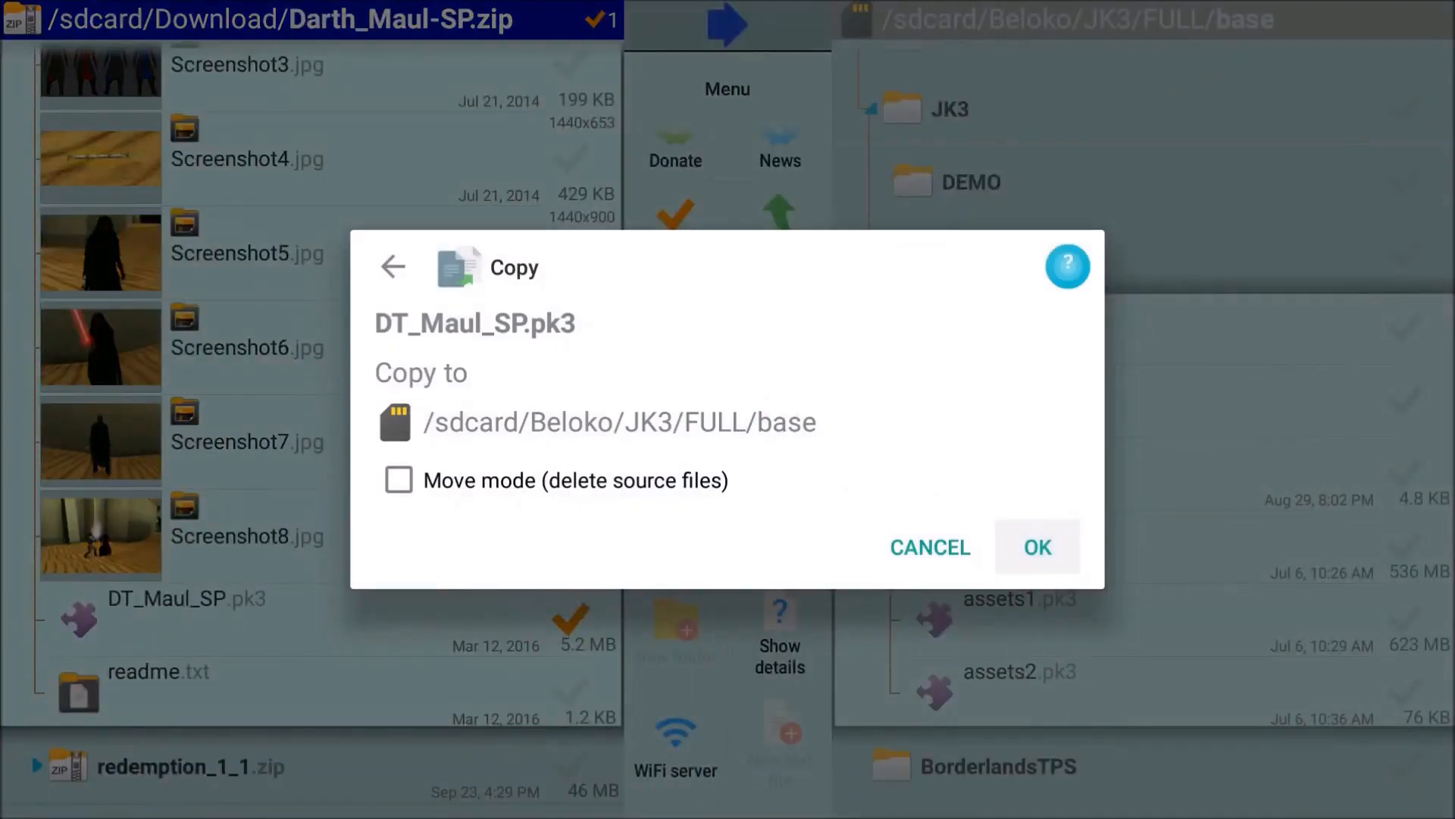
{"action": "left_click", "coordinate": [1036, 547]}
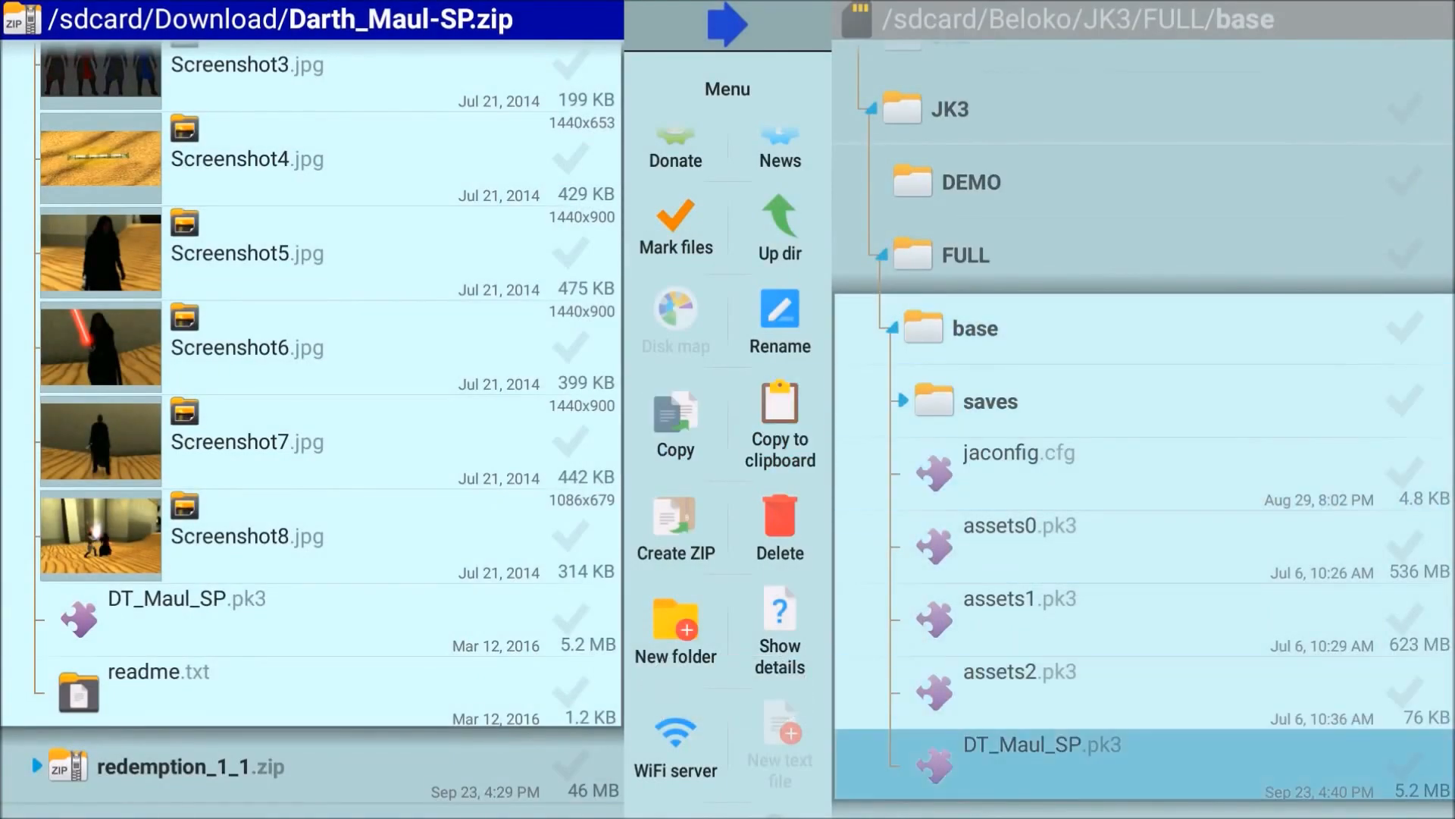
{"action": "left_click", "coordinate": [675, 228]}
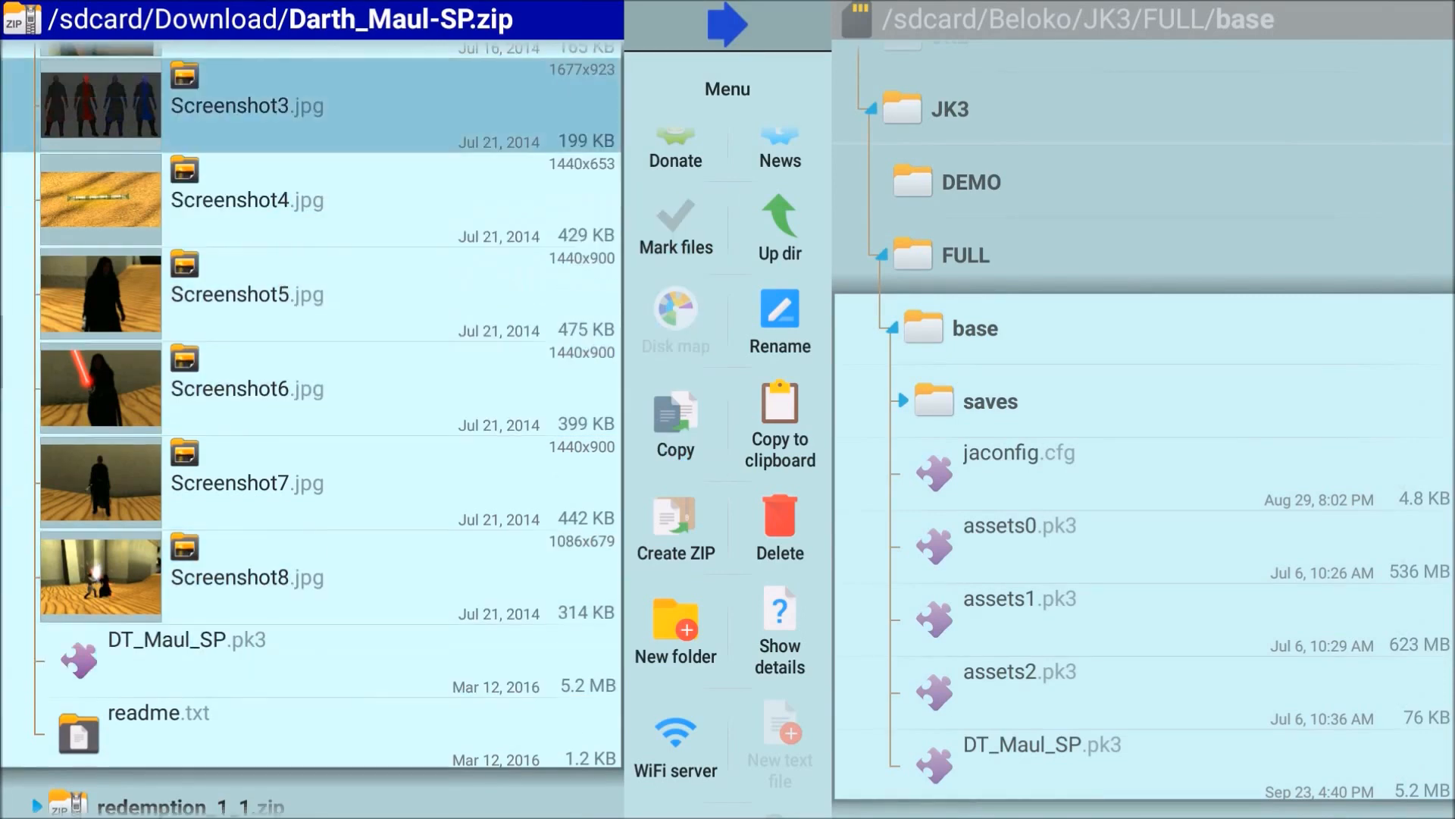
Collapse Darth_Maul-SP.zip and base, then open redemption_1_1.zip and its redemption_1_1 folder.
{"action": "left_click", "coordinate": [780, 228]}
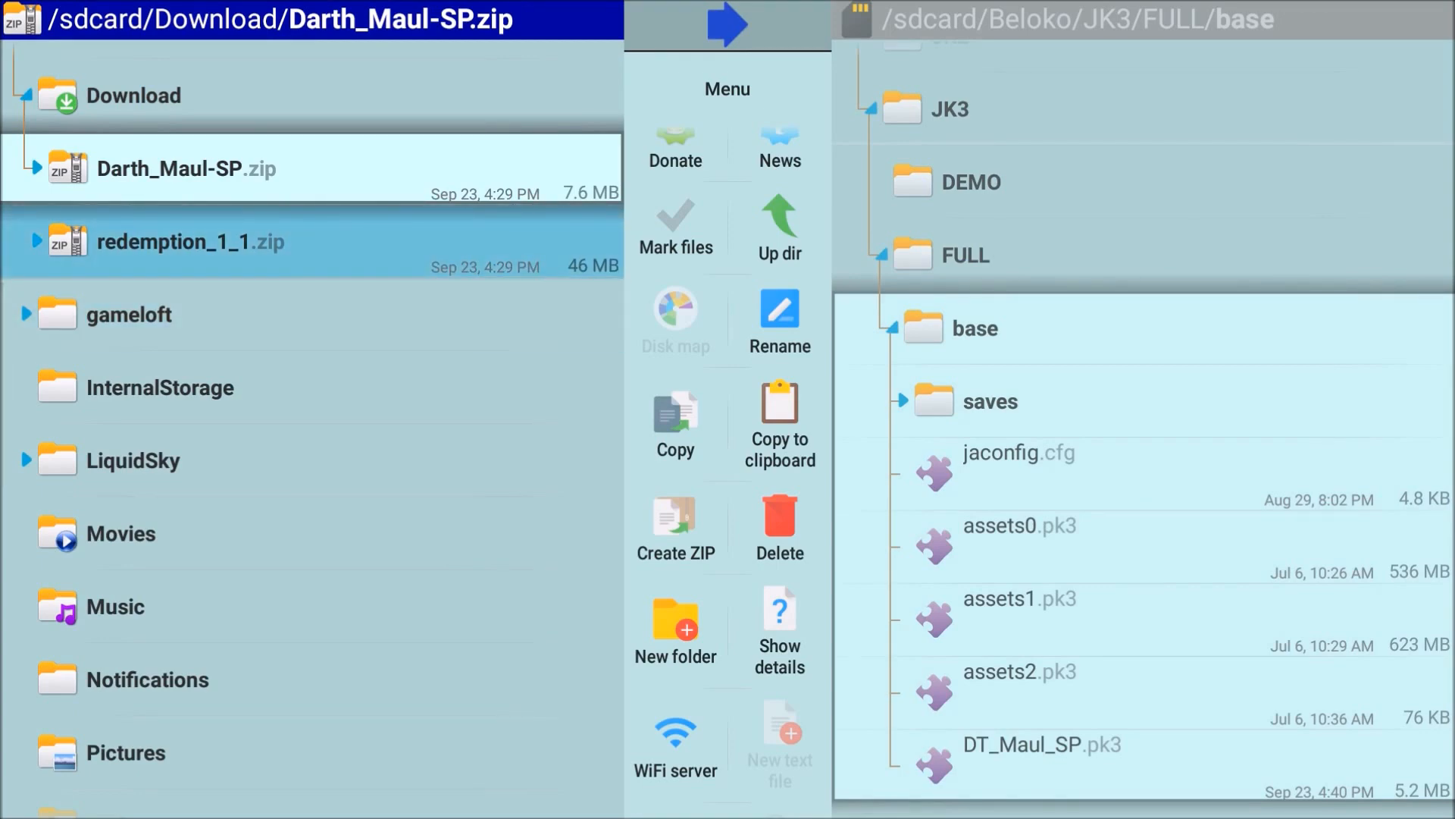
{"action": "left_click", "coordinate": [1021, 622]}
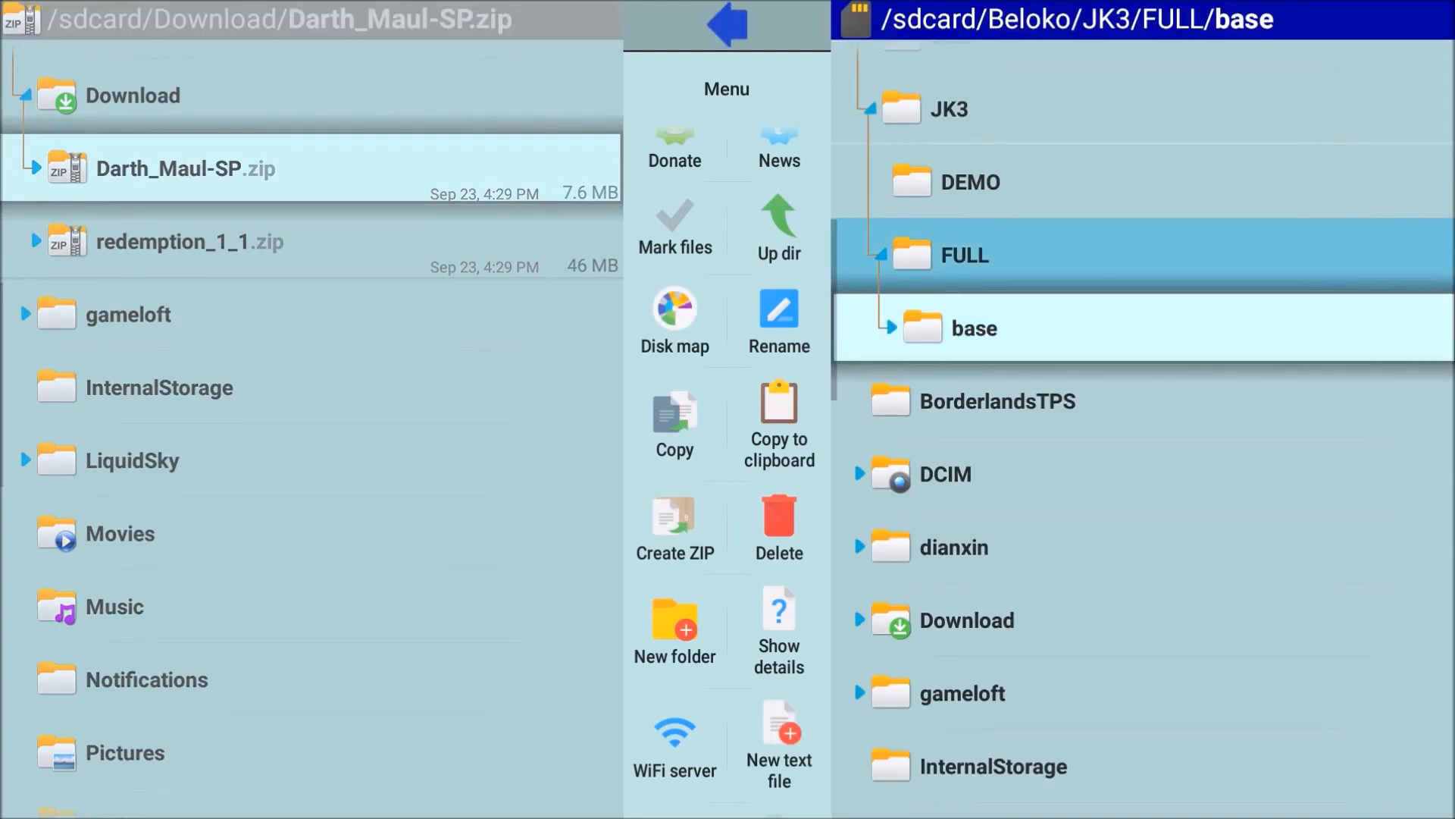
{"action": "left_click", "coordinate": [675, 227]}
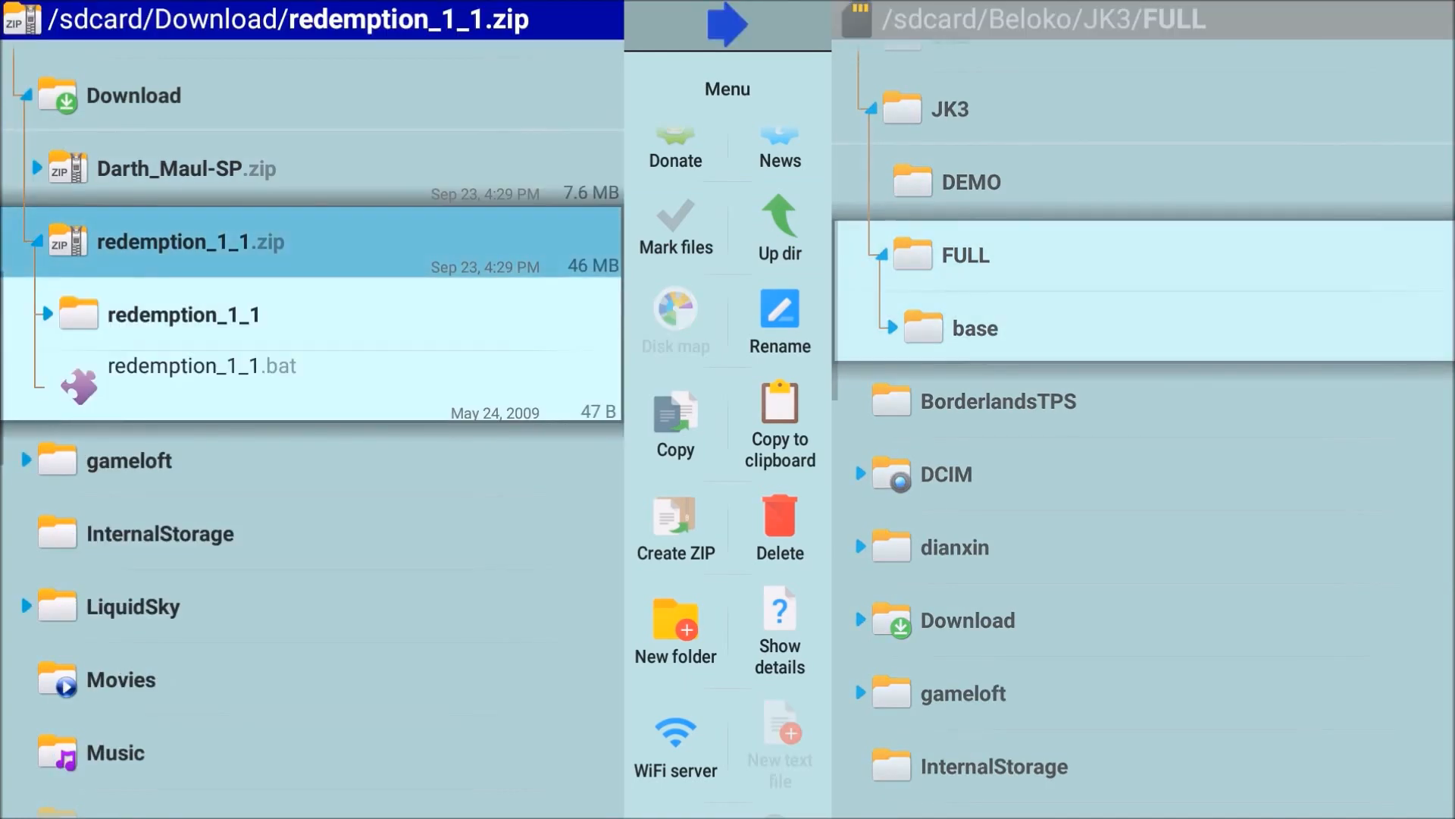
{"action": "left_click", "coordinate": [183, 314]}
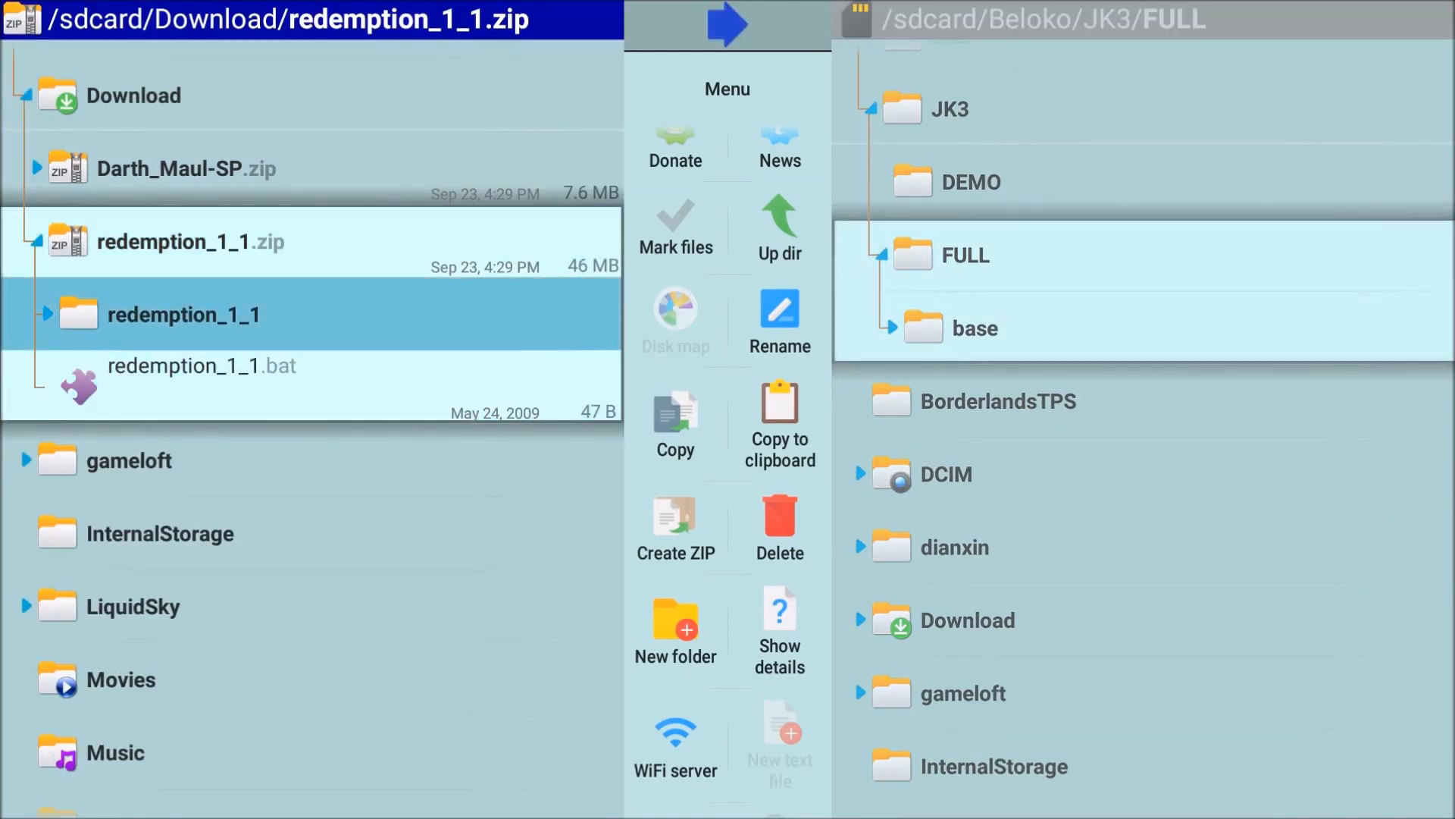
{"action": "left_click", "coordinate": [183, 313]}
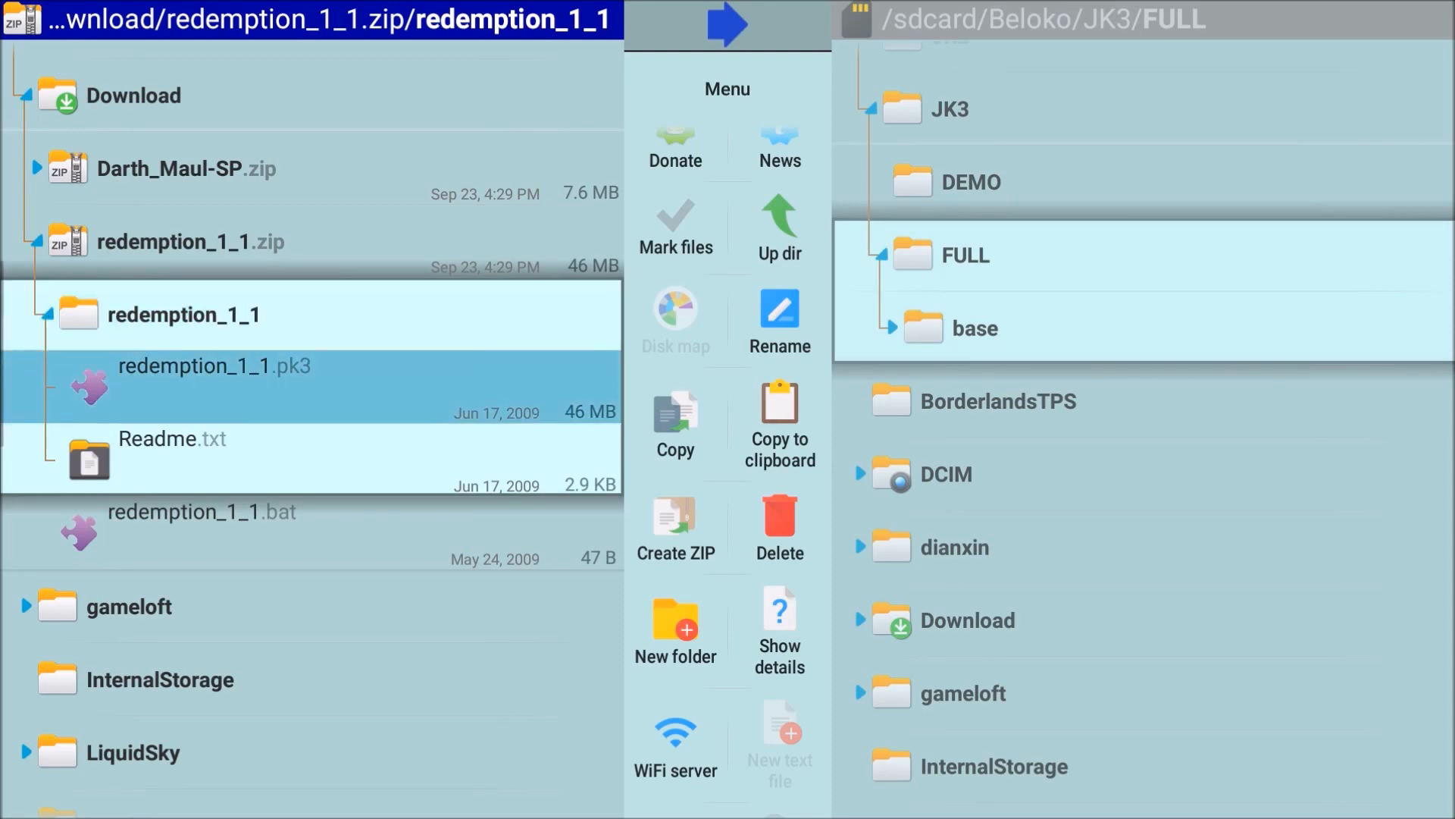
{"action": "left_click", "coordinate": [186, 314]}
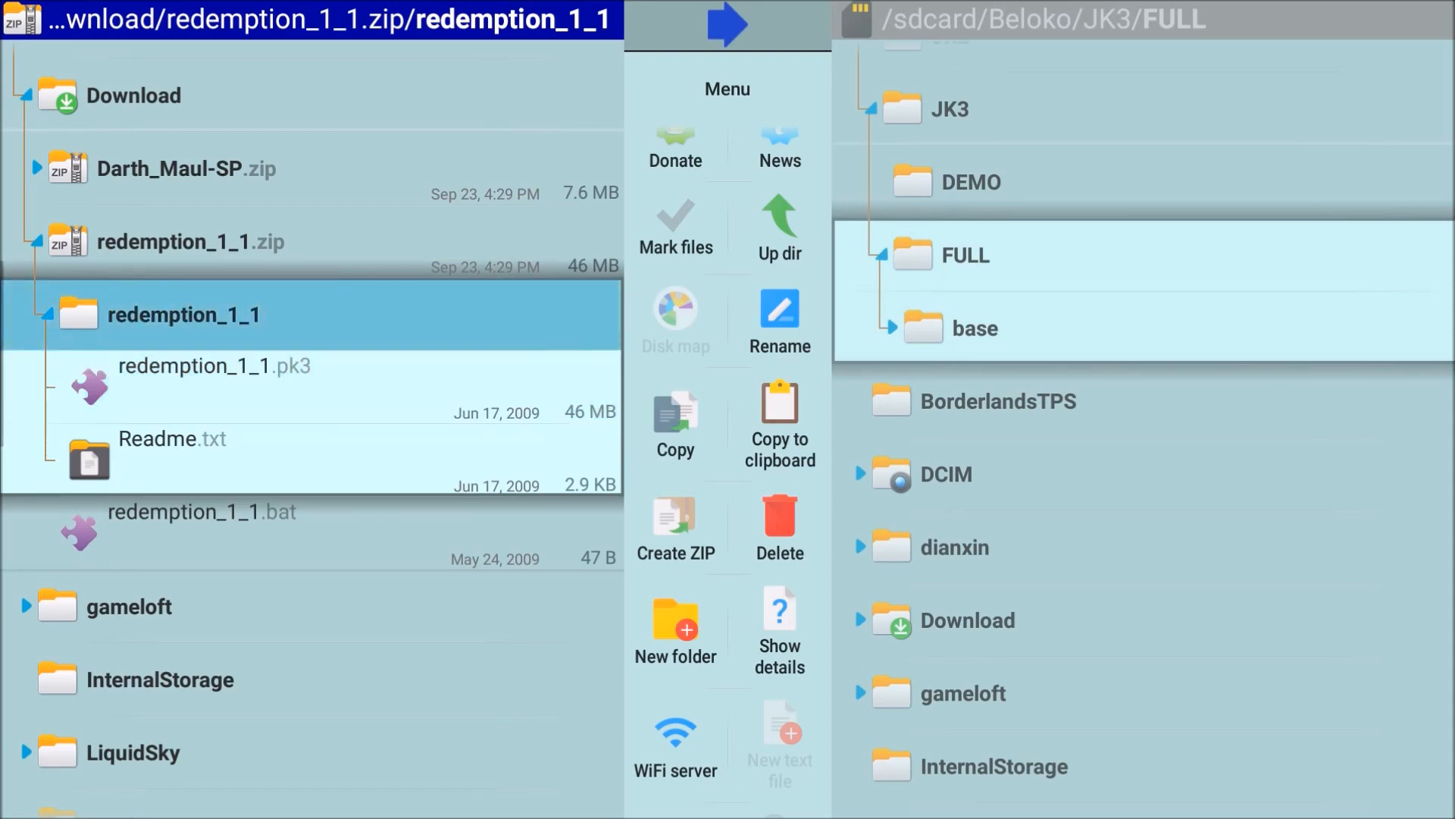
{"action": "left_click", "coordinate": [214, 364]}
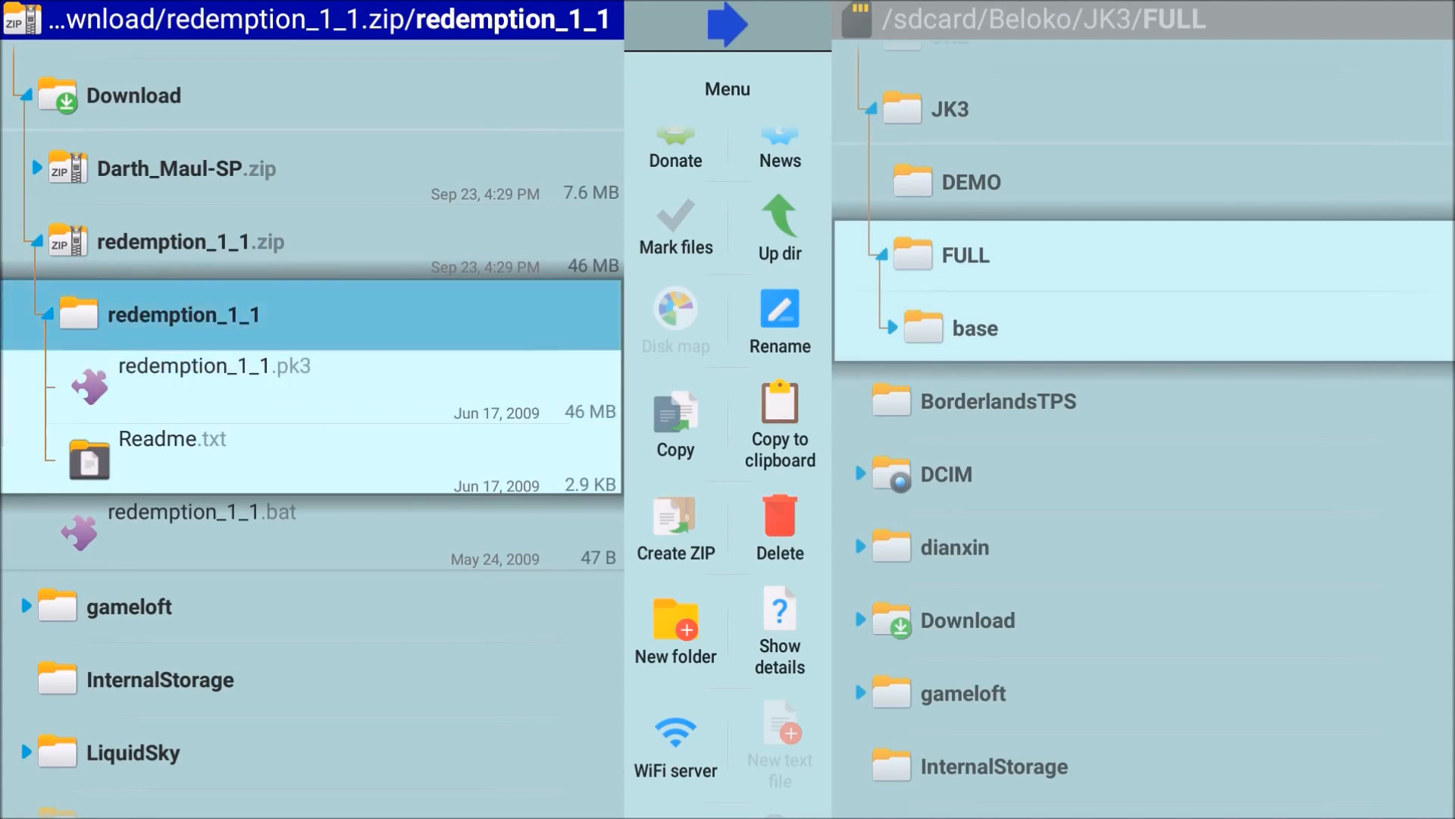
Mark the redemption_1_1 folder and copy it into /sdcard/Beloko/JK3/FULL.
{"action": "left_click", "coordinate": [676, 227]}
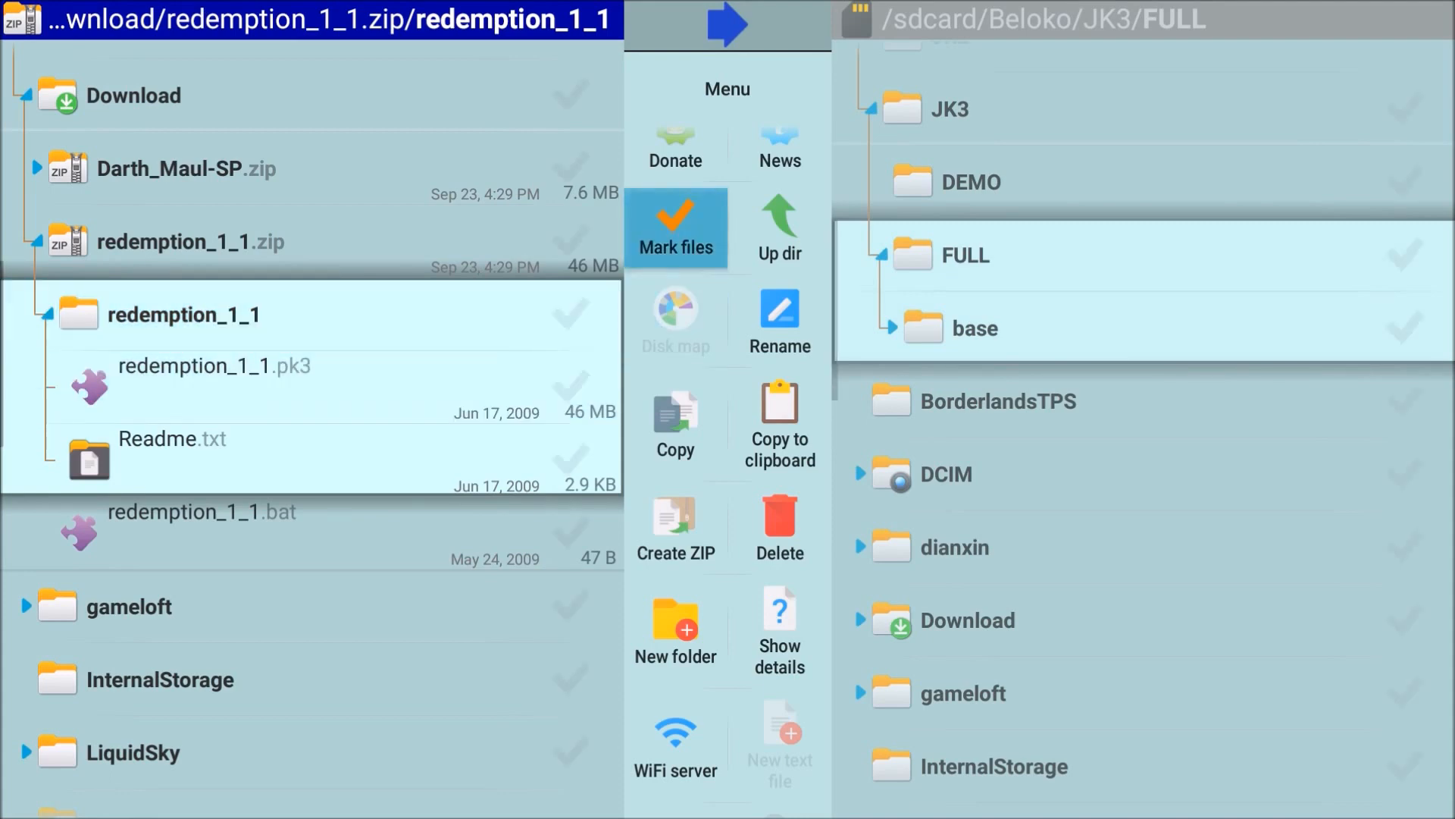
{"action": "left_click", "coordinate": [676, 228]}
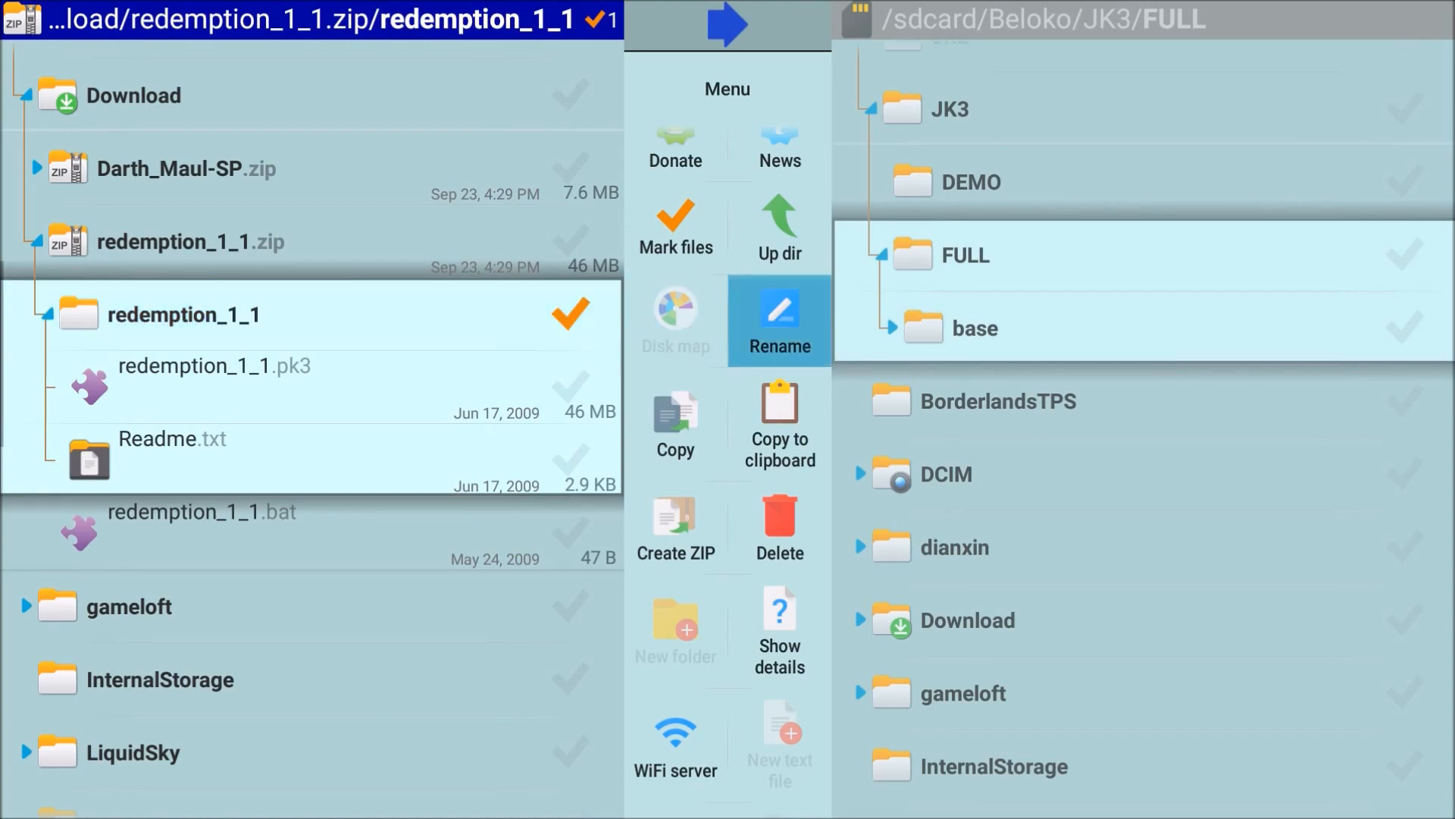
{"action": "mouse_move", "coordinate": [780, 426]}
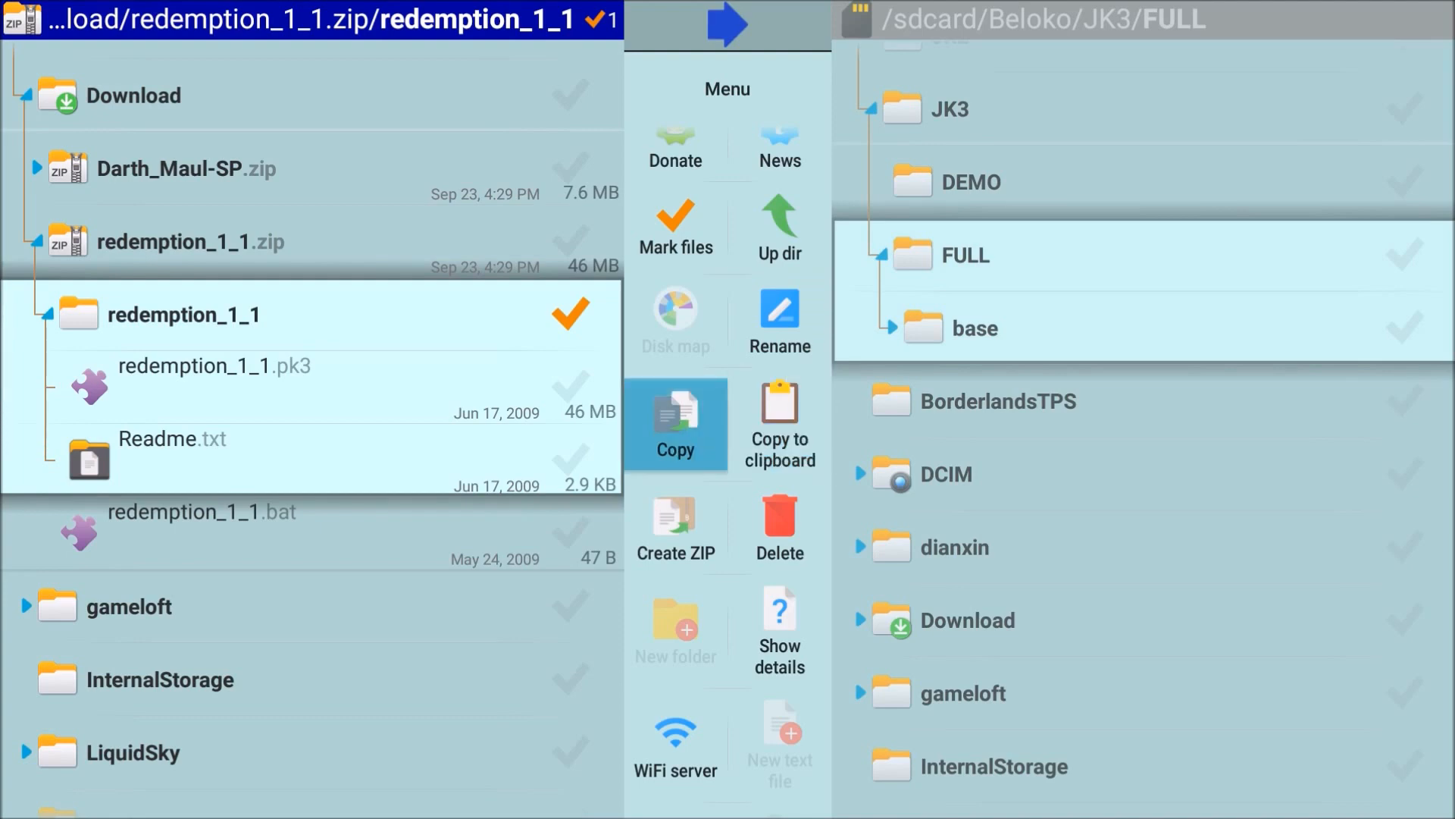
{"action": "left_click", "coordinate": [675, 425]}
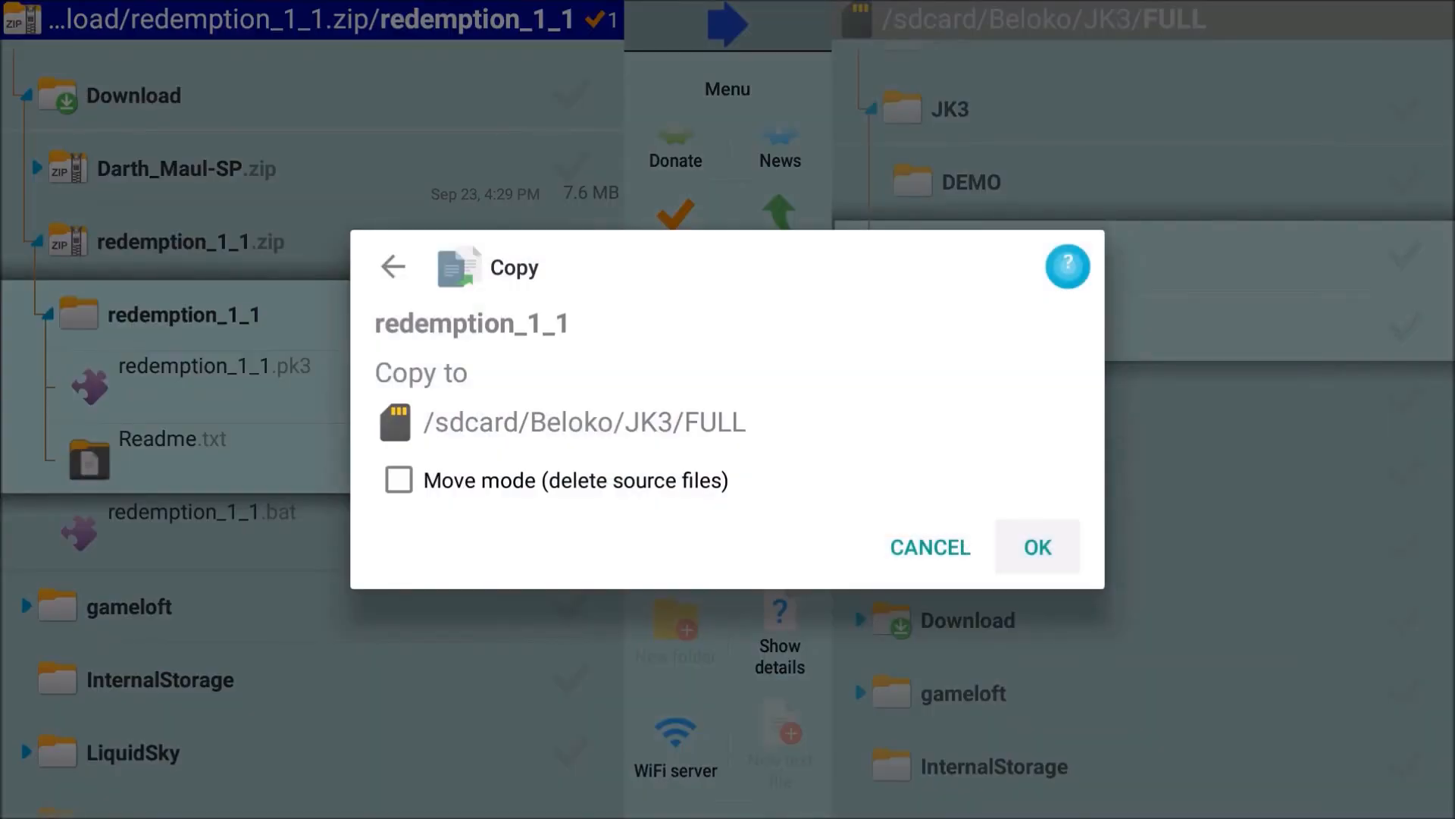
{"action": "left_click", "coordinate": [1036, 547]}
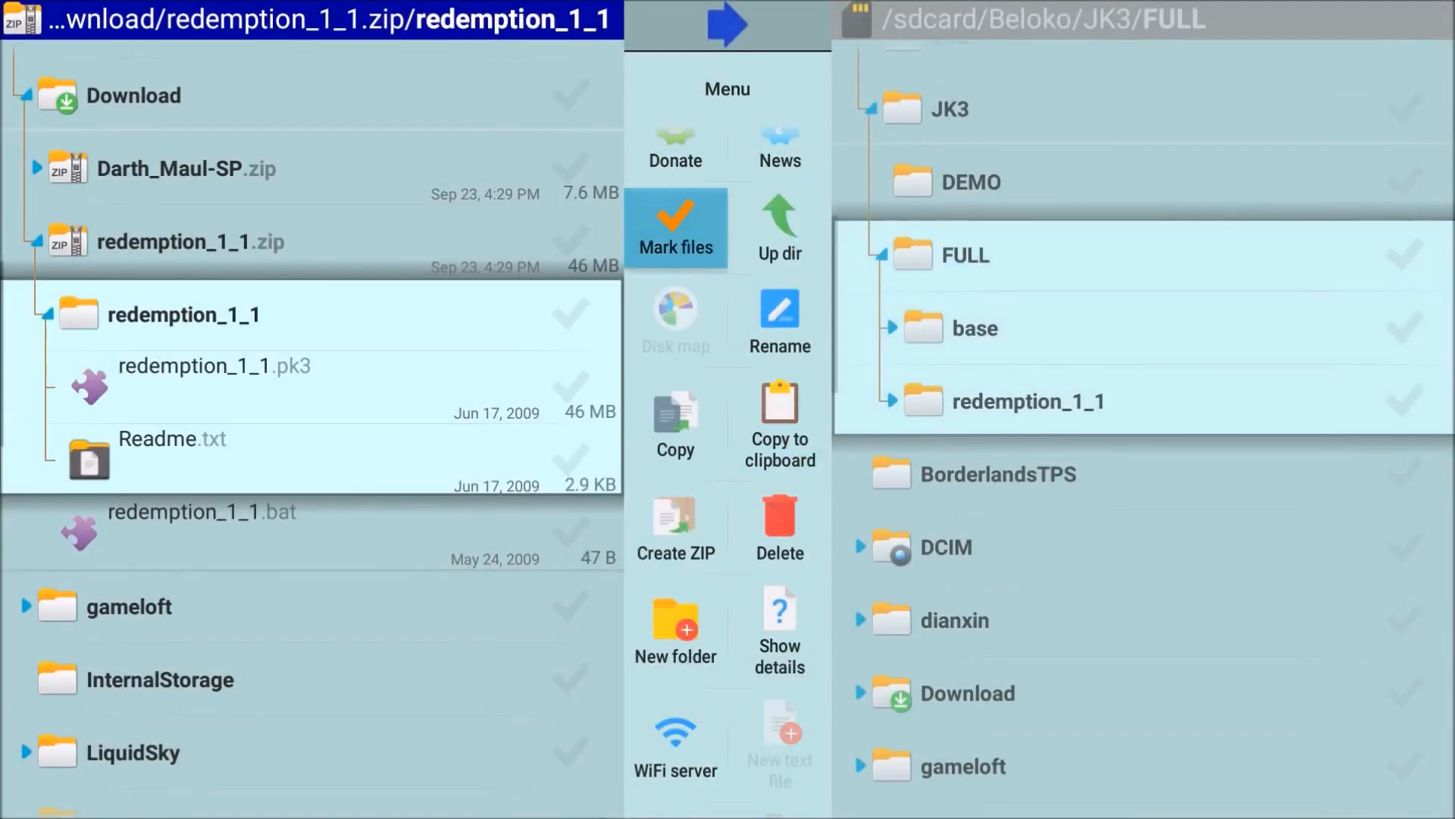
{"action": "left_click", "coordinate": [974, 328]}
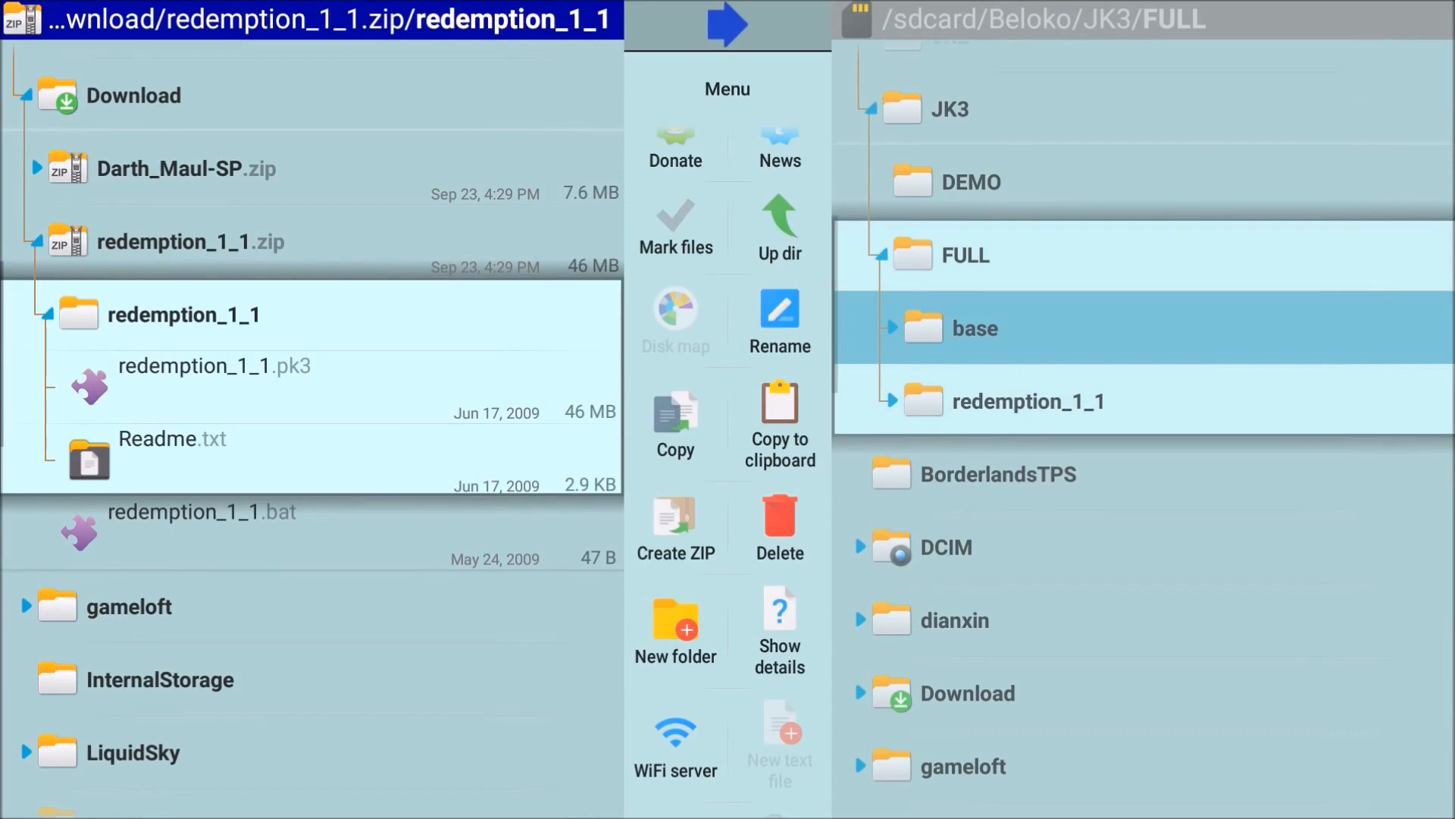
Open the copied redemption_1_1 folder to check its pk3 and Readme, then collapse it.
{"action": "left_click", "coordinate": [975, 327]}
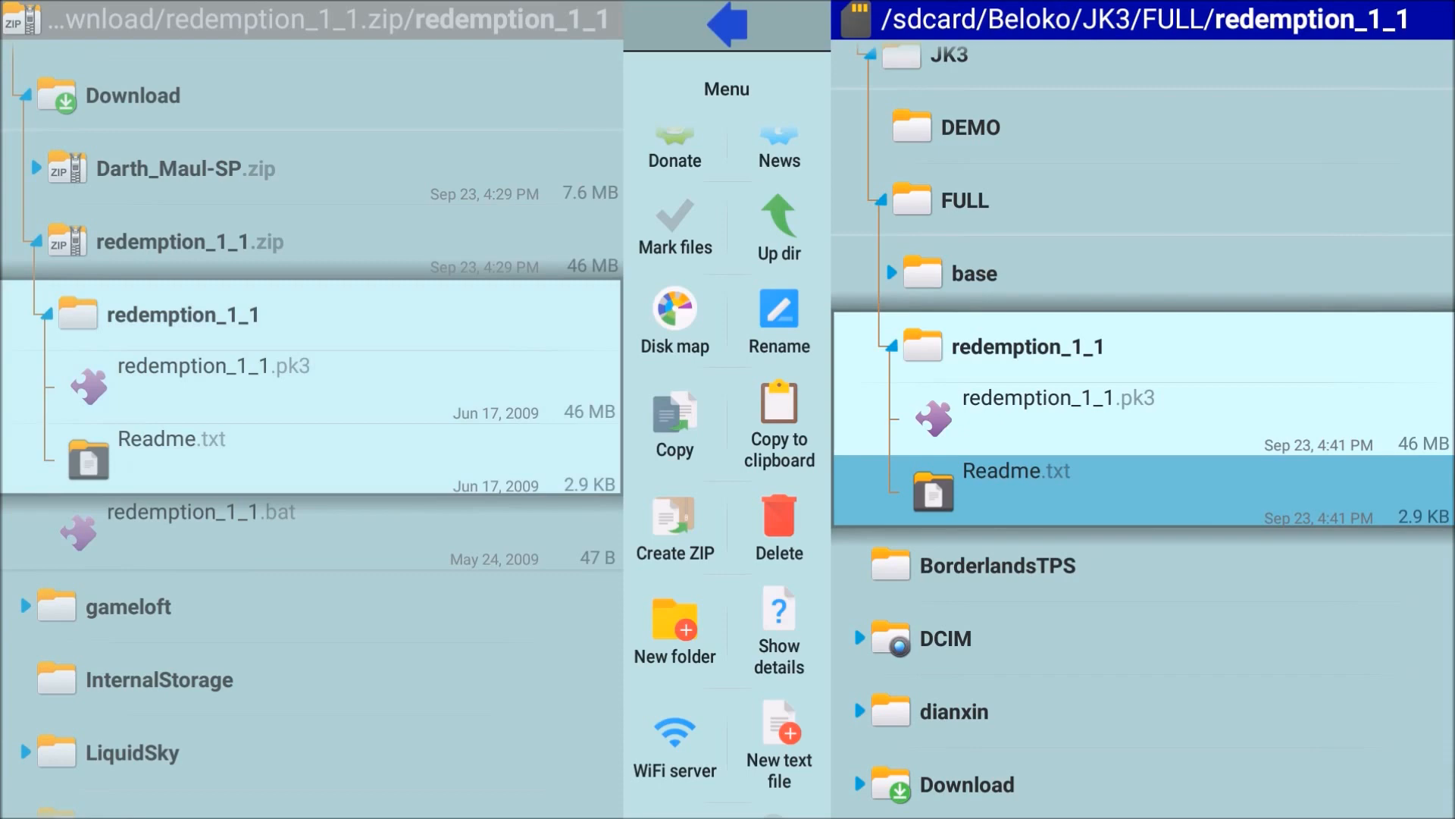
{"action": "left_click", "coordinate": [1058, 398]}
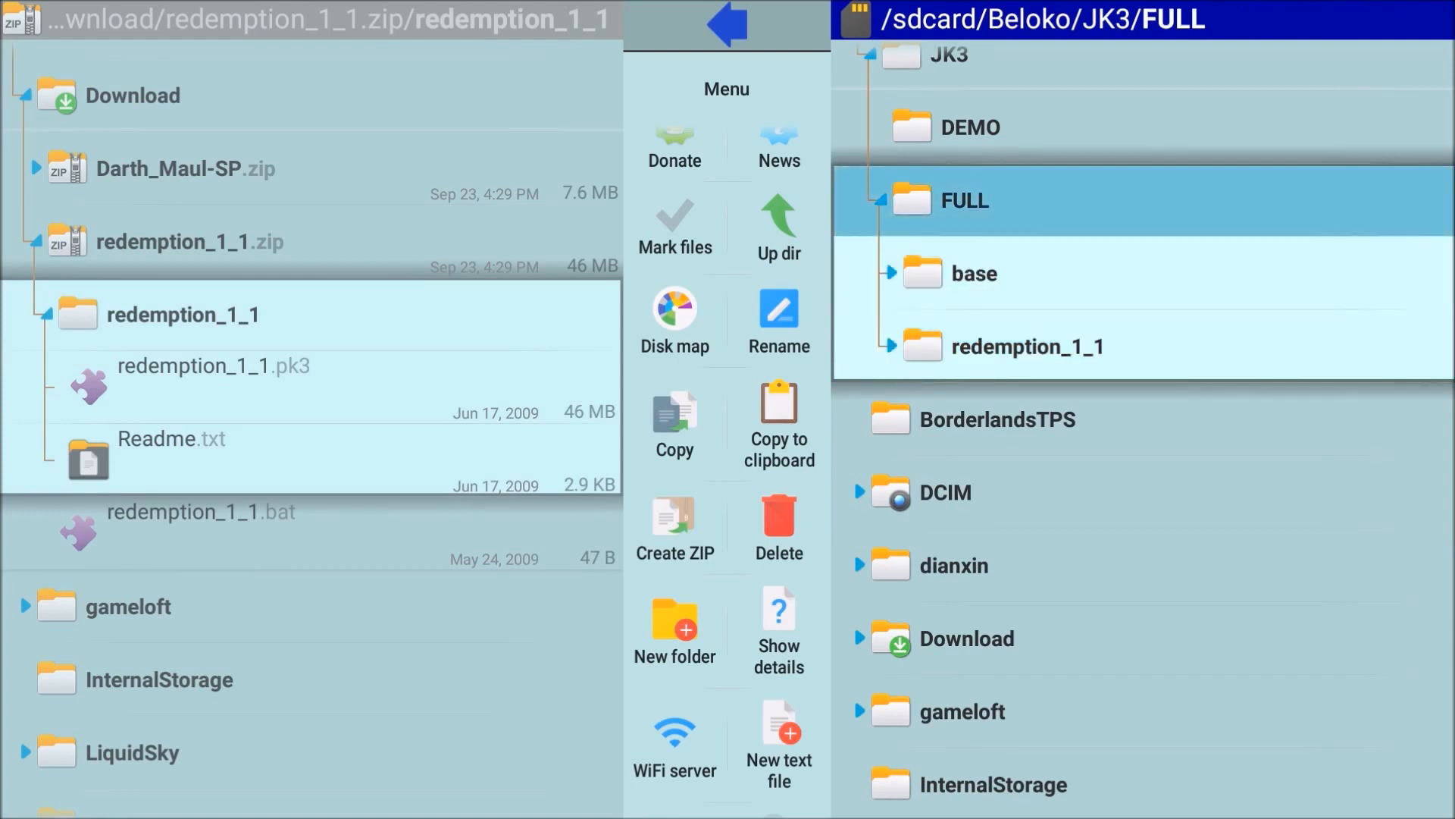
{"action": "left_click", "coordinate": [975, 273]}
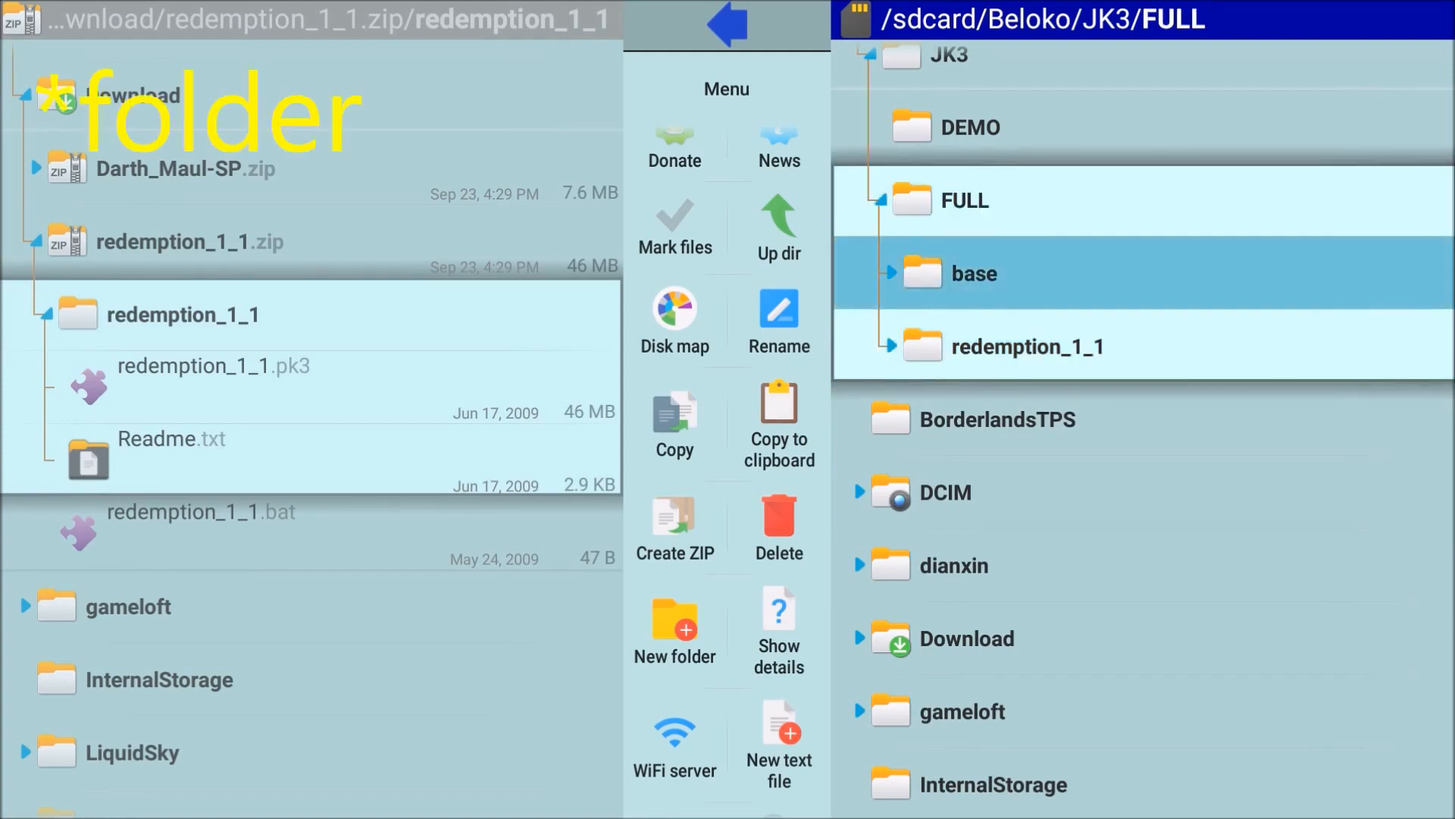
{"action": "left_click", "coordinate": [1028, 346]}
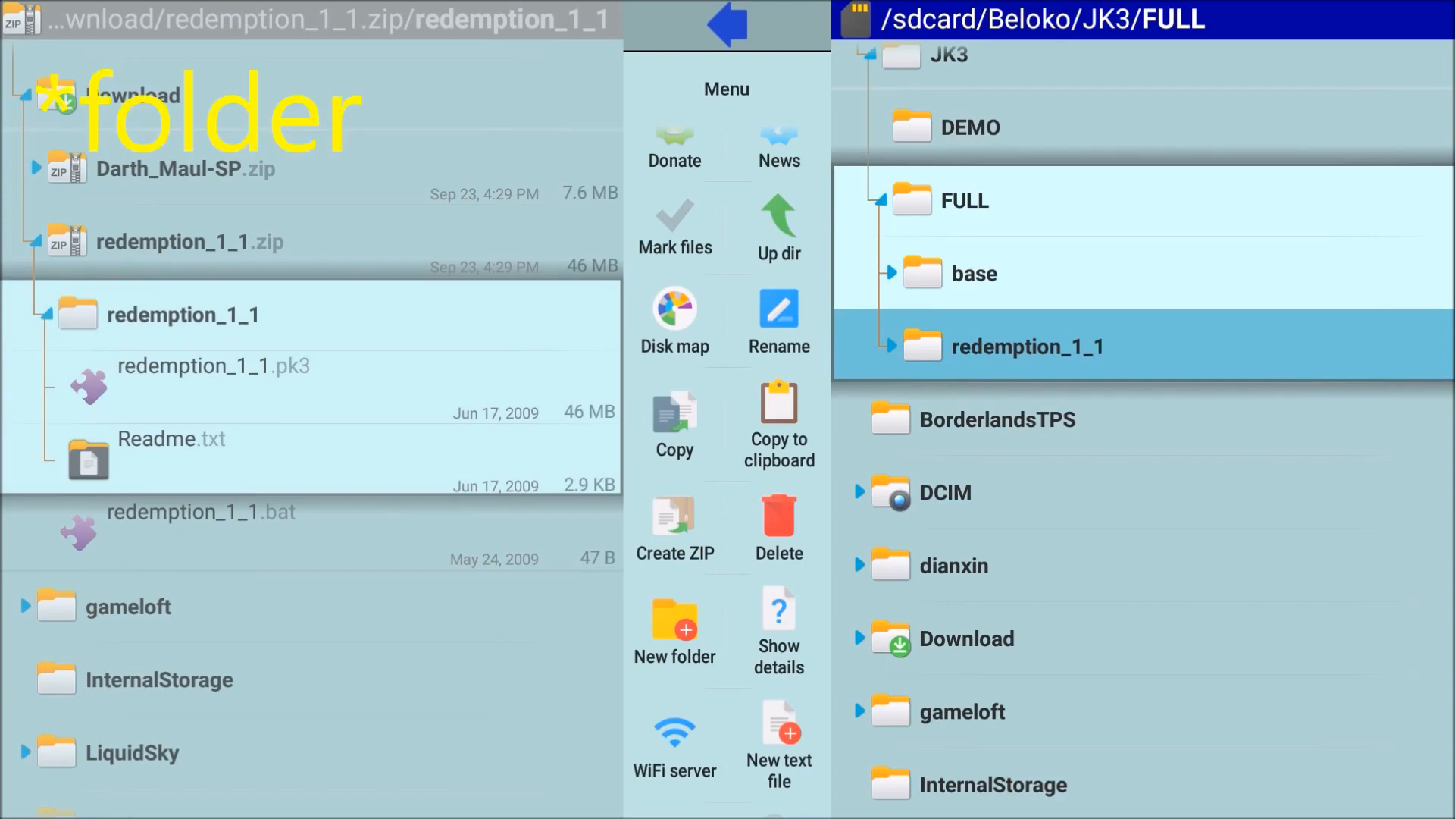
{"action": "left_click", "coordinate": [972, 273]}
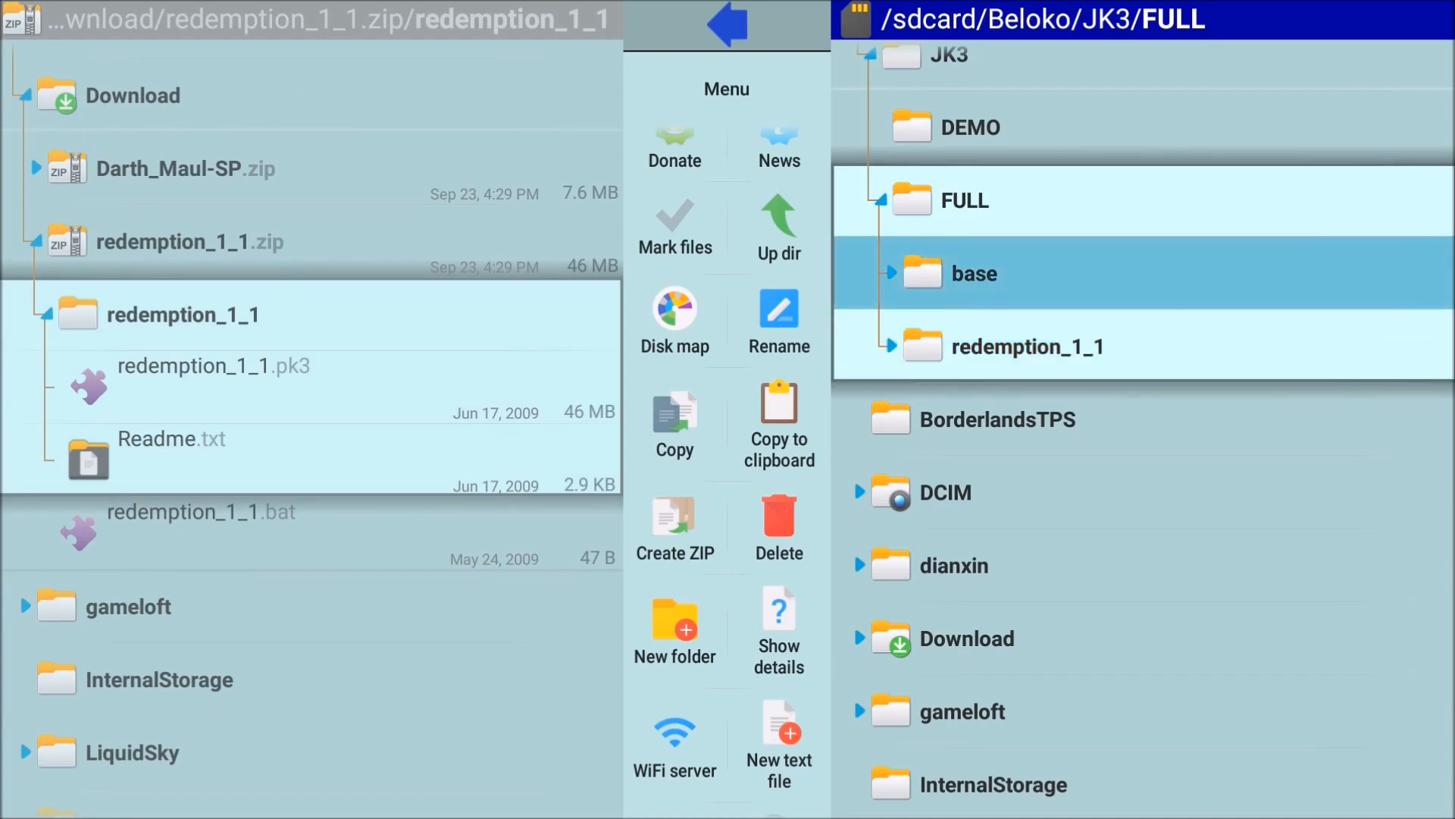
{"action": "left_click", "coordinate": [973, 273]}
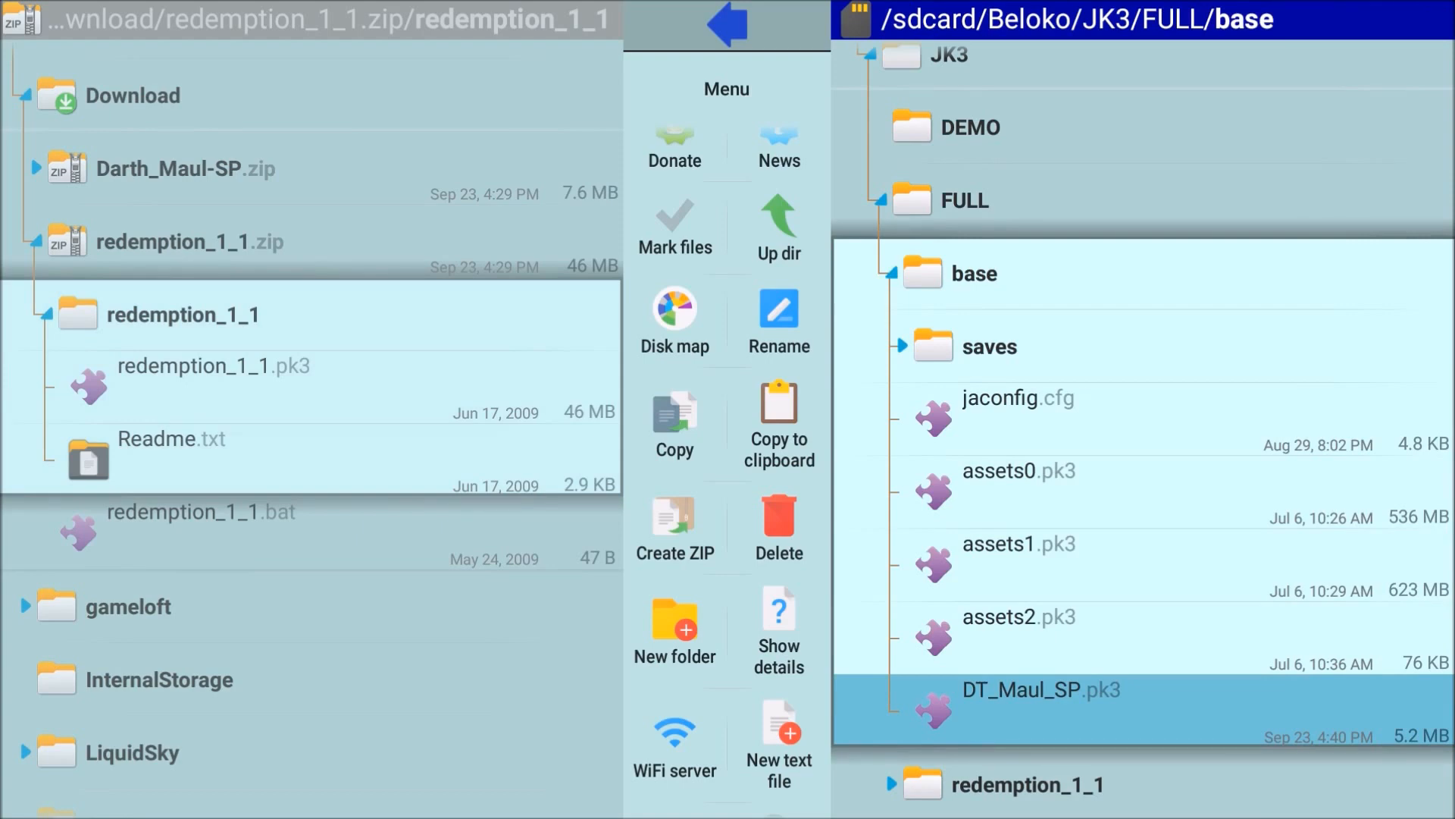
{"action": "left_click", "coordinate": [921, 273]}
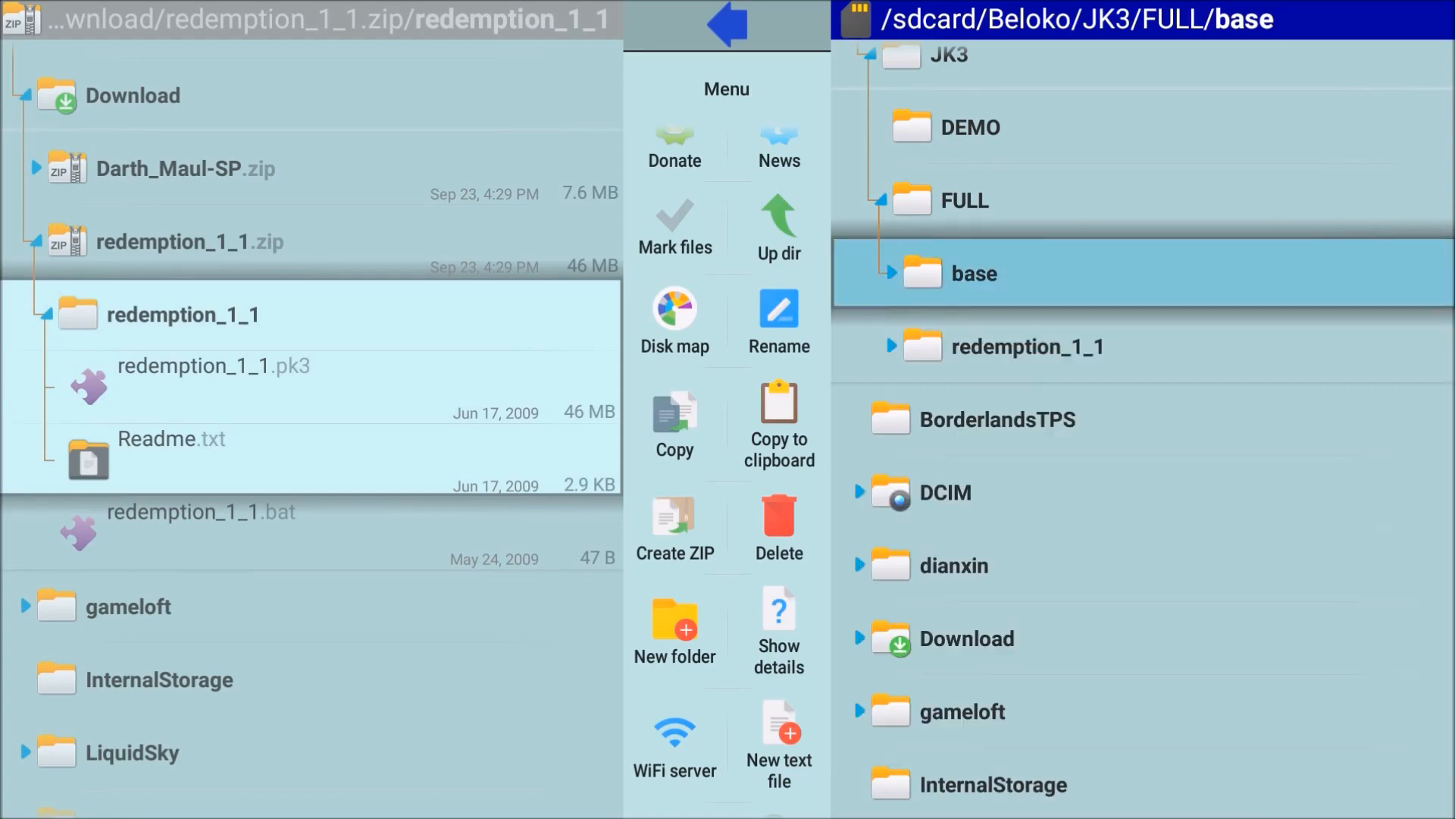
{"action": "left_click", "coordinate": [1027, 347]}
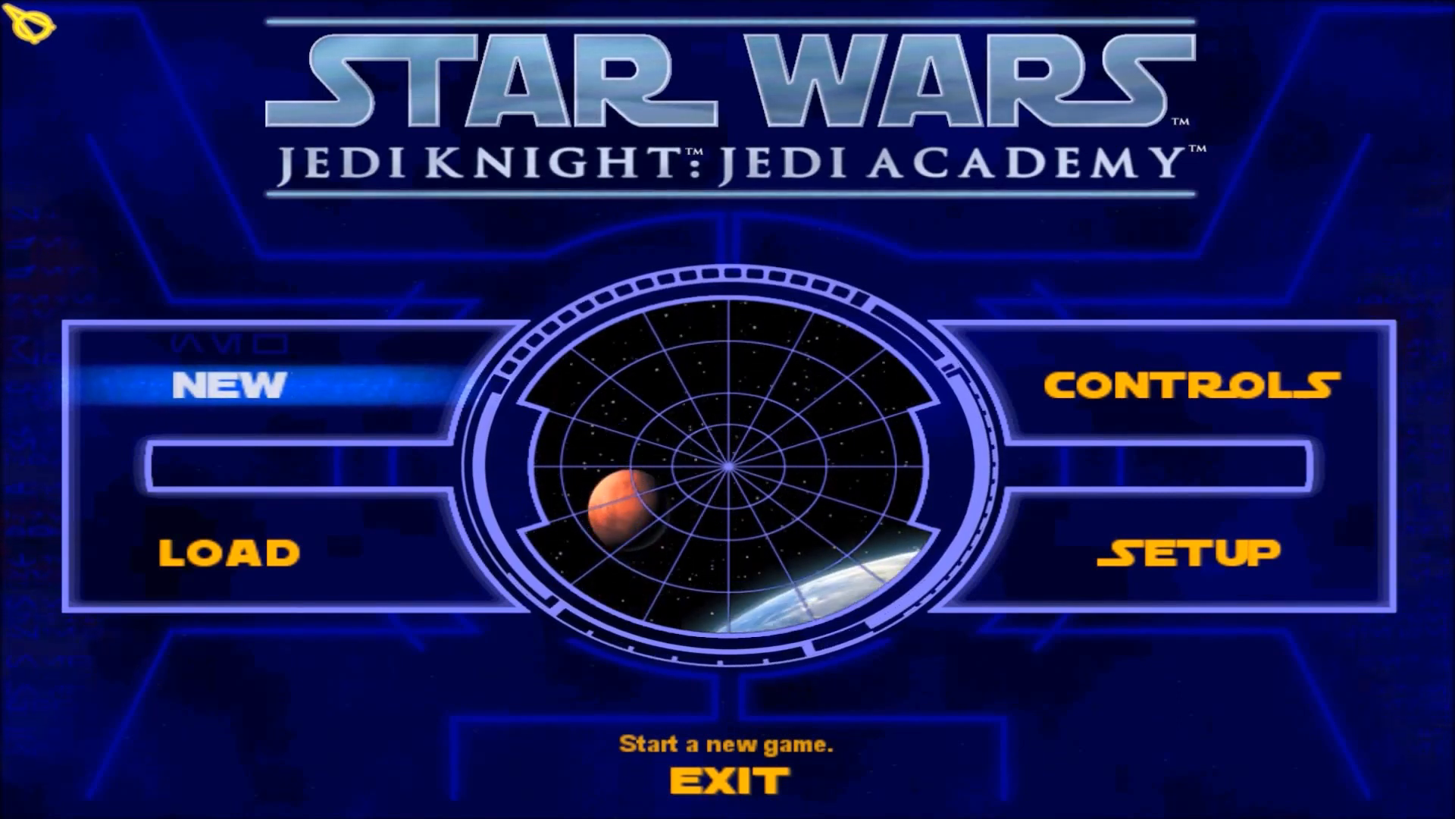
Start a new Jedi-difficulty game and build a Darth Maul character with hooded torso and Maul head.
{"action": "left_click", "coordinate": [229, 386]}
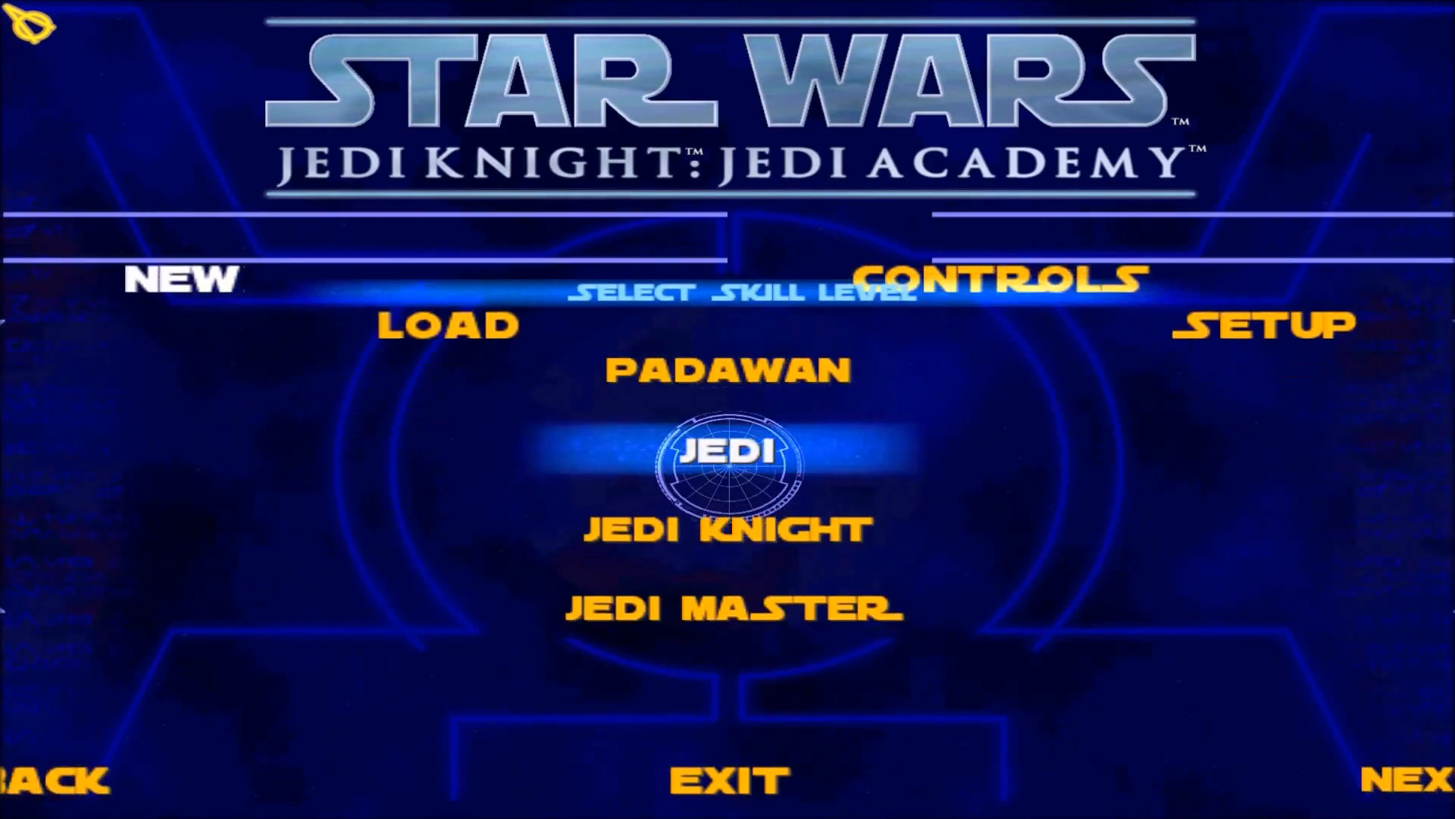
{"action": "mouse_move", "coordinate": [1290, 236]}
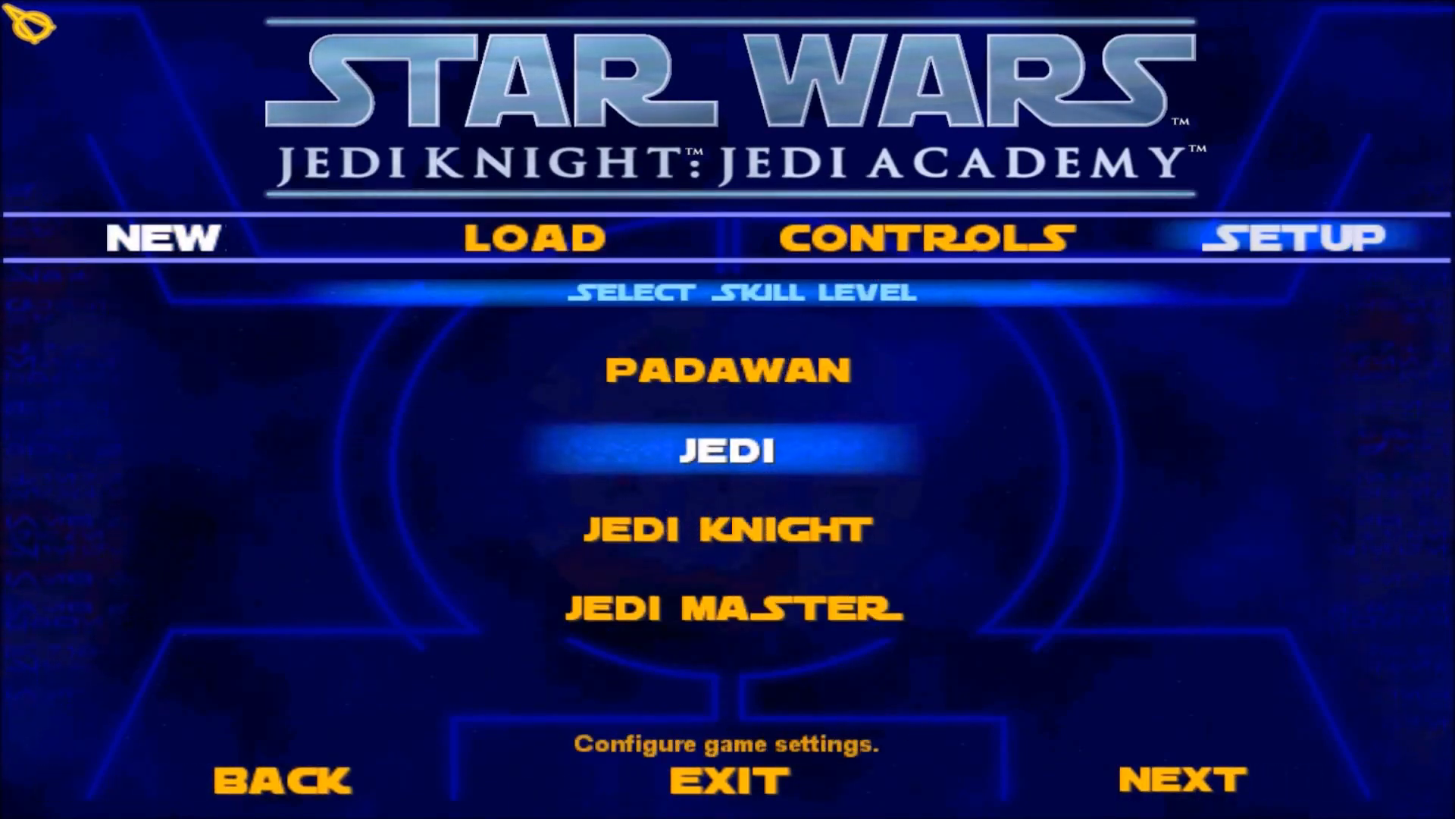
{"action": "mouse_move", "coordinate": [1180, 777]}
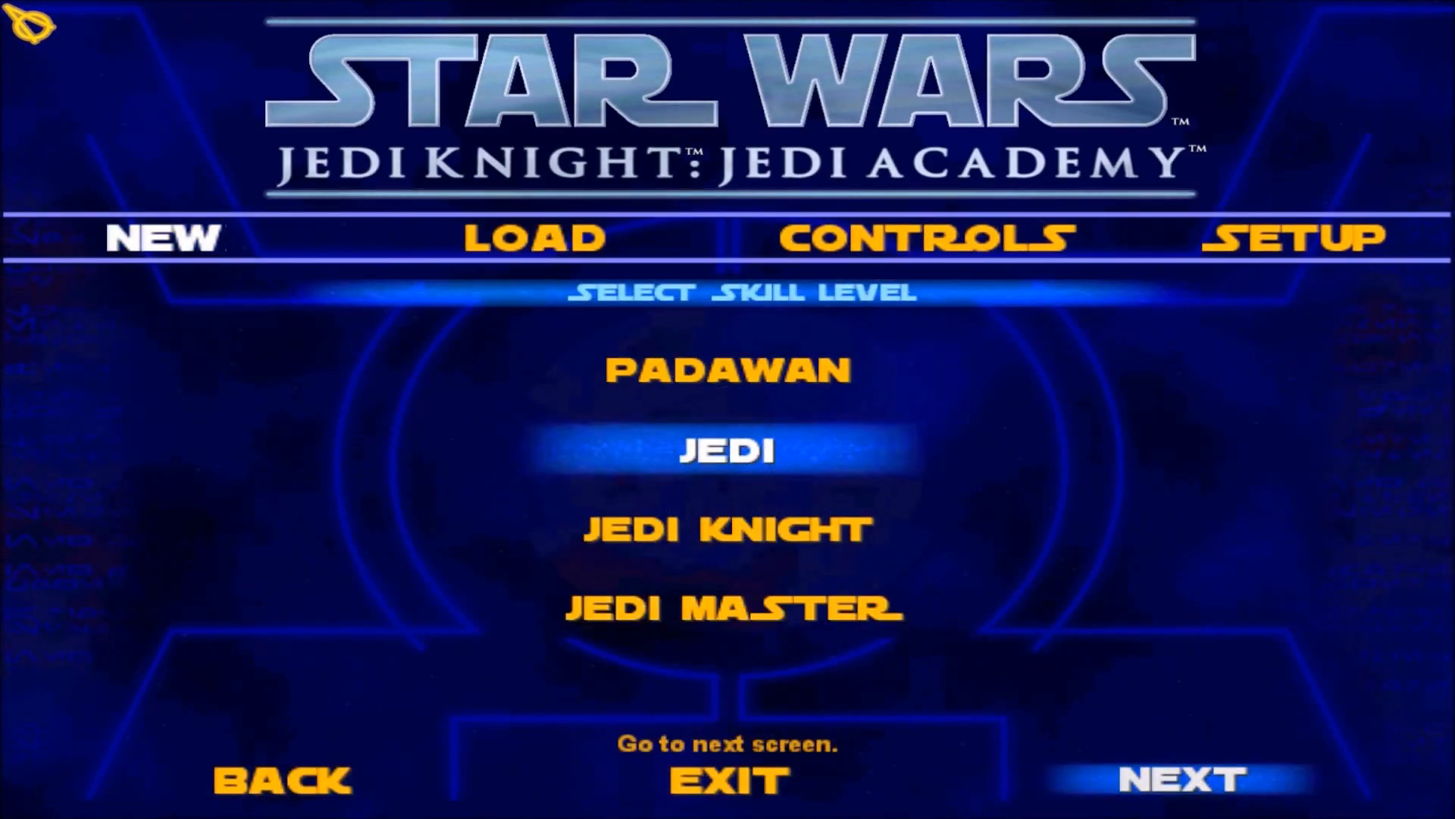
{"action": "left_click", "coordinate": [1180, 777]}
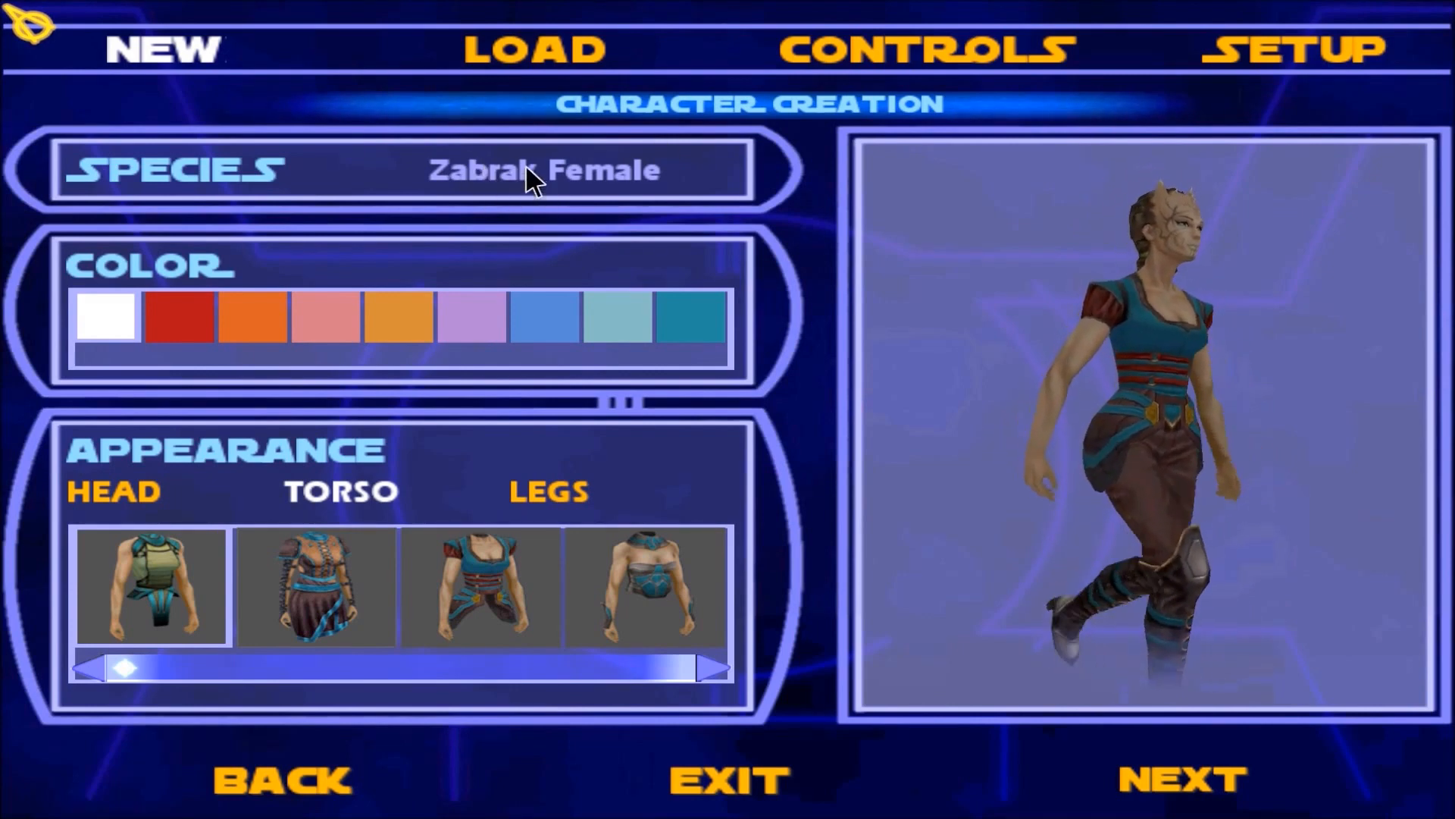
{"action": "left_click", "coordinate": [544, 169]}
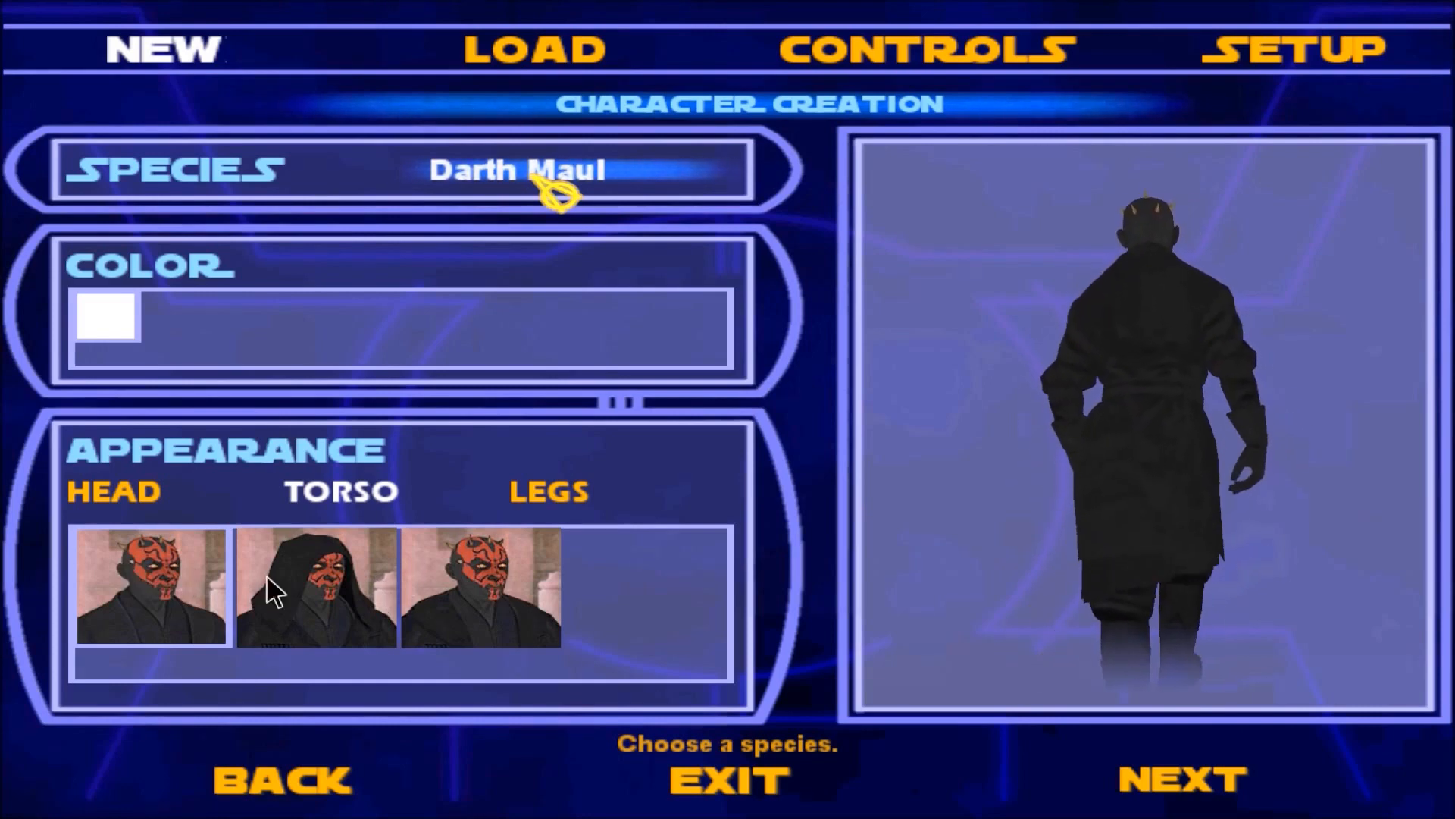
{"action": "left_click", "coordinate": [315, 585]}
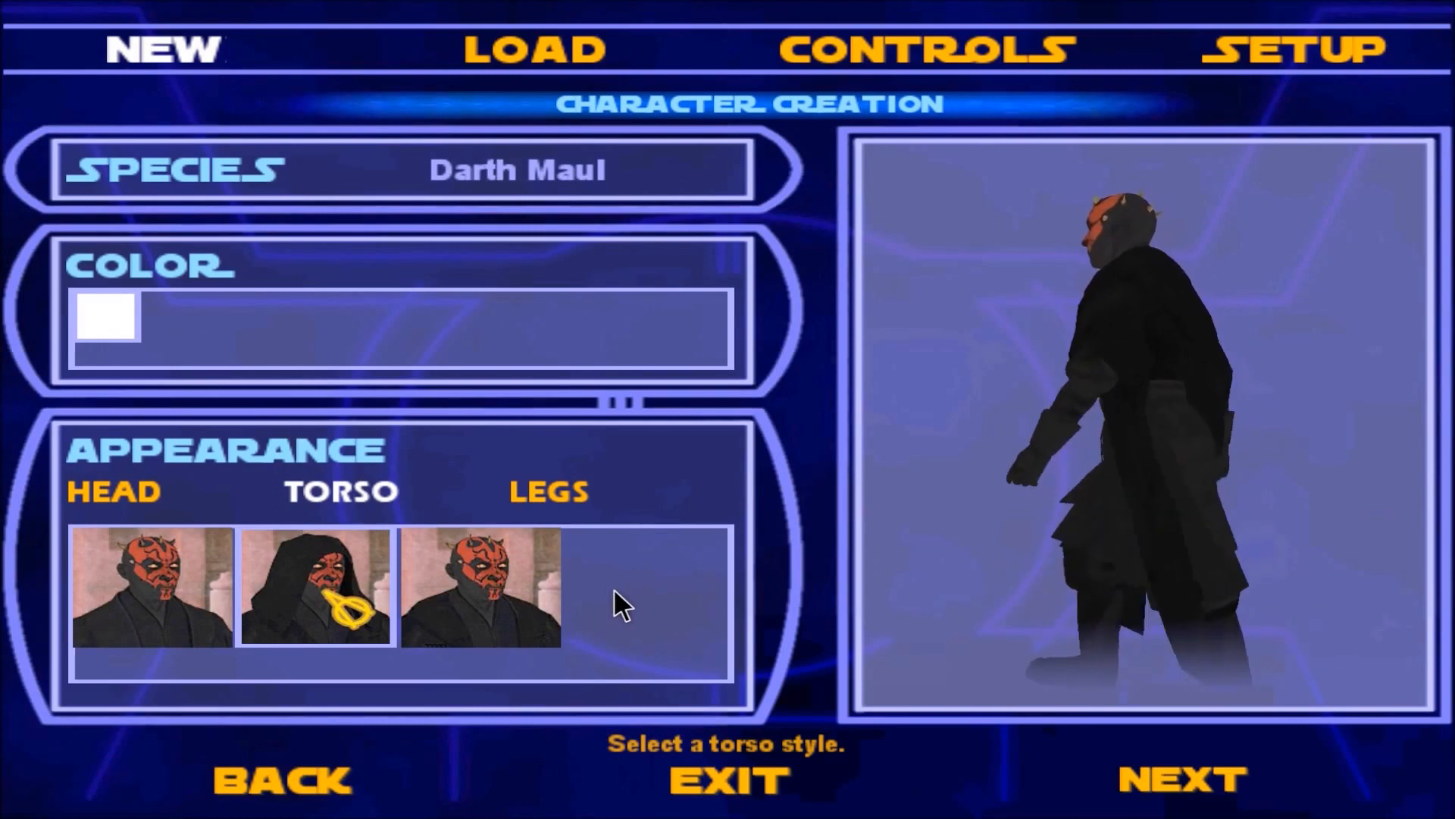
{"action": "mouse_move", "coordinate": [761, 570]}
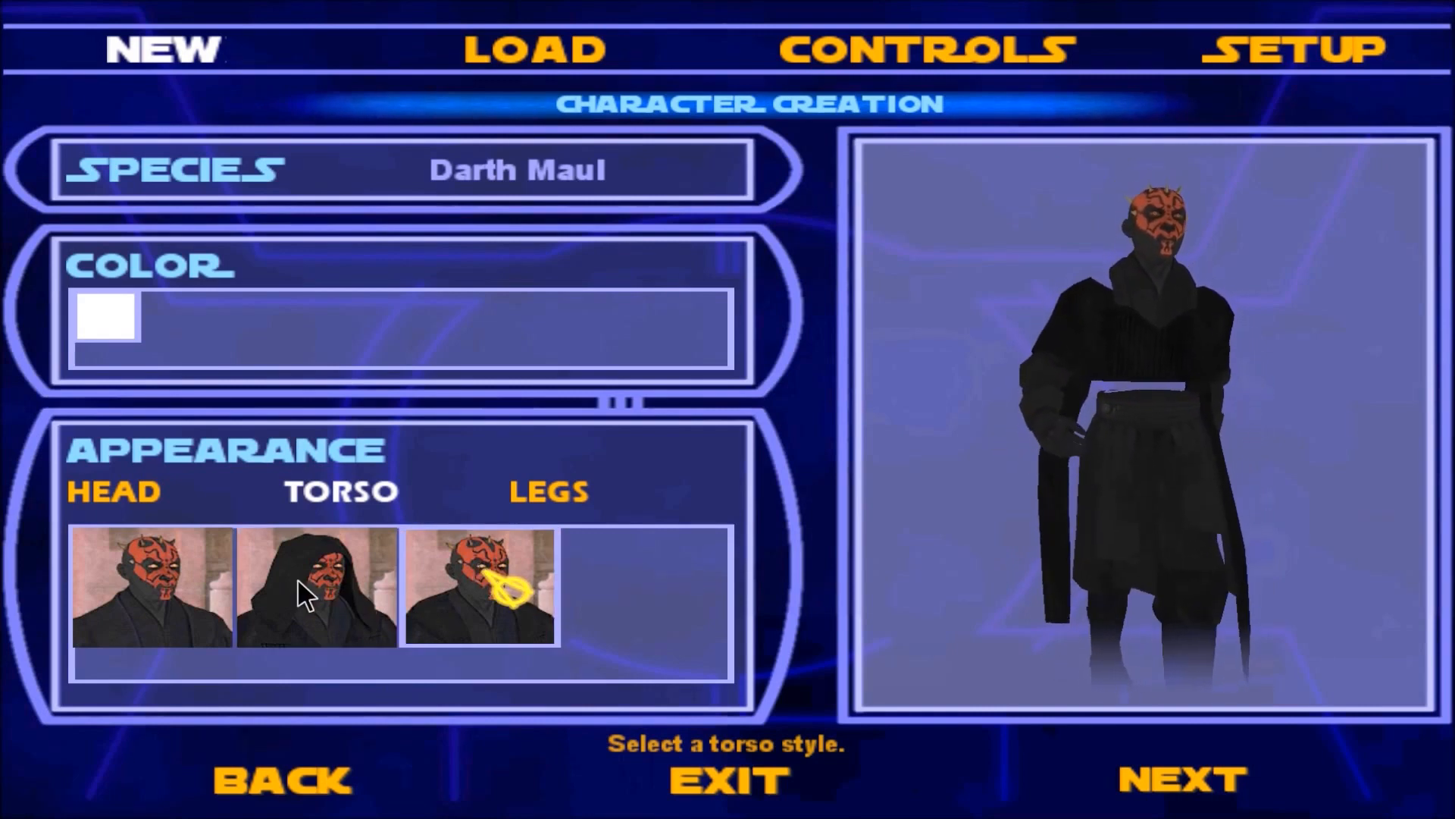
{"action": "left_click", "coordinate": [152, 587]}
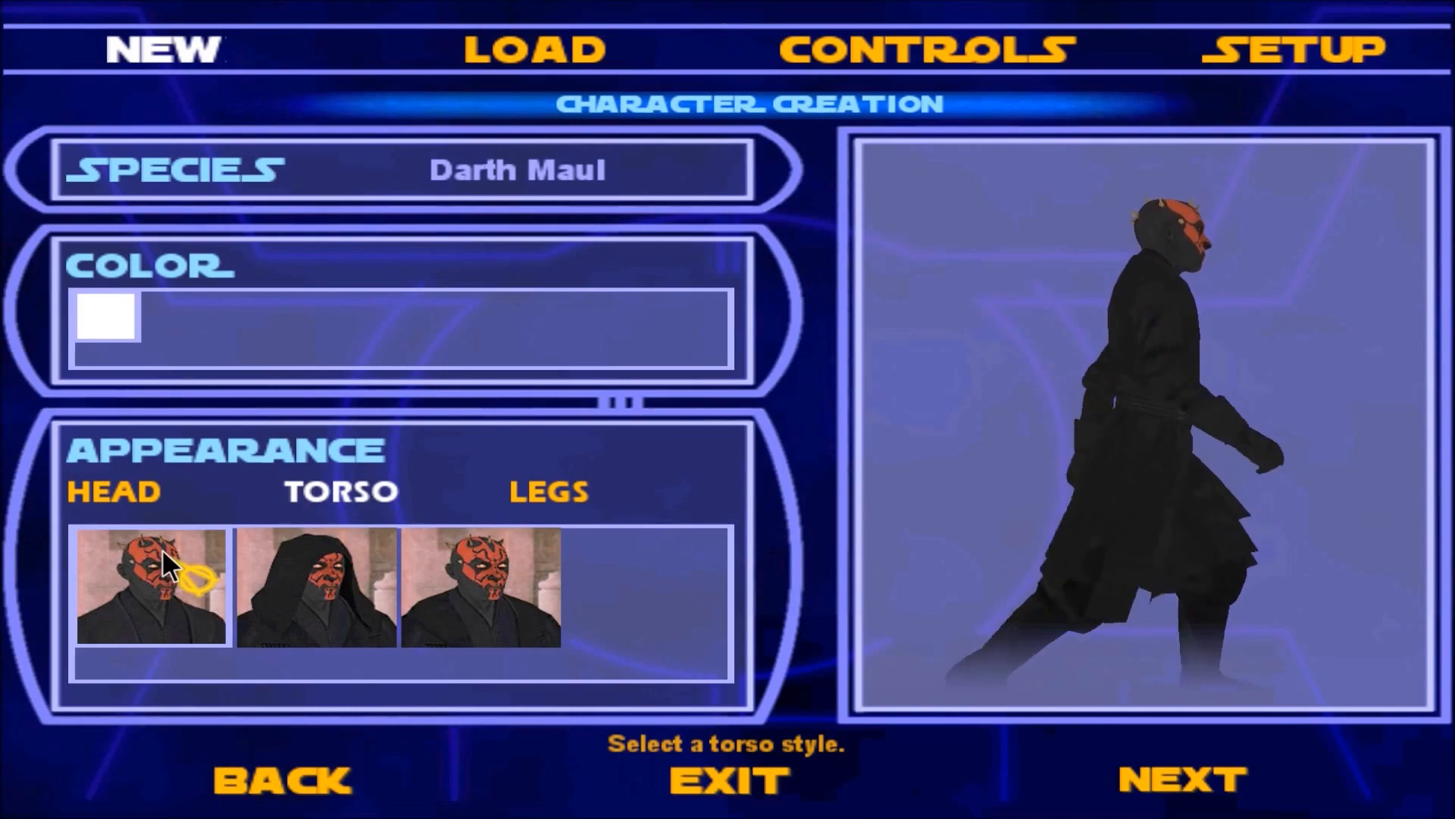
{"action": "left_click", "coordinate": [1179, 777]}
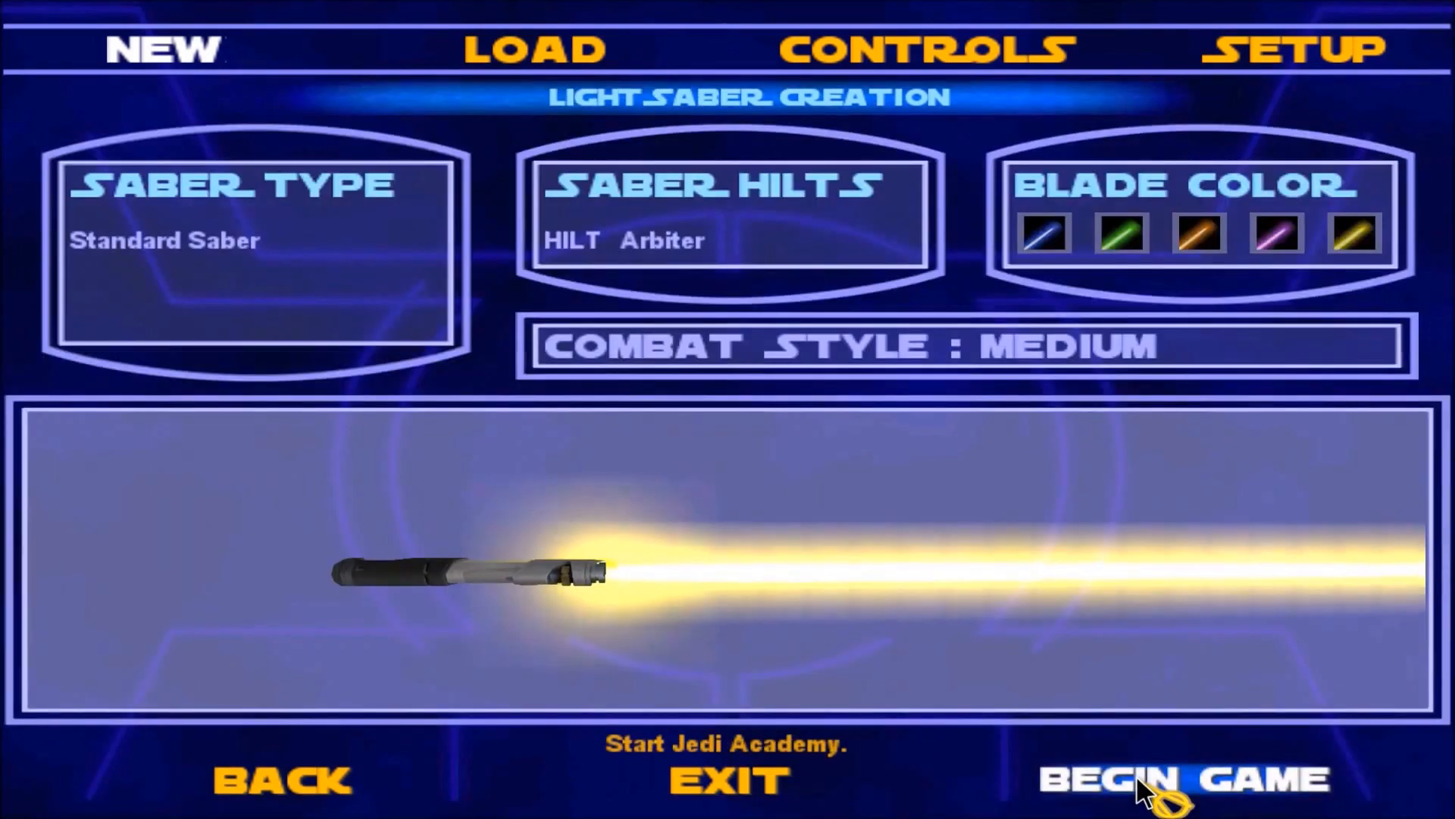
Begin the game as Darth Maul with the yellow Standard Saber.
{"action": "left_click", "coordinate": [1181, 778]}
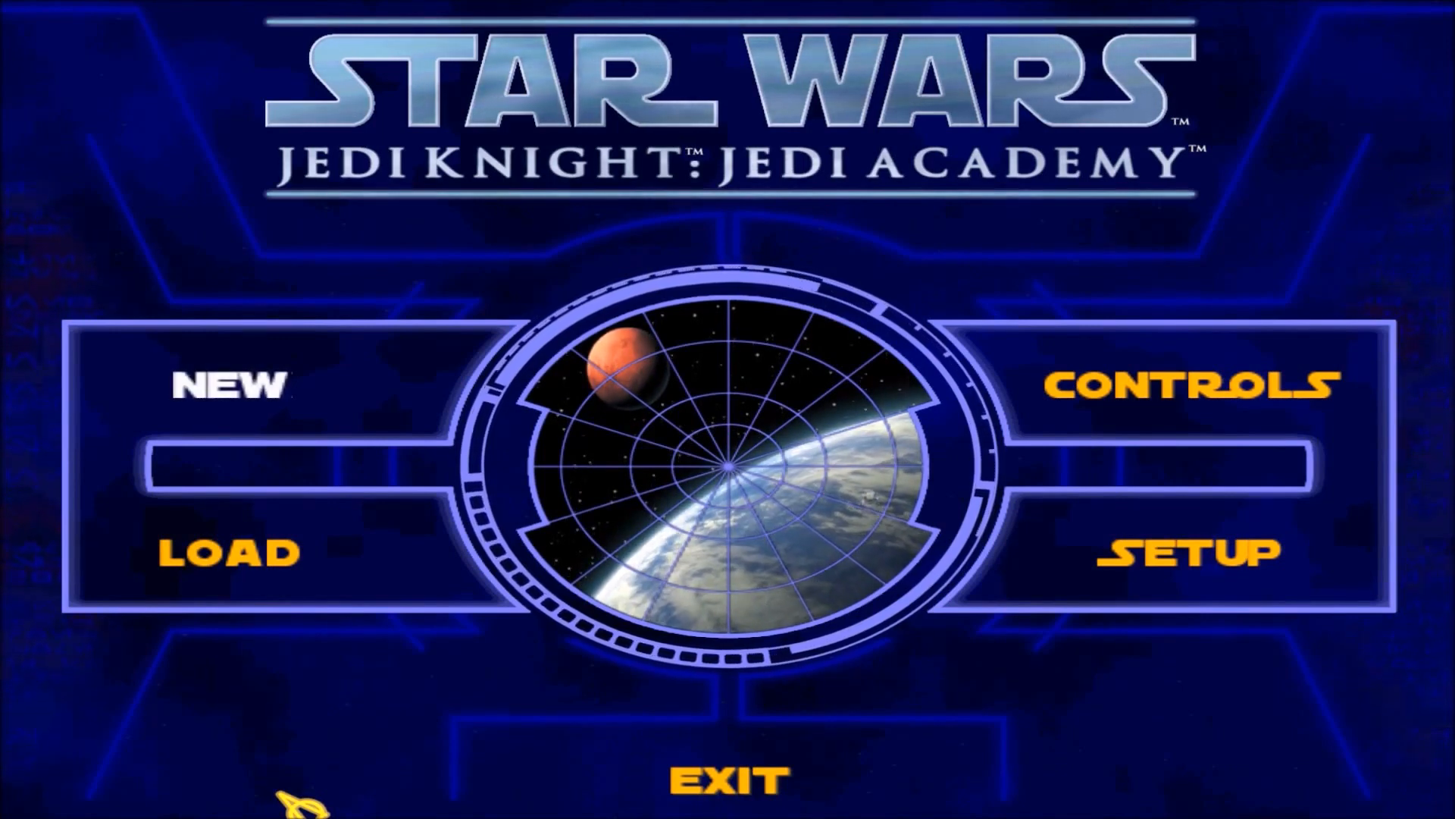
Load the redemption_1_1 mod from the Setup Mods list.
{"action": "left_click", "coordinate": [1188, 552]}
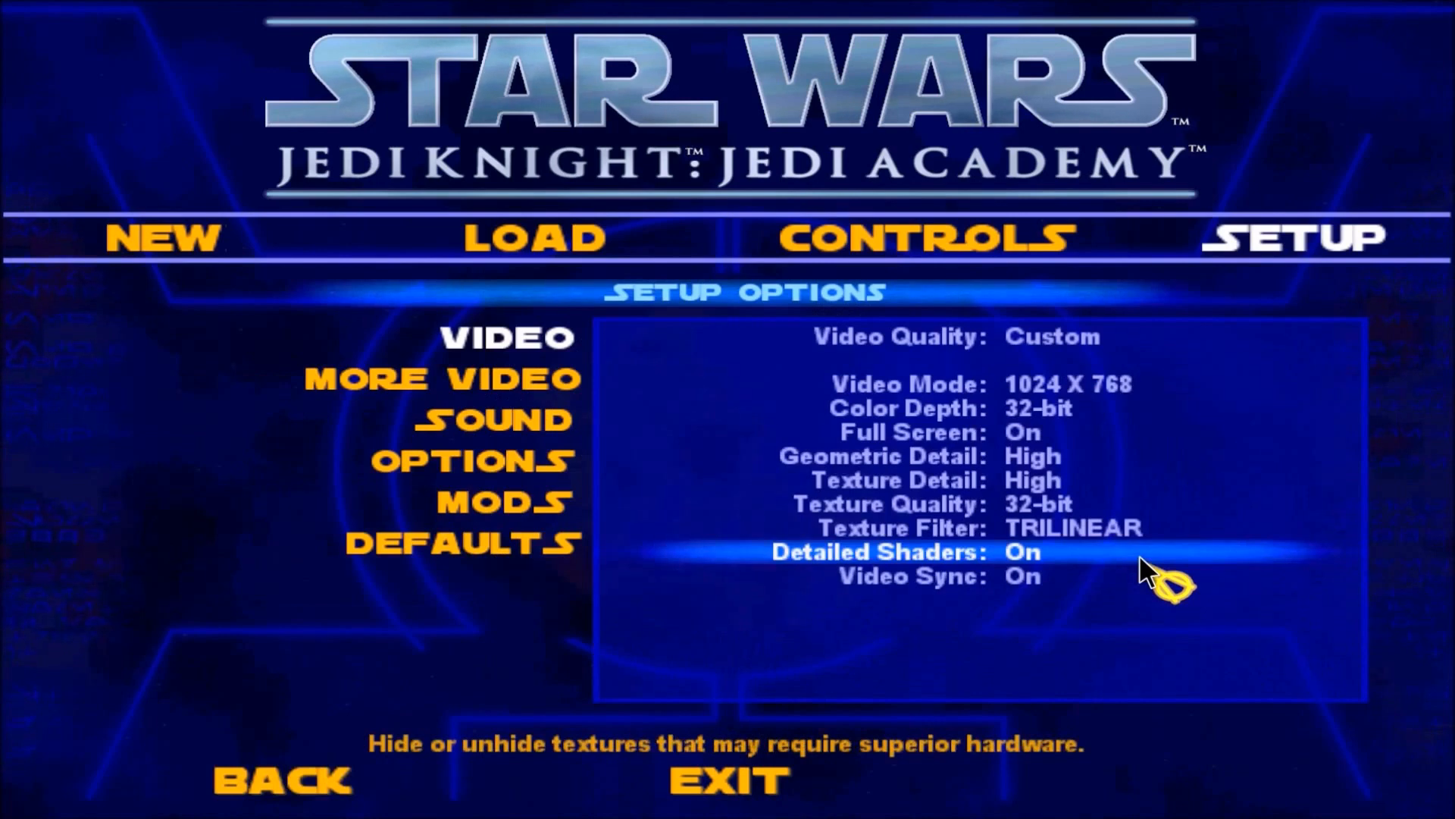
{"action": "mouse_move", "coordinate": [475, 518]}
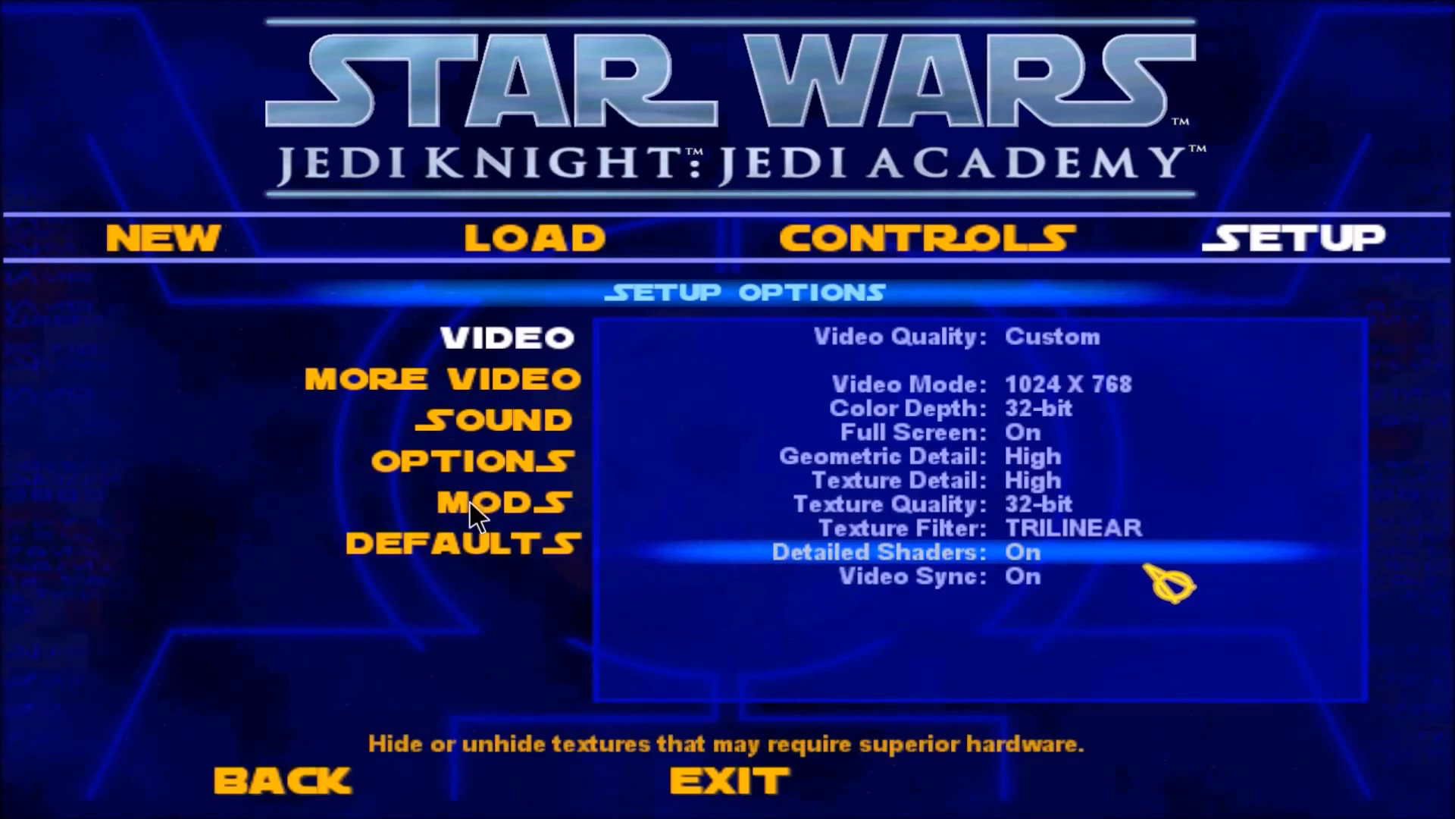
{"action": "left_click", "coordinate": [501, 502]}
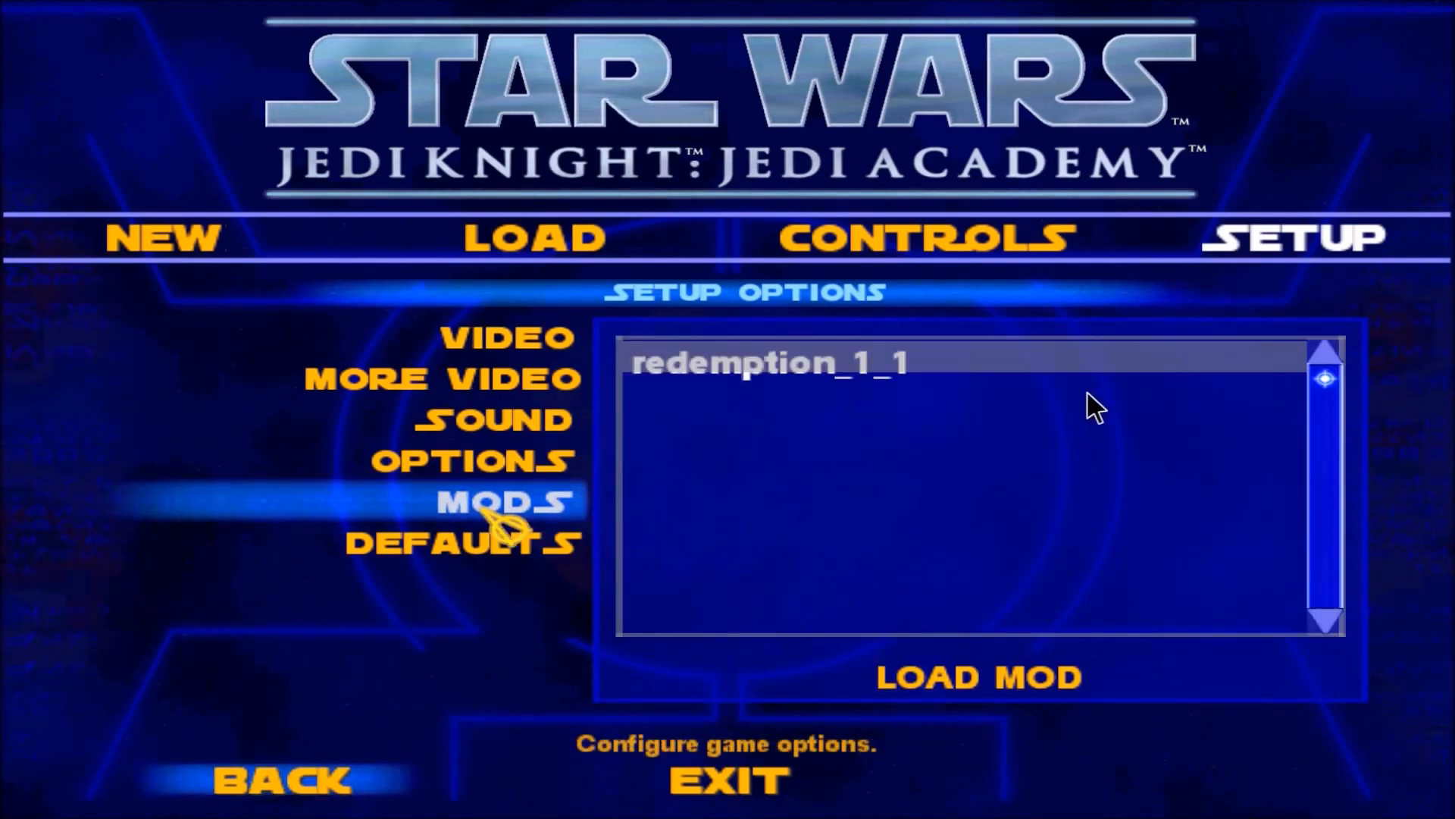
{"action": "mouse_move", "coordinate": [722, 595]}
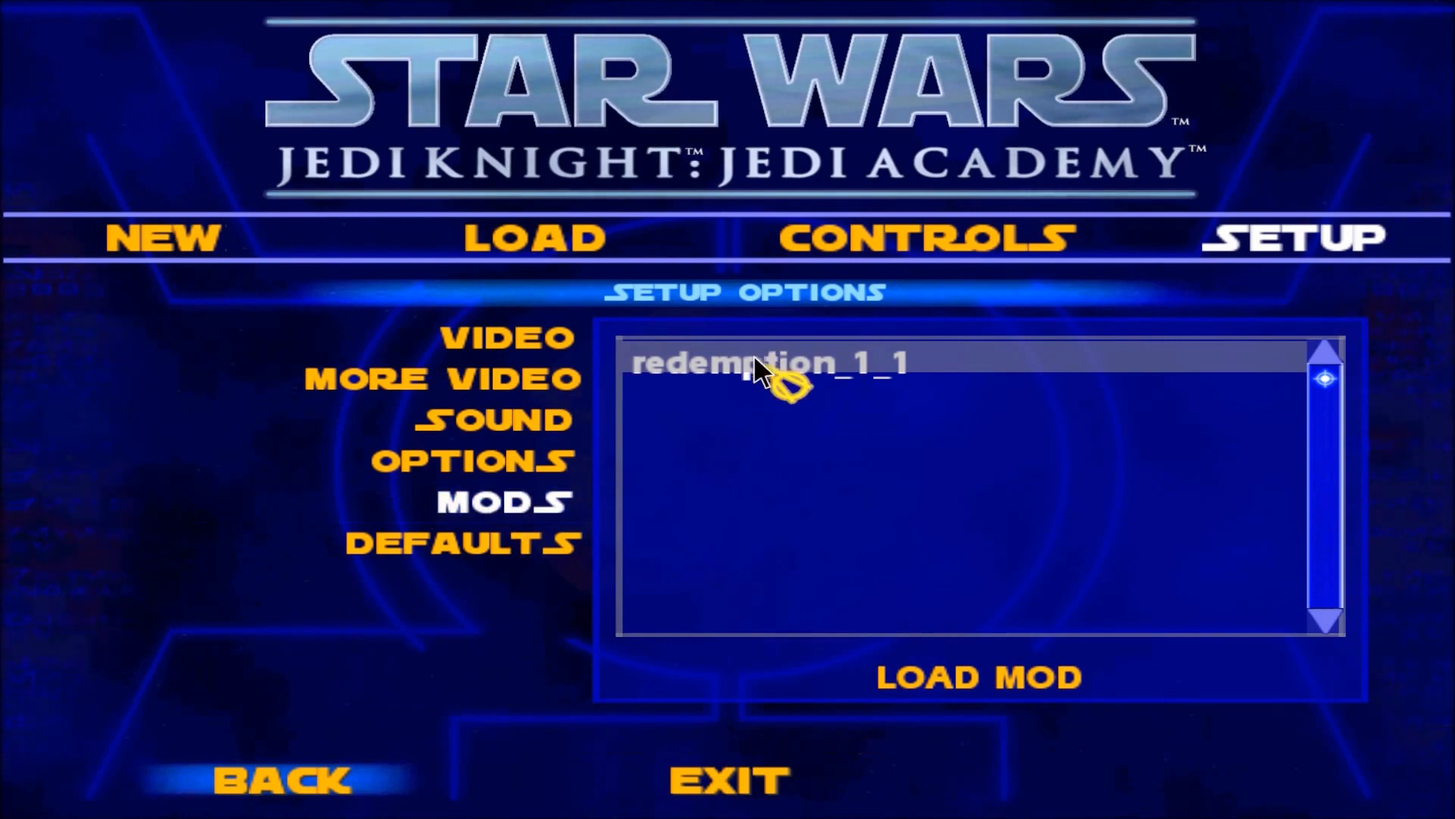
{"action": "mouse_move", "coordinate": [939, 687]}
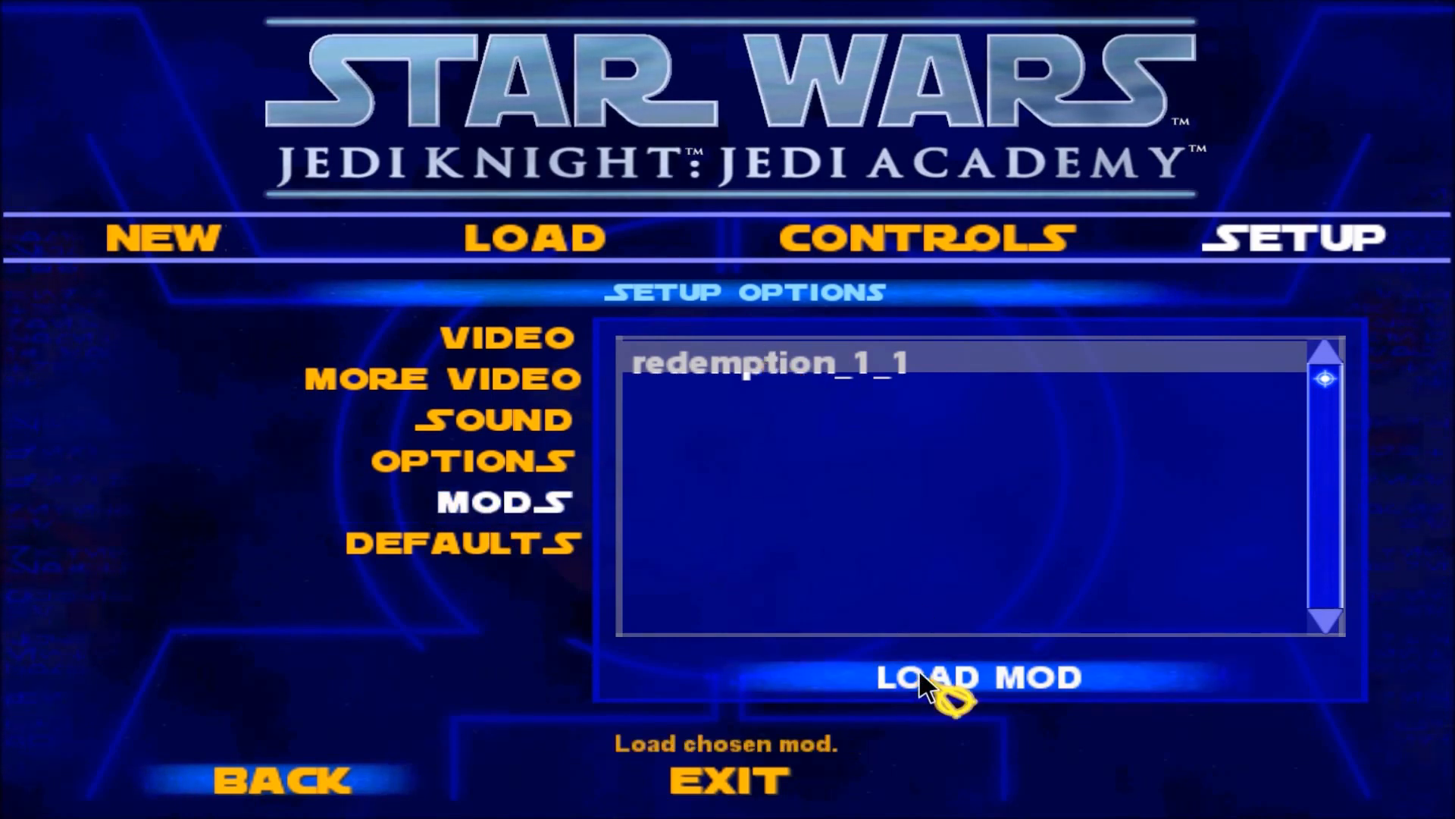
{"action": "left_click", "coordinate": [979, 676]}
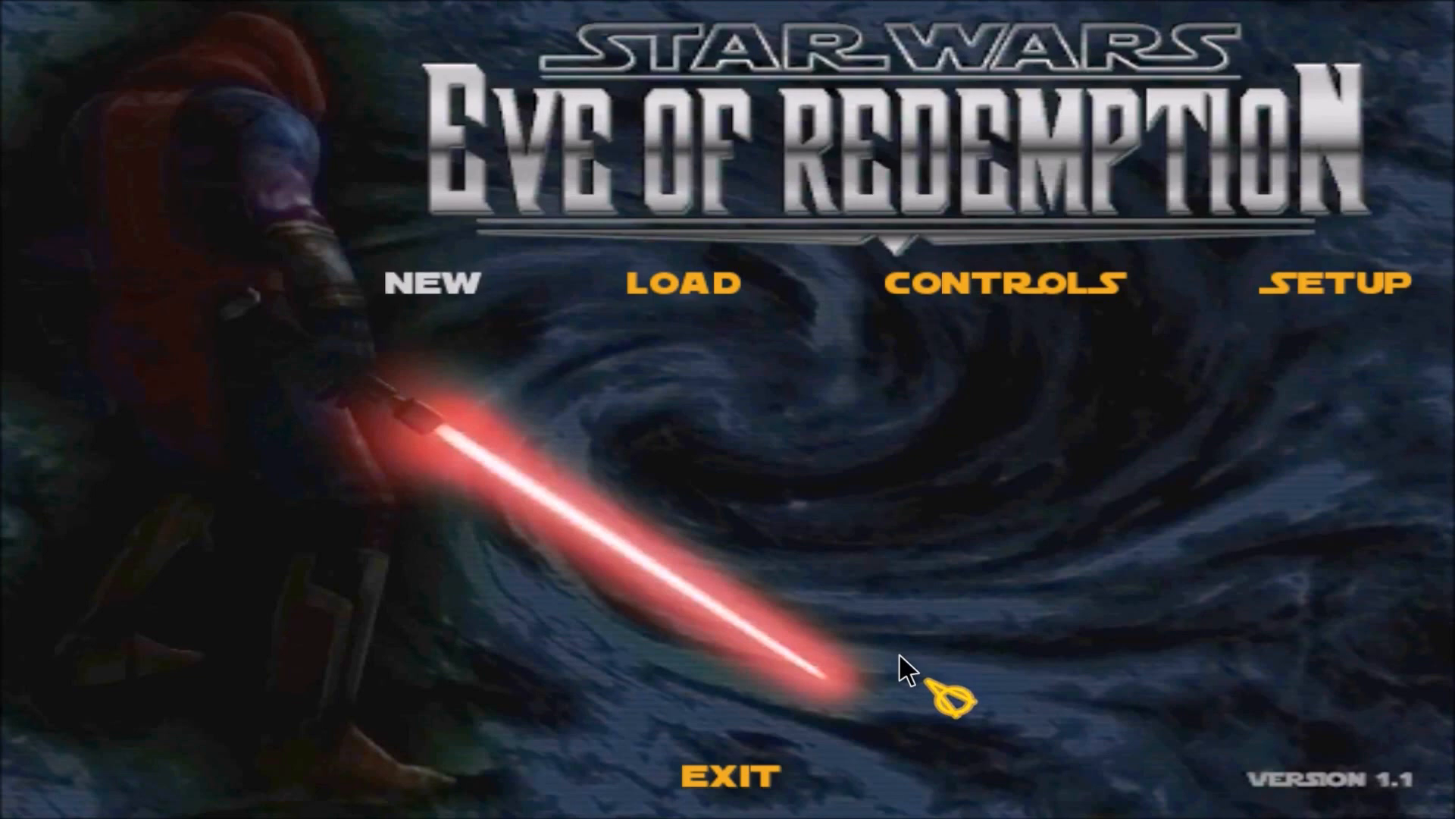
Start a new Eve of Redemption game and run the hooded character down the foggy tunnel.
{"action": "left_click", "coordinate": [430, 282]}
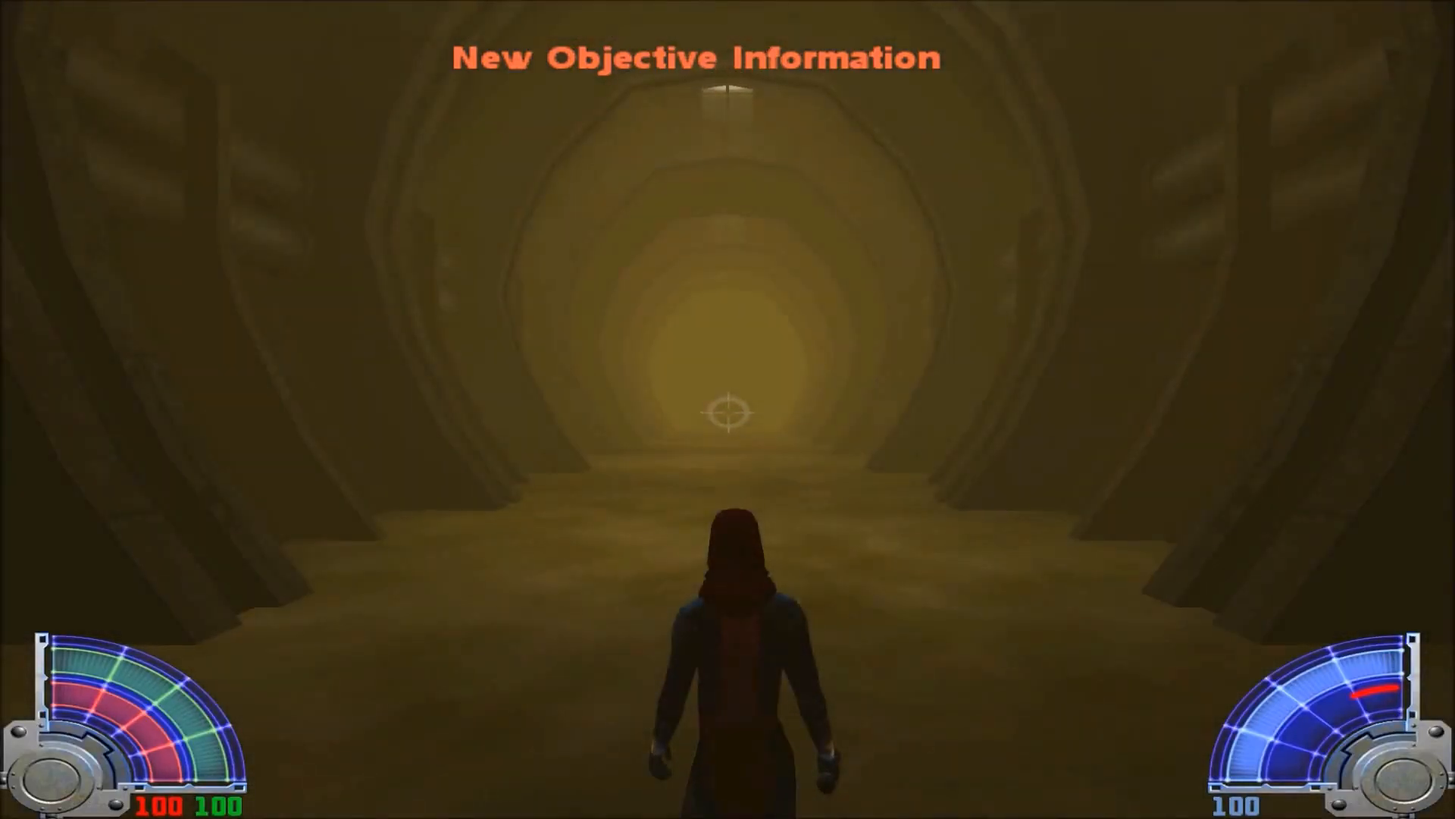
{"action": "key", "text": "w"}
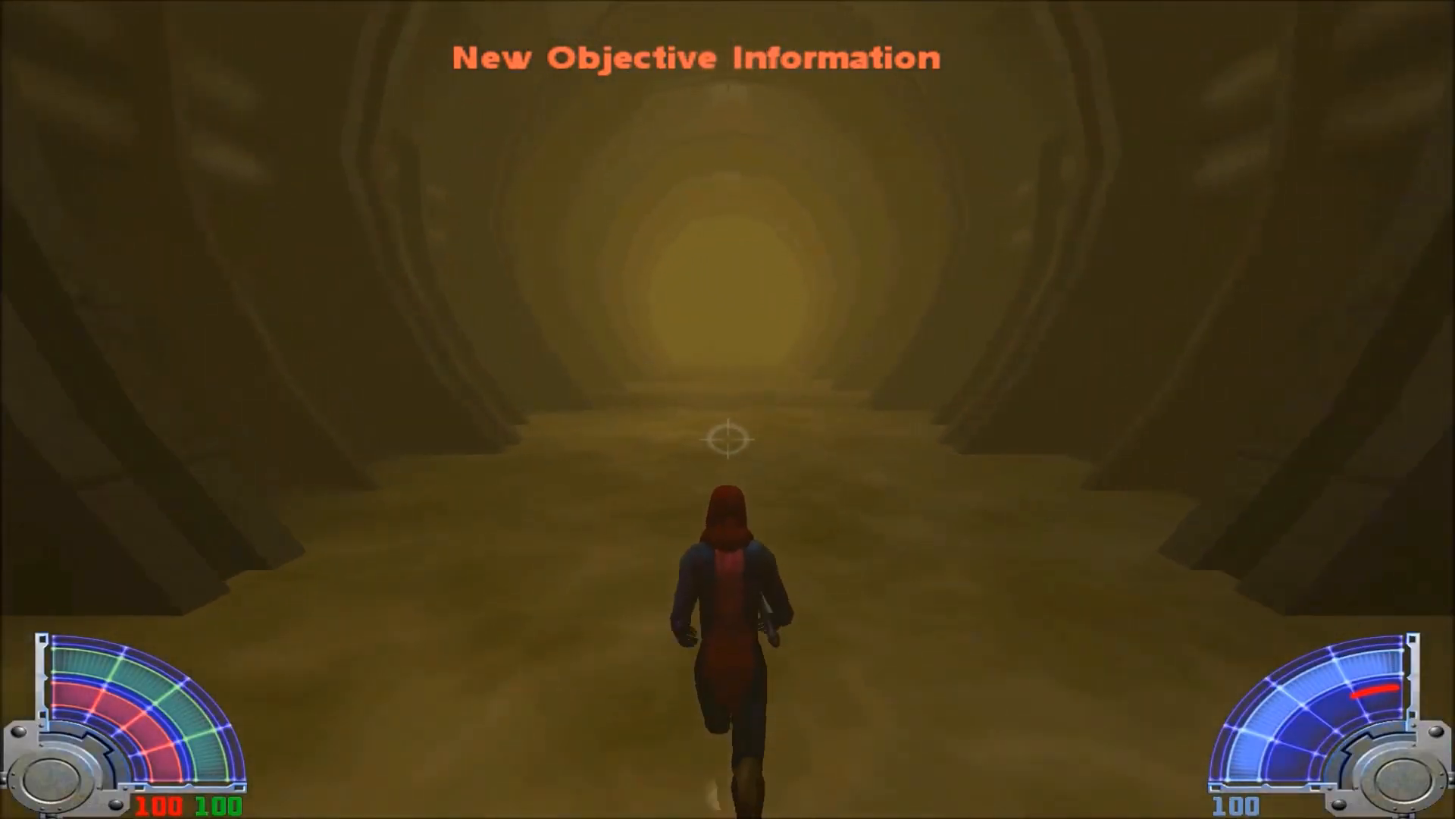
{"action": "key", "text": "w"}
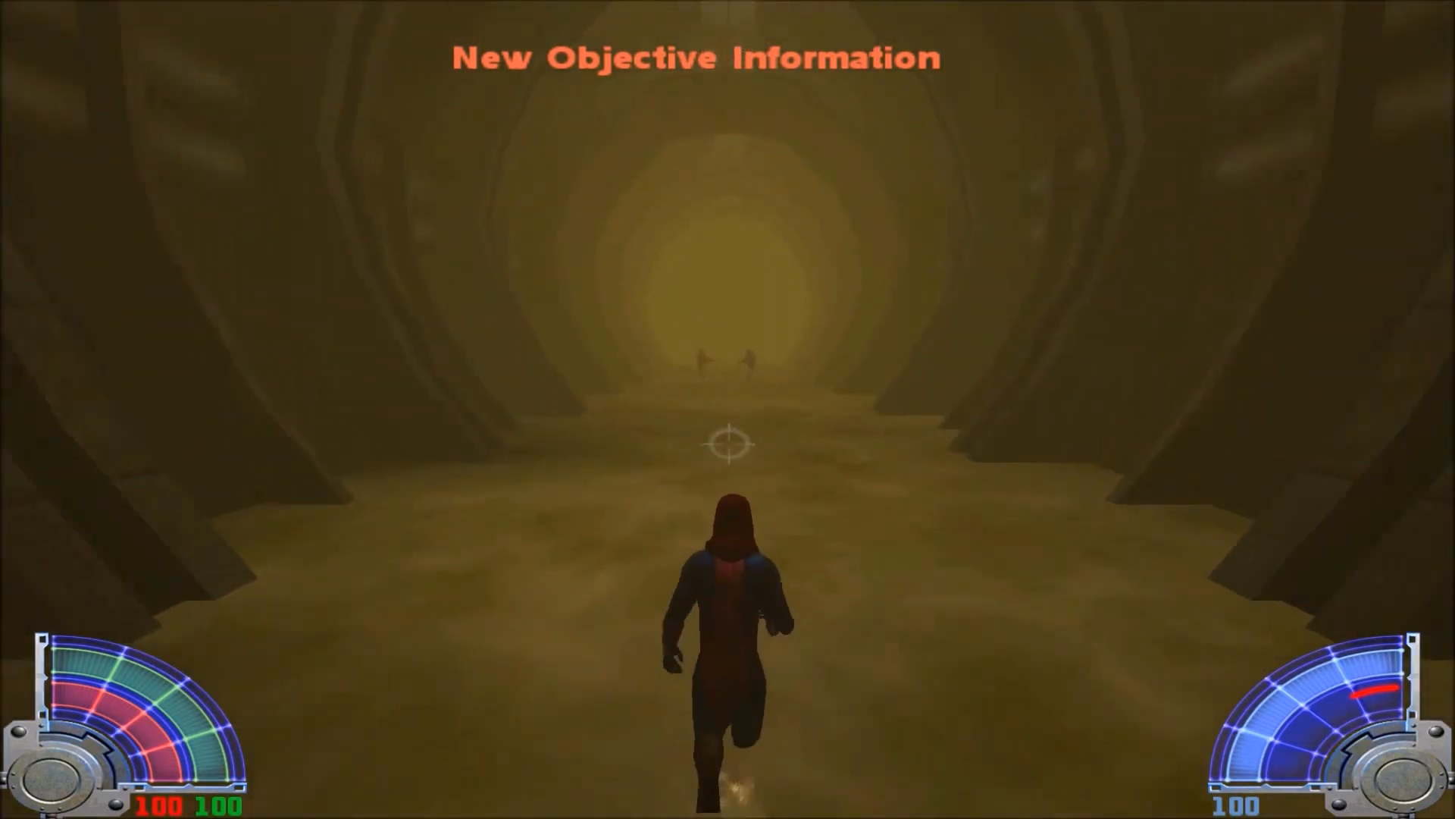
{"action": "key", "text": "w"}
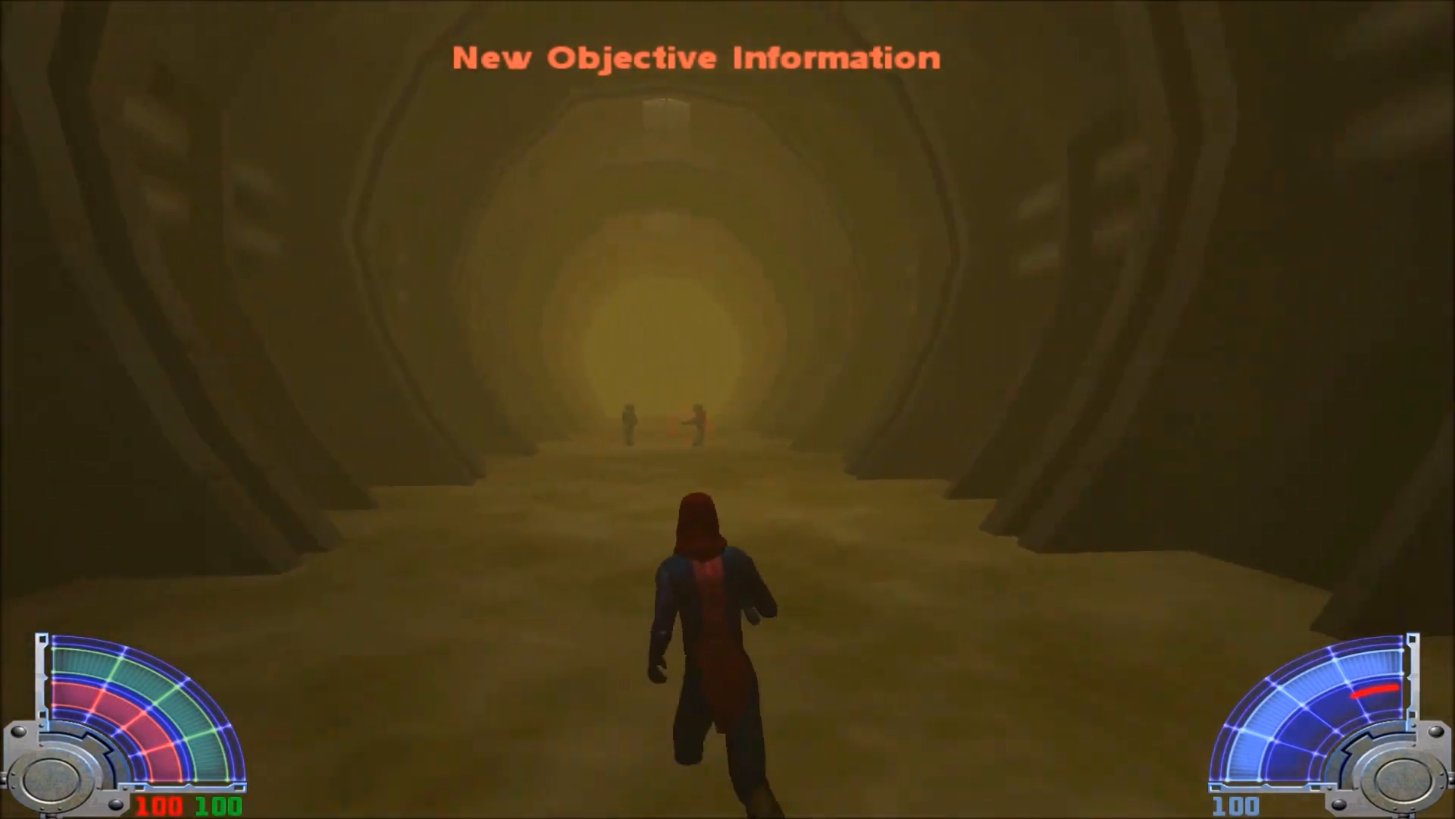